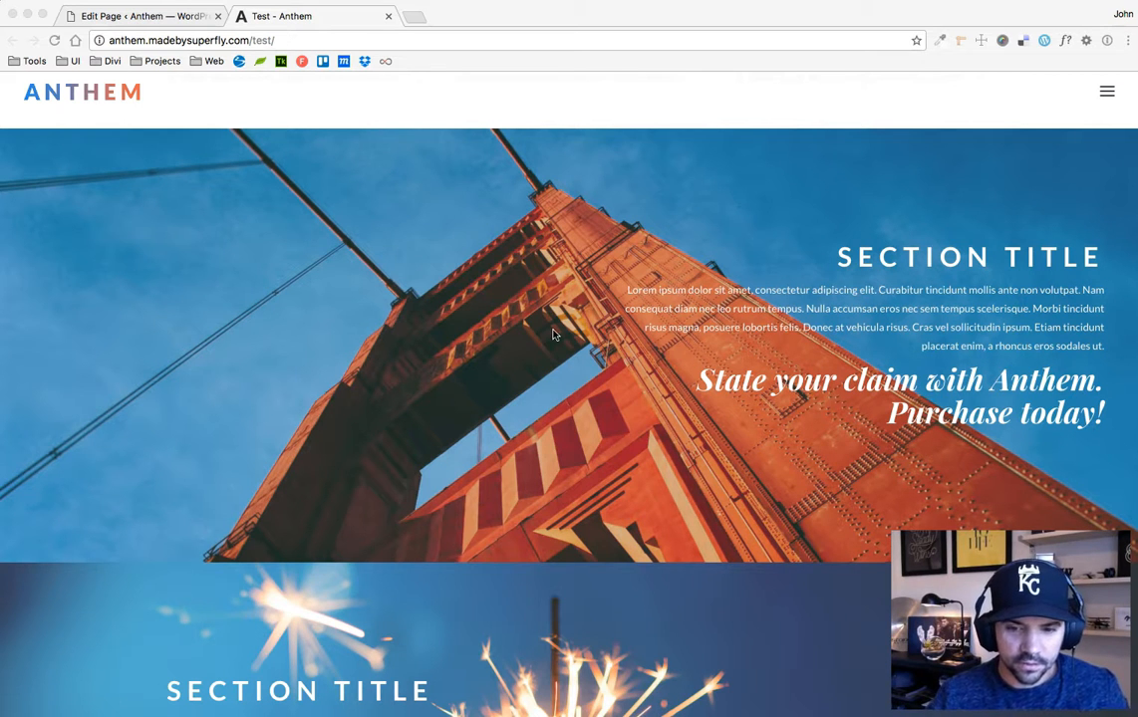
pyautogui.moveTo(584, 20)
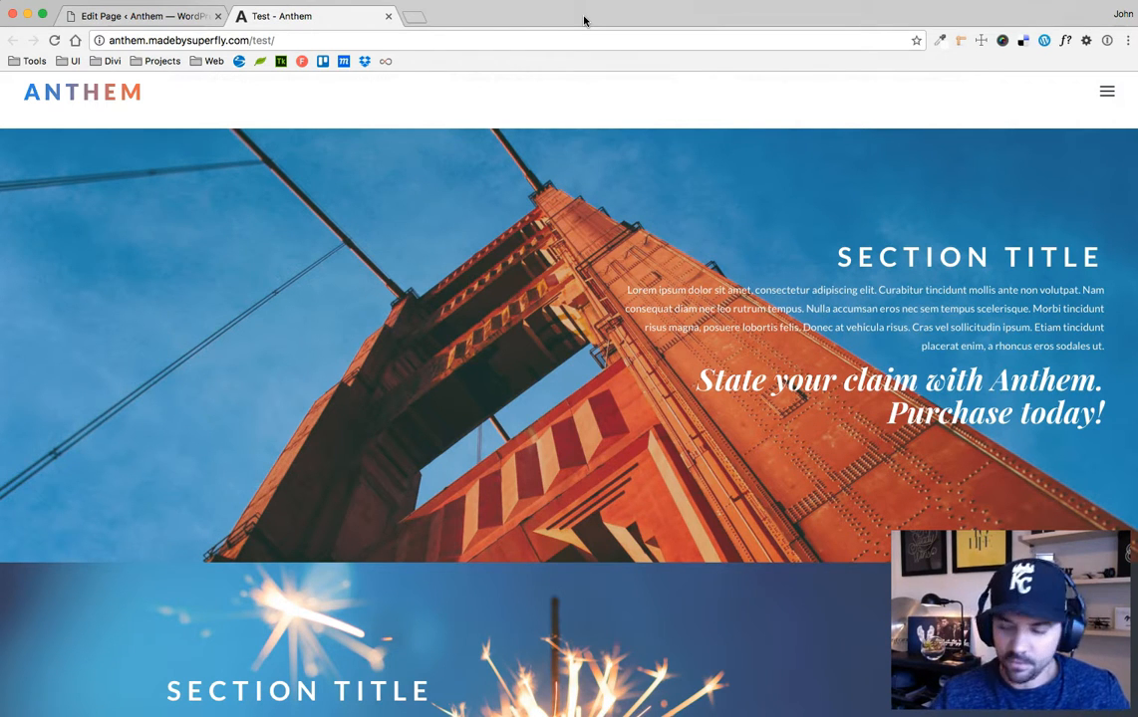
pyautogui.moveTo(514, 14)
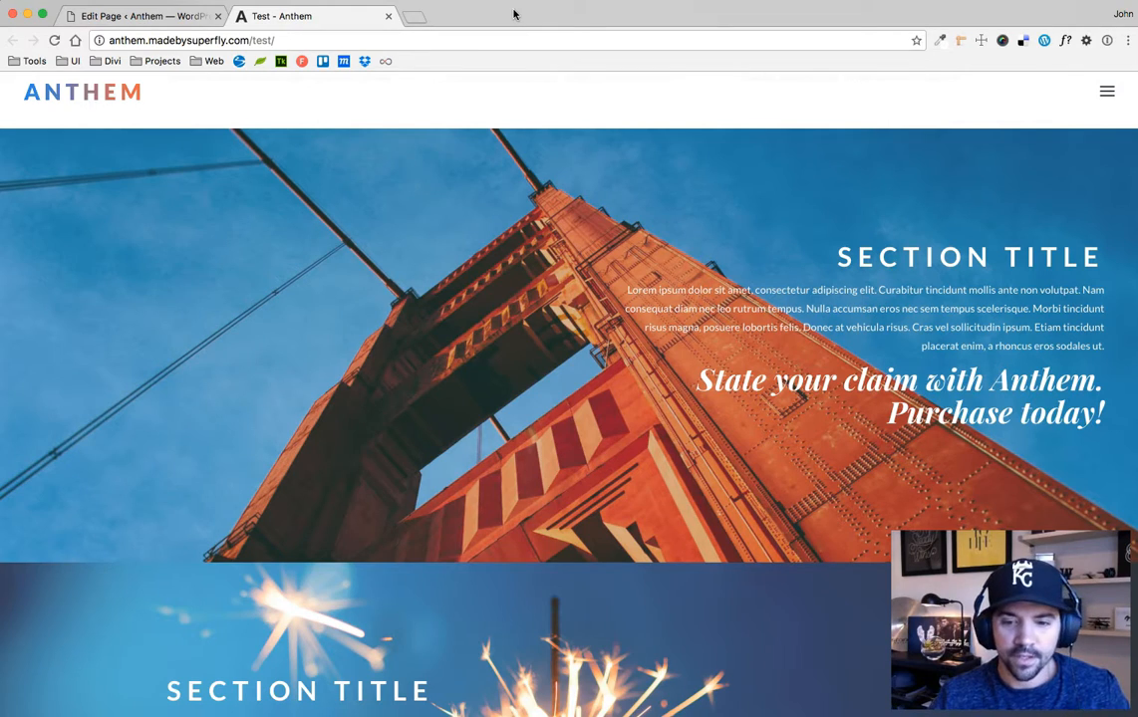
# - Review the Fullwidth Header's settings in the Test page's Divi Builder layout
pyautogui.scroll(3)
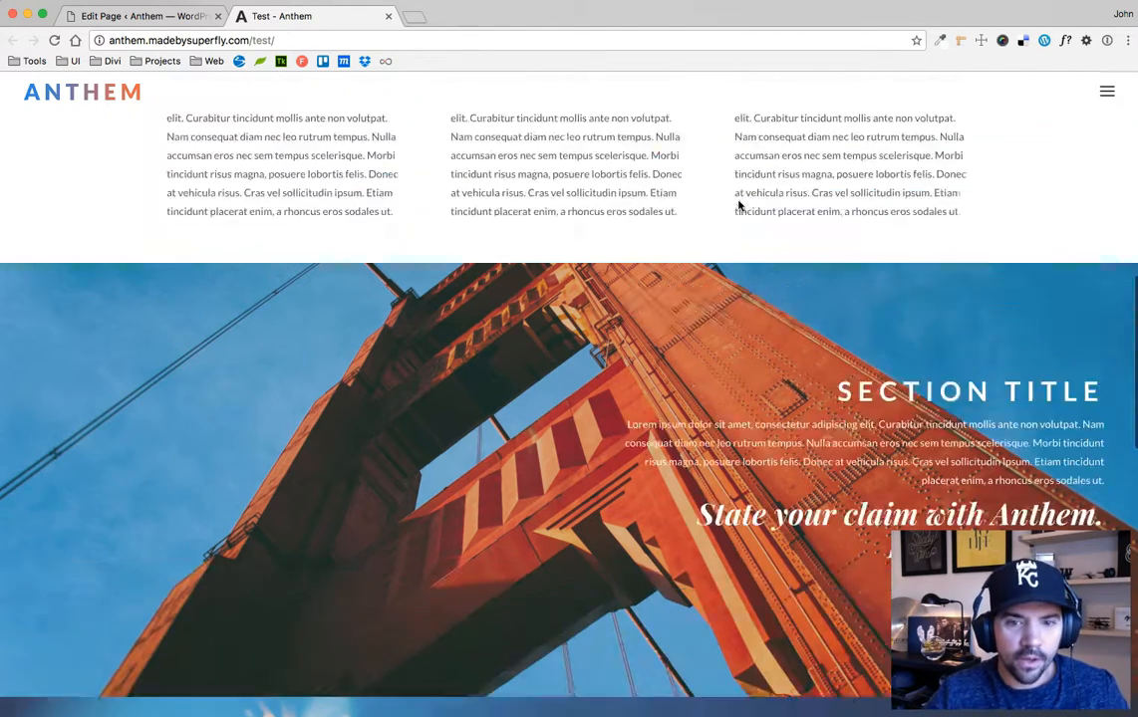
pyautogui.scroll(3)
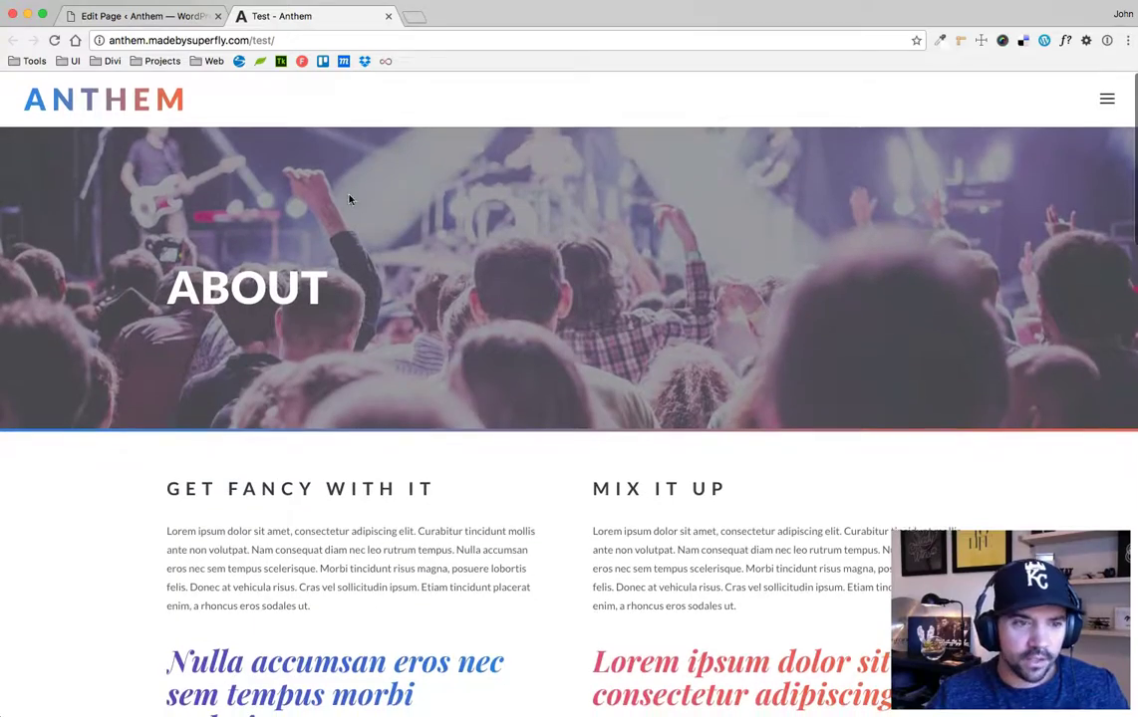
pyautogui.scroll(-3)
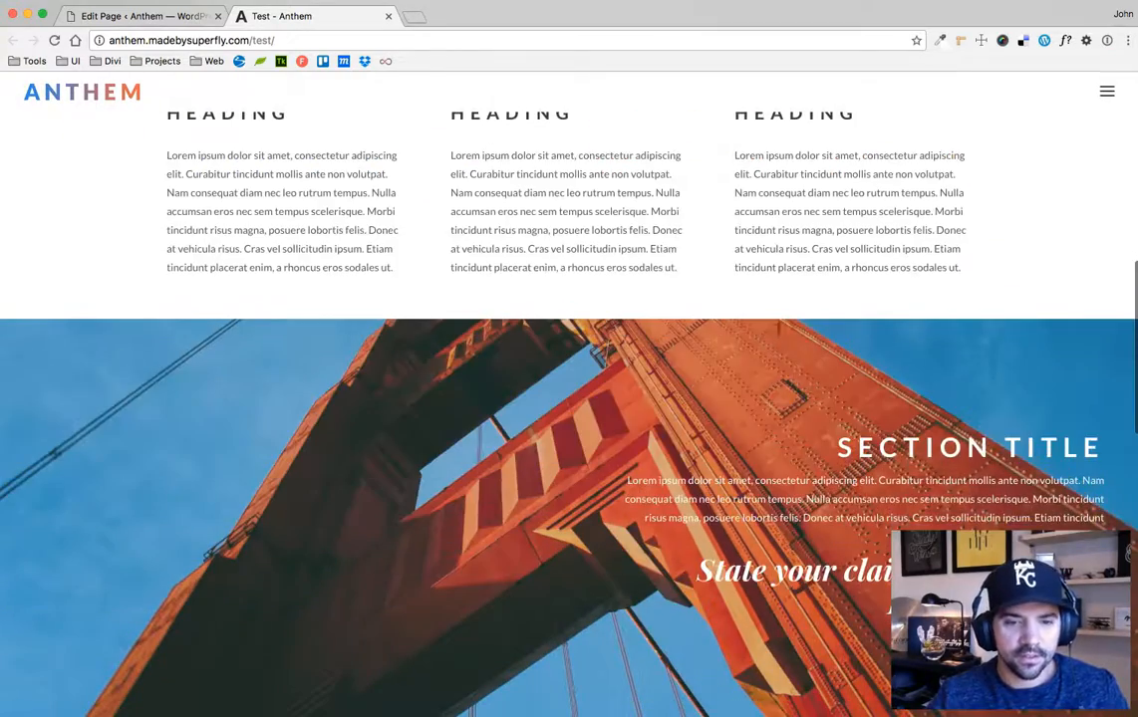
pyautogui.scroll(-3)
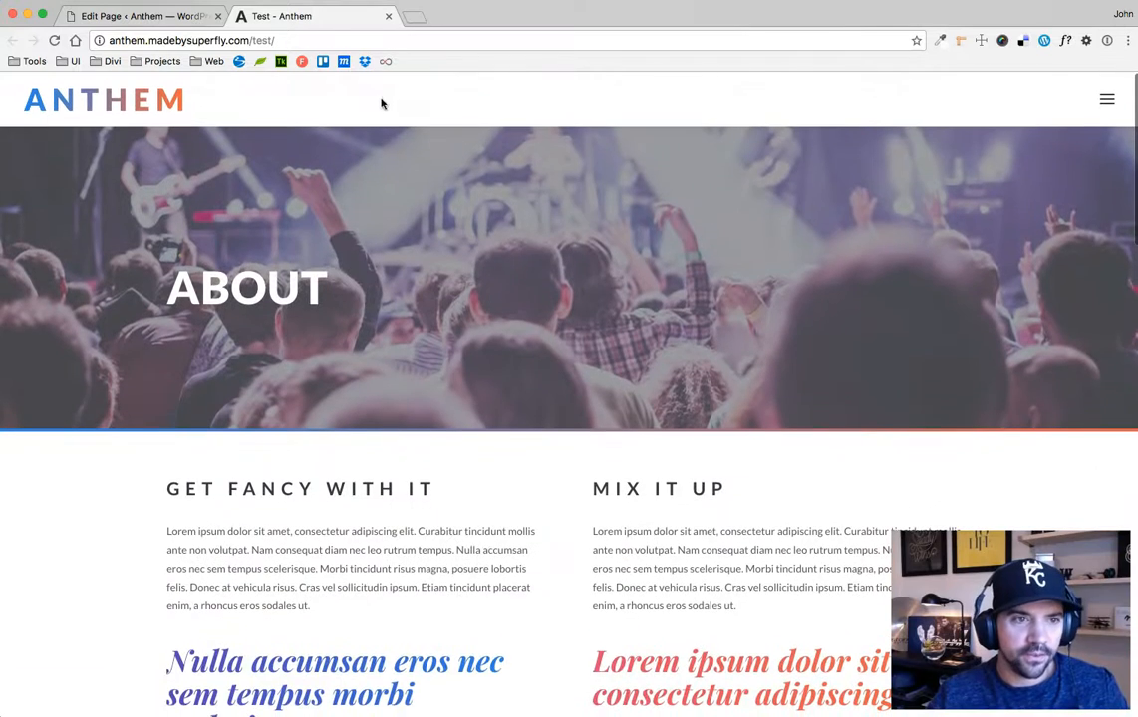
pyautogui.click(139, 16)
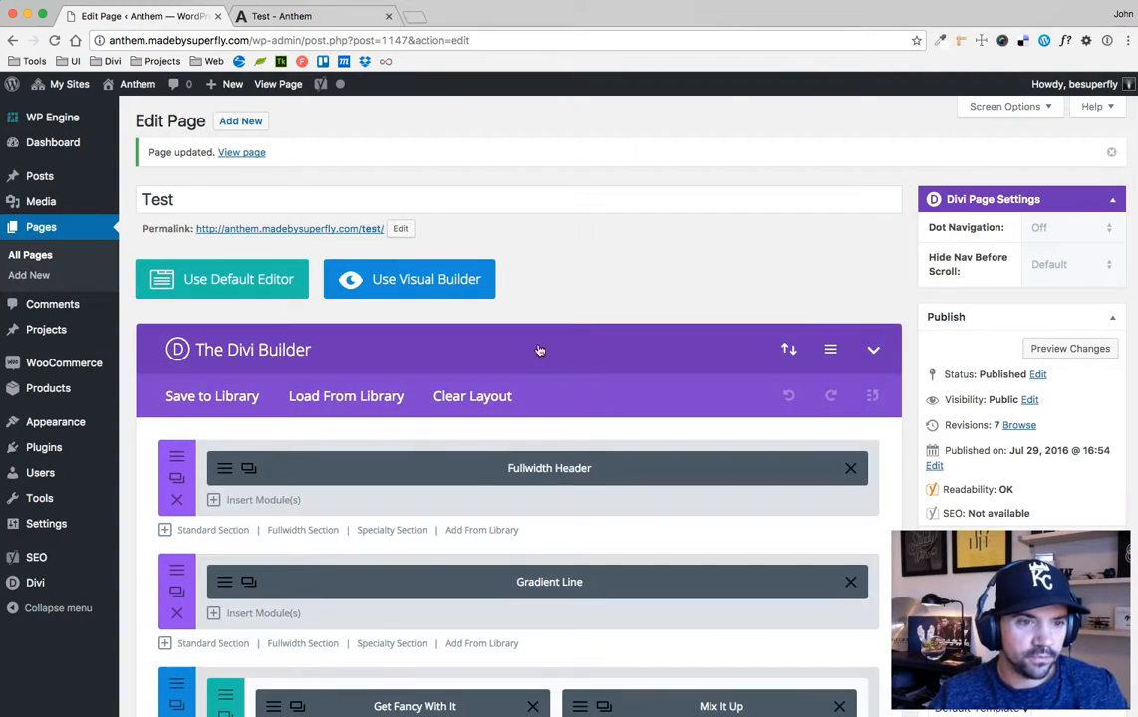
pyautogui.moveTo(223, 470)
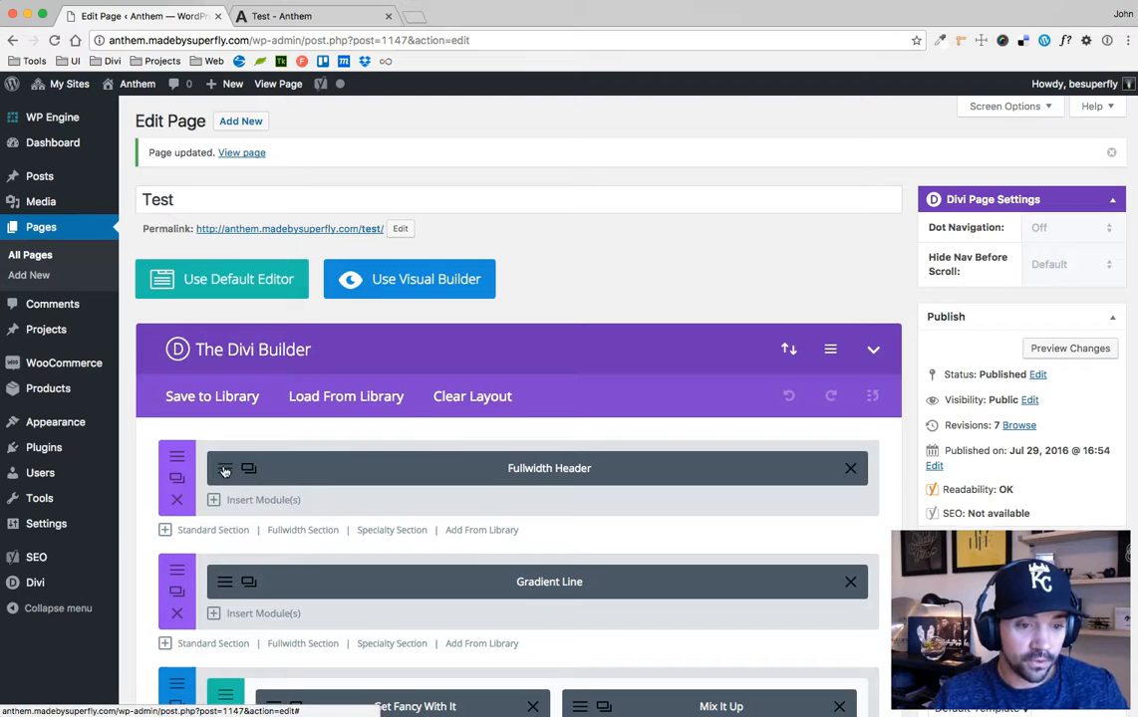
pyautogui.click(223, 468)
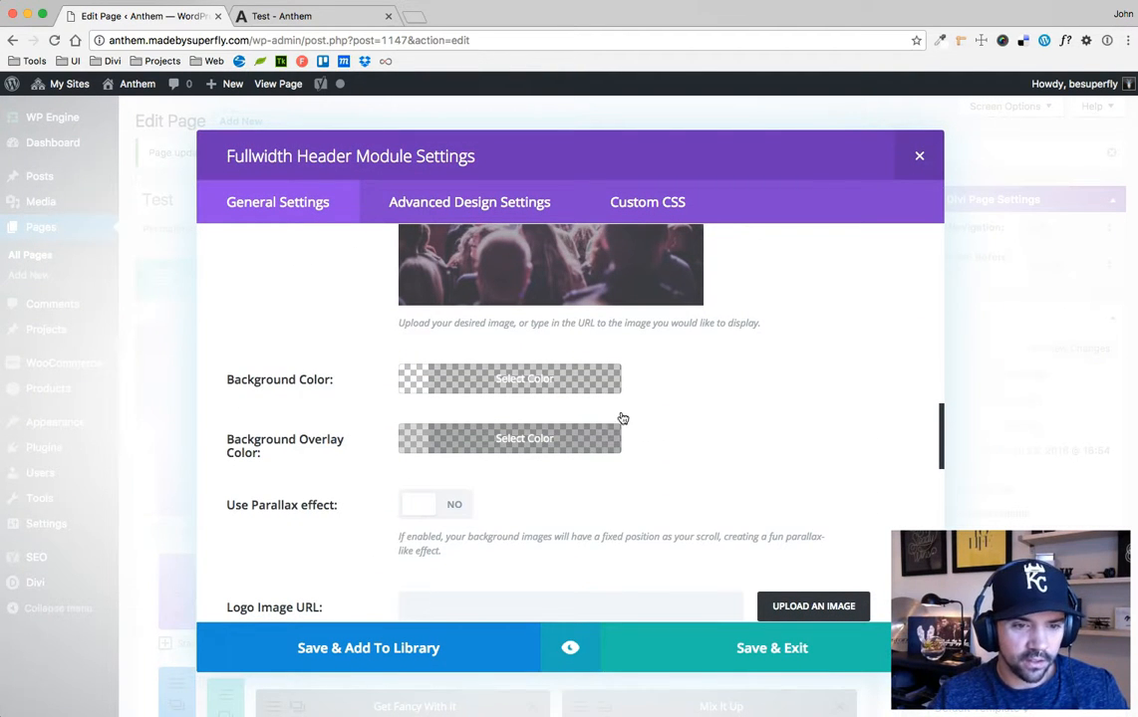
pyautogui.moveTo(534, 448)
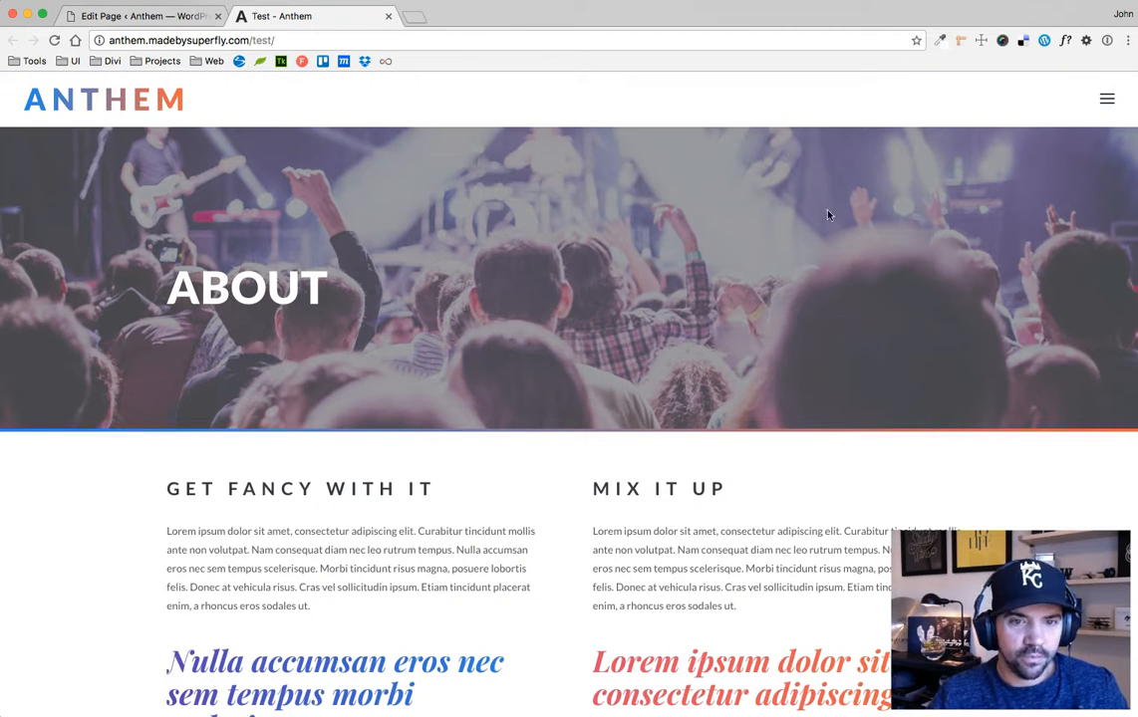
pyautogui.moveTo(362, 291)
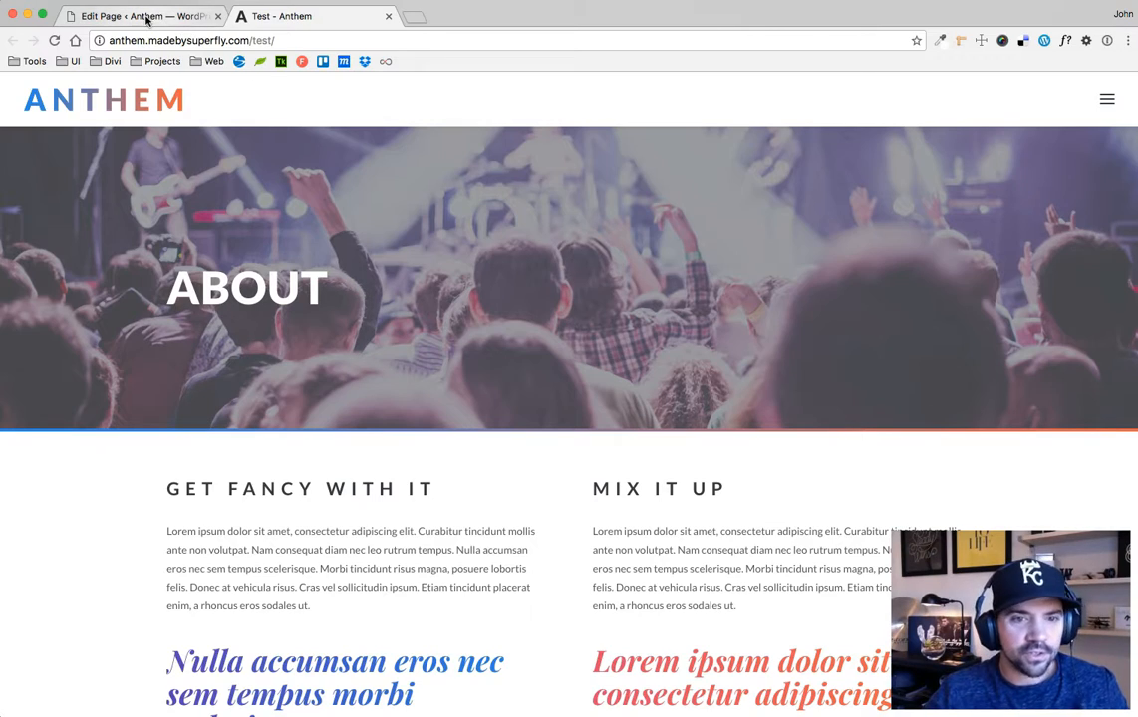
pyautogui.scroll(-3)
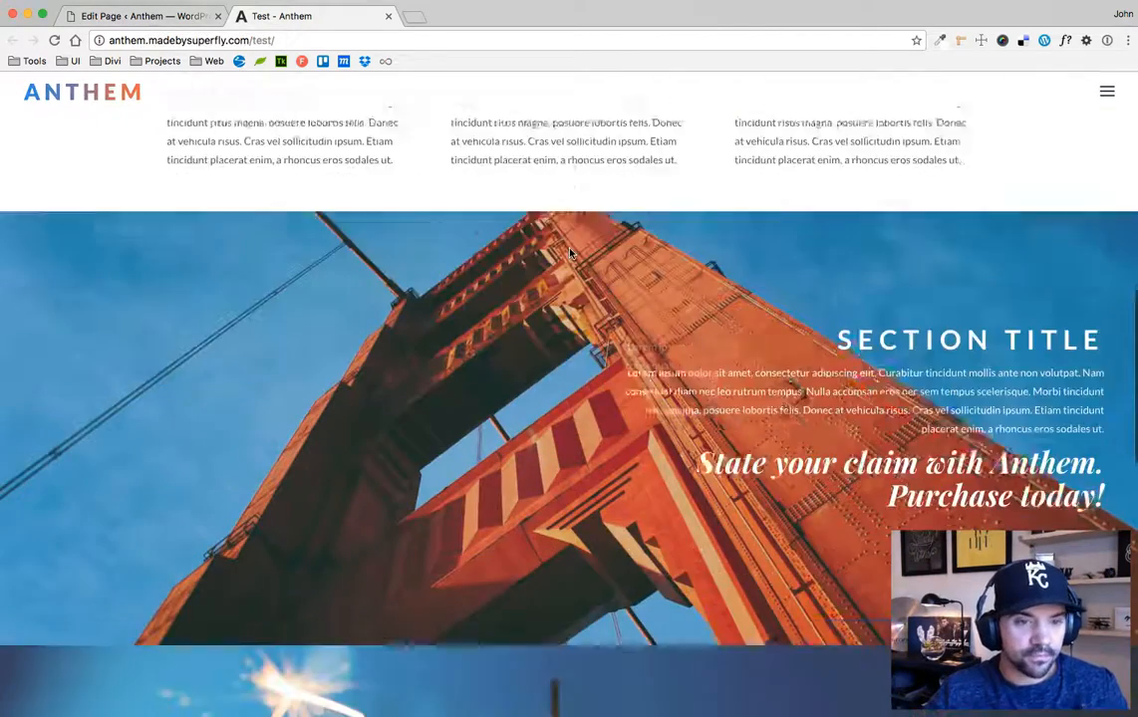
pyautogui.scroll(-3)
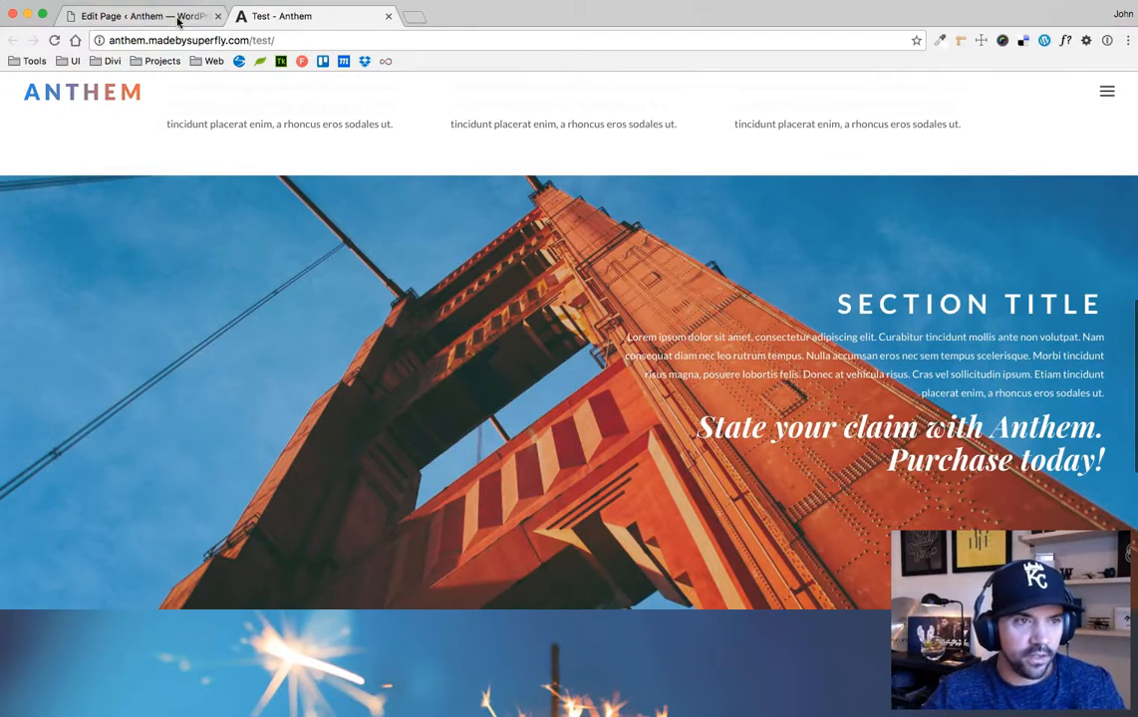
# - Close the header settings and review the bridge section's settings (parallax on, zero top/bottom padding) without changes
pyautogui.click(139, 16)
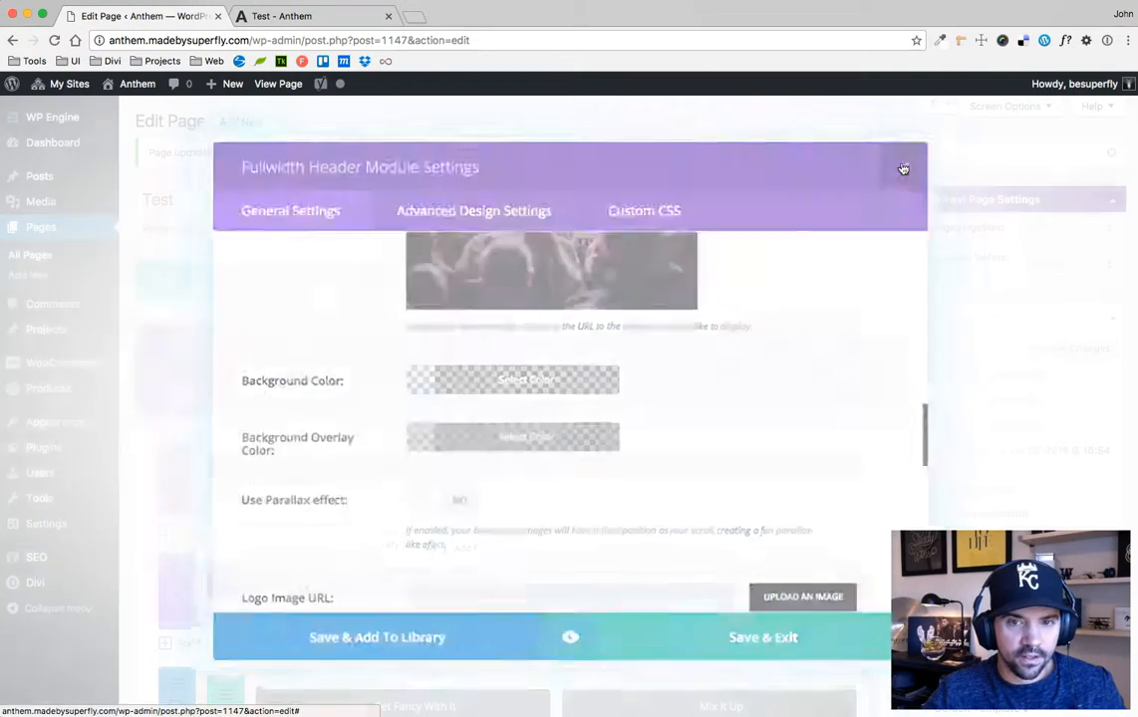
pyautogui.click(903, 167)
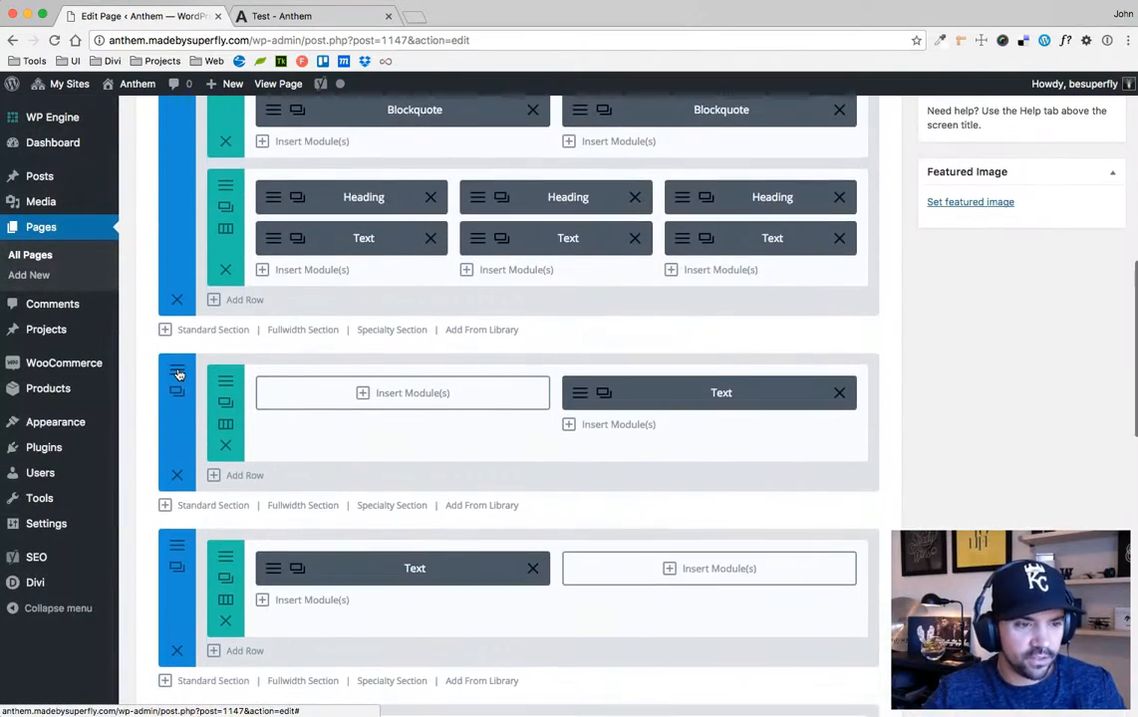
pyautogui.click(175, 378)
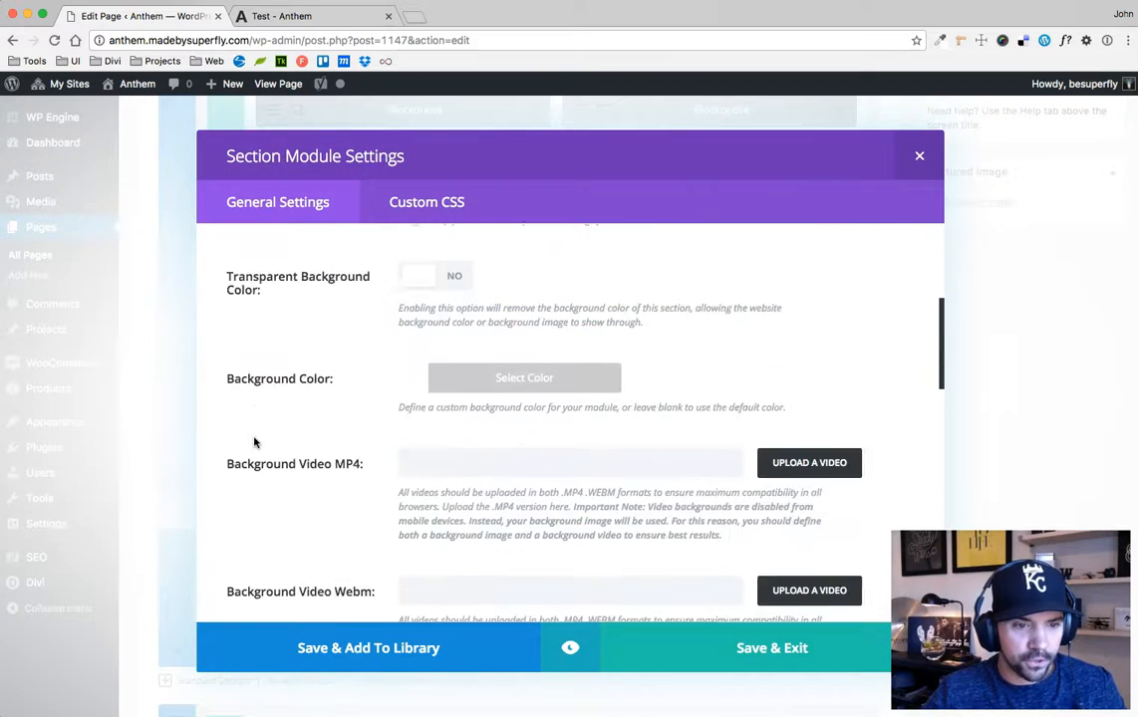
pyautogui.scroll(-3)
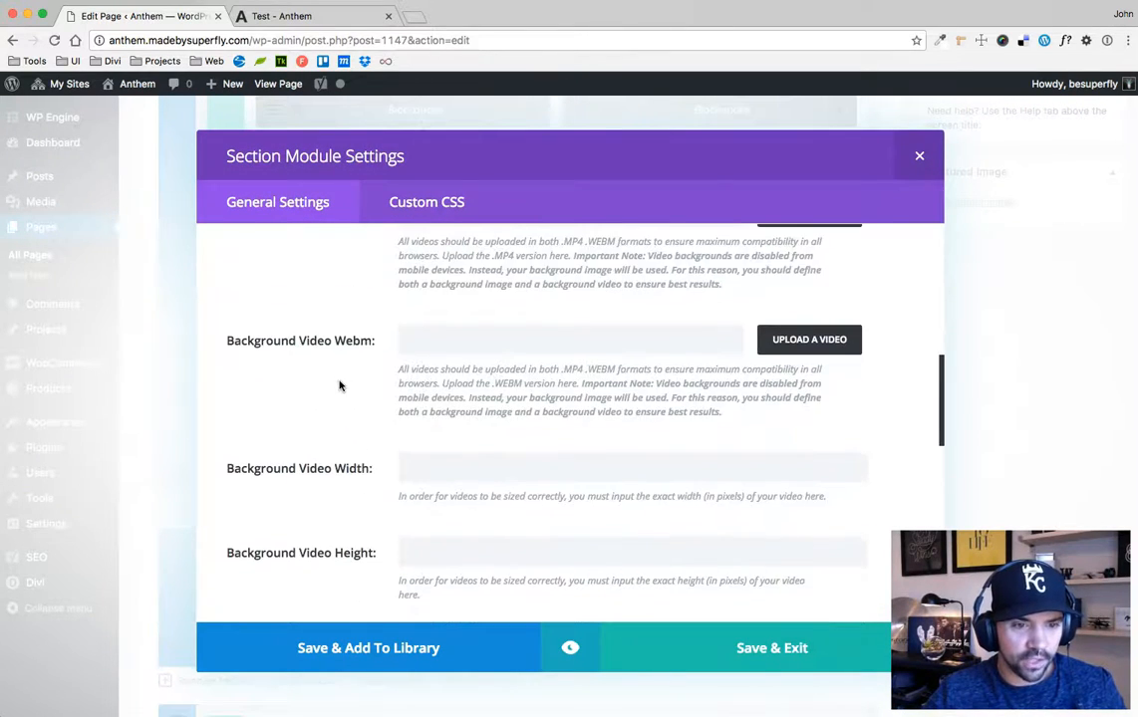
pyautogui.scroll(-3)
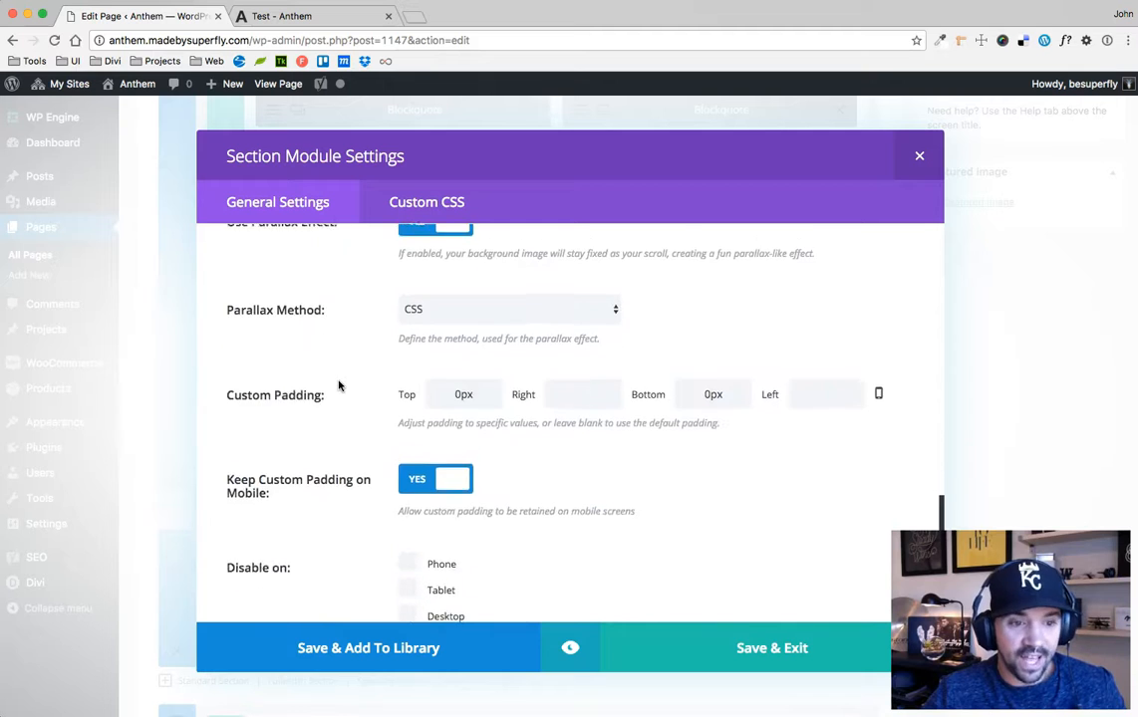
pyautogui.scroll(3)
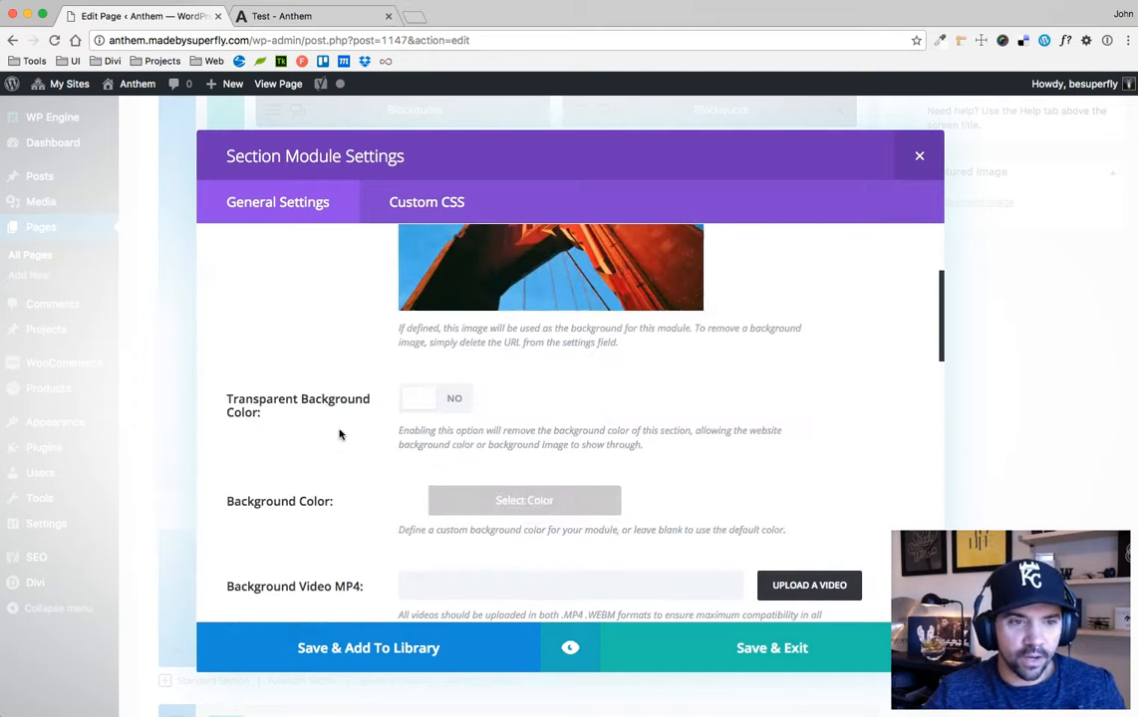
pyautogui.scroll(3)
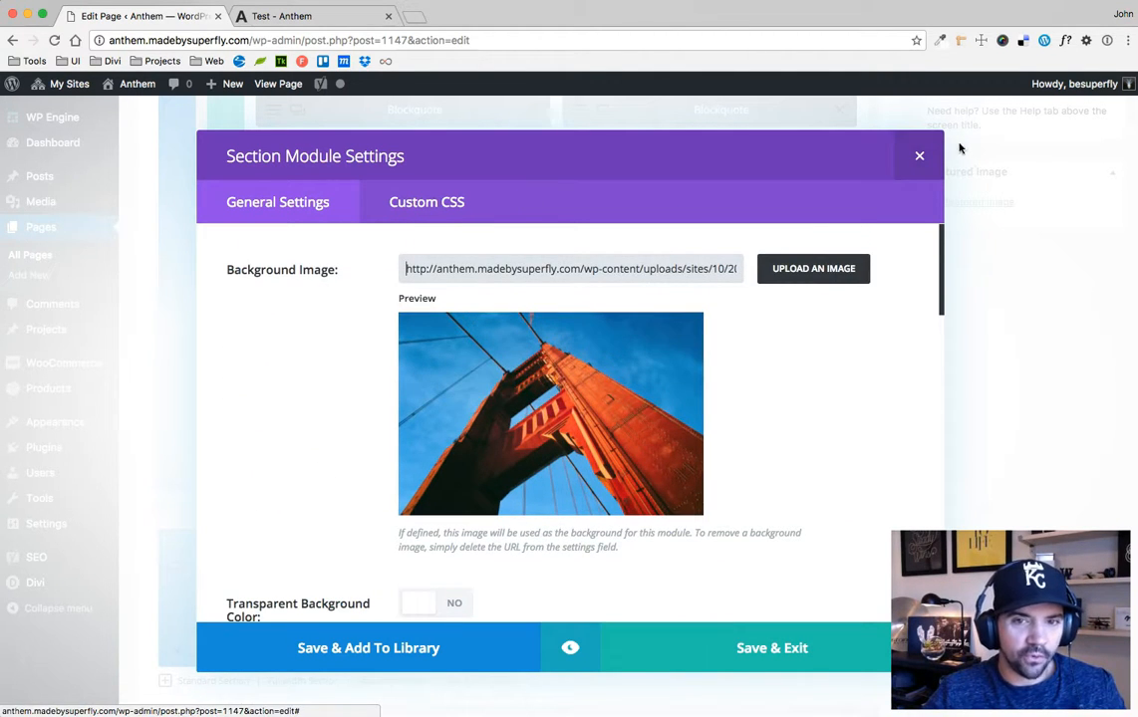
pyautogui.click(918, 155)
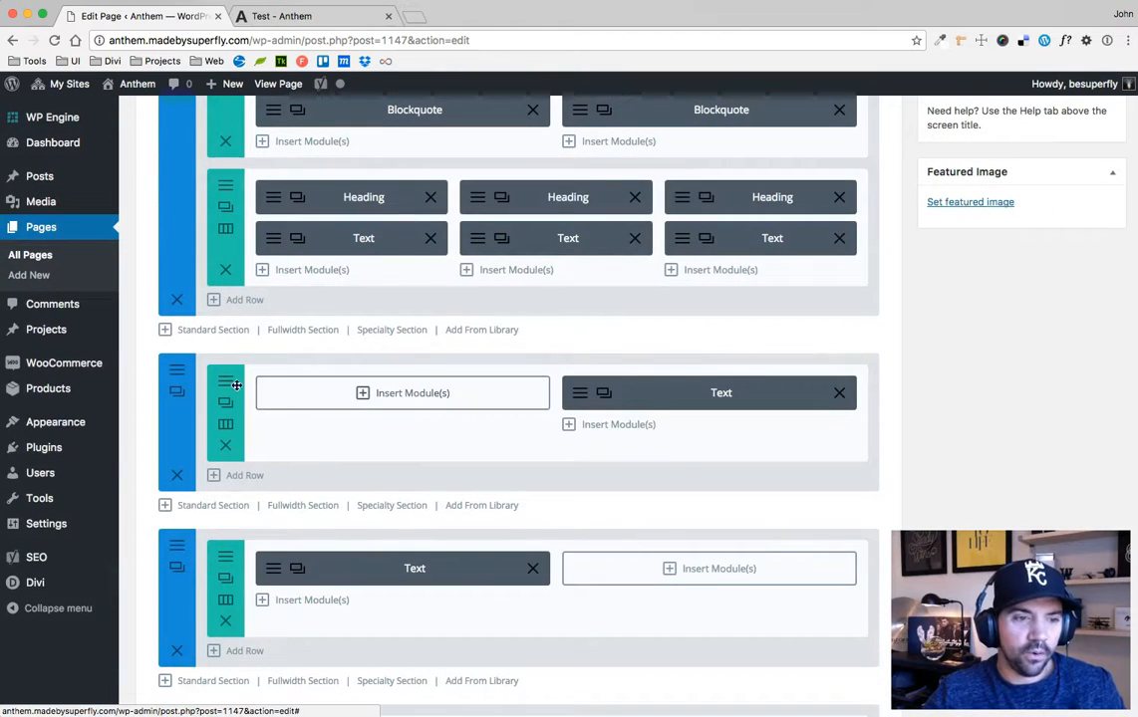
# - Confirm the bridge row's Advanced Design background colour rgba(99,103,109,0.24), then view the live Test page
pyautogui.click(225, 382)
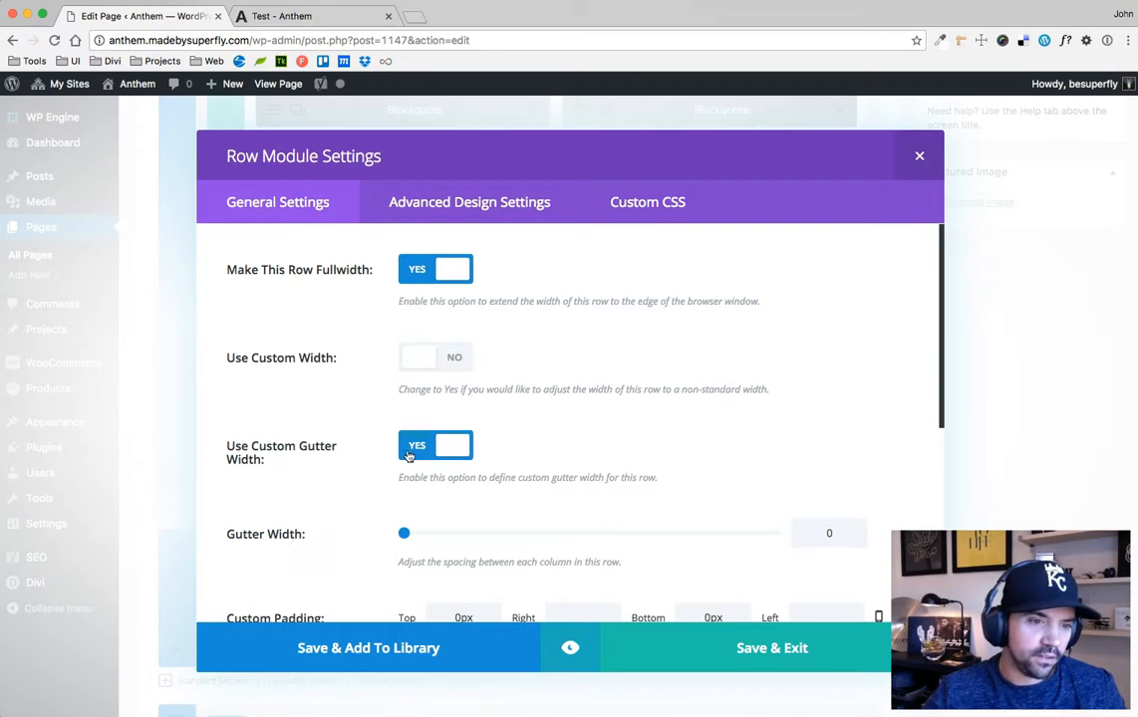
pyautogui.scroll(-3)
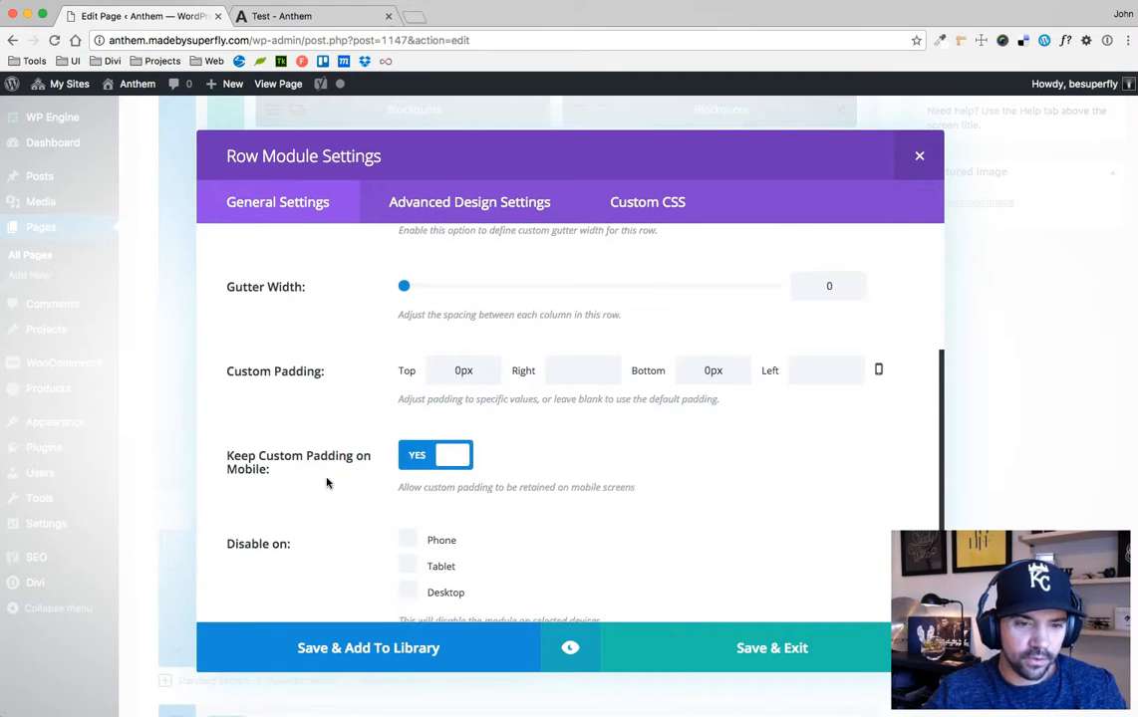
pyautogui.scroll(-3)
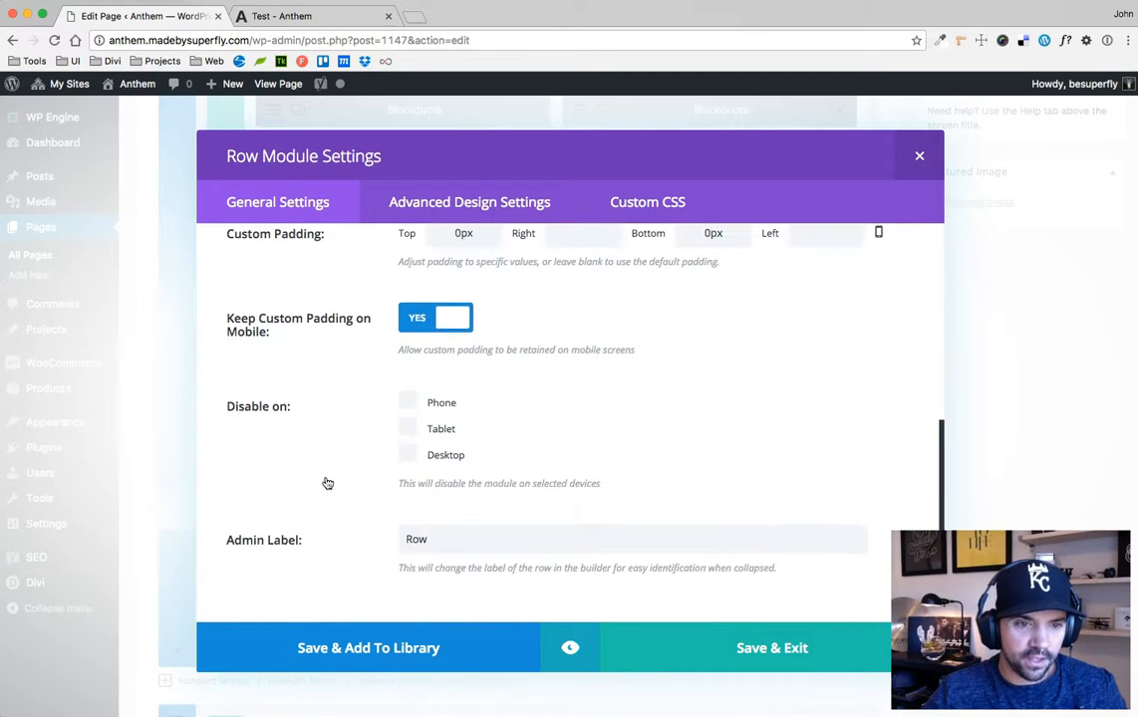
pyautogui.click(468, 201)
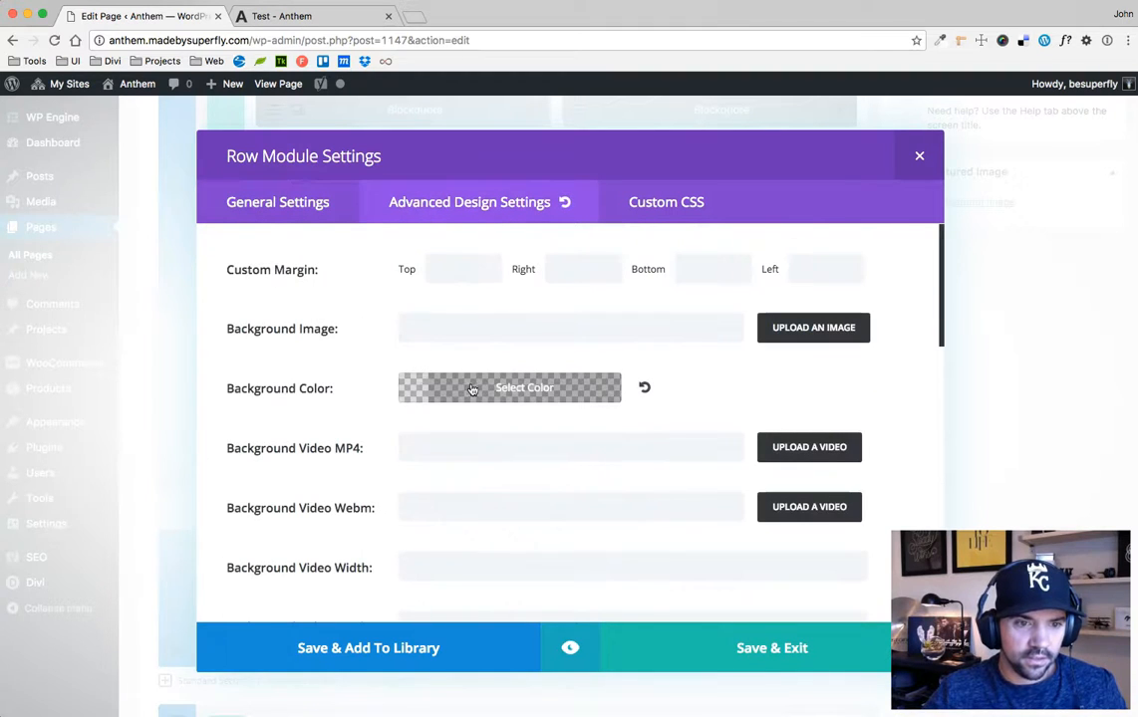
pyautogui.click(510, 387)
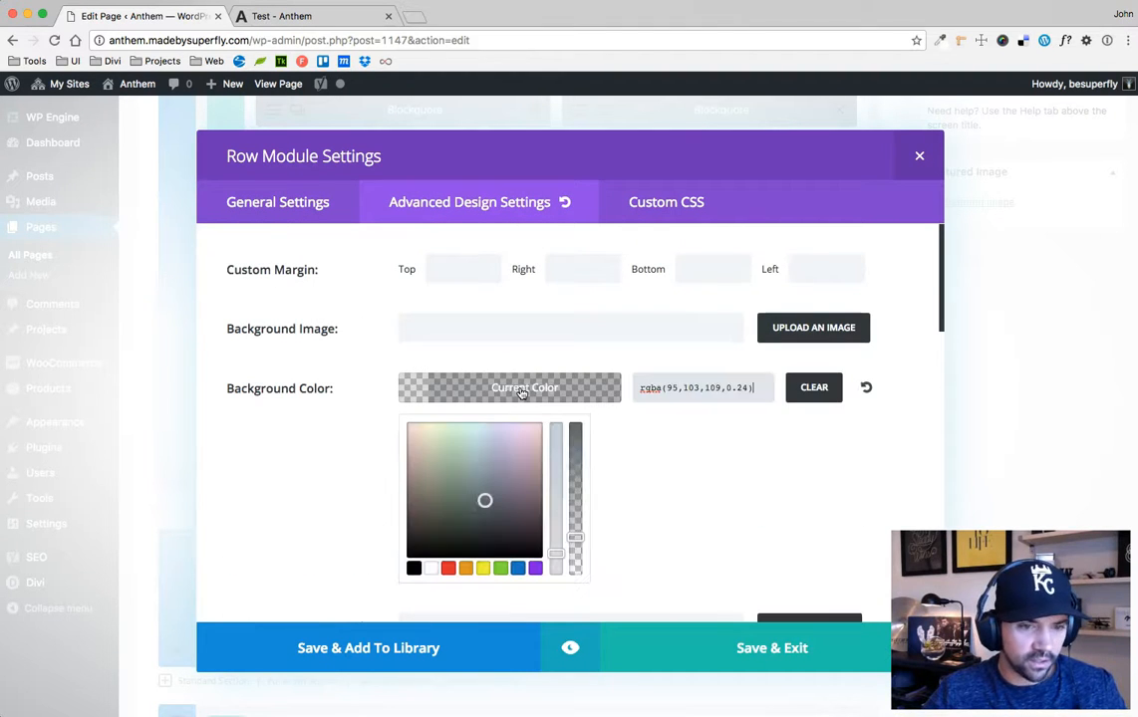
pyautogui.click(813, 387)
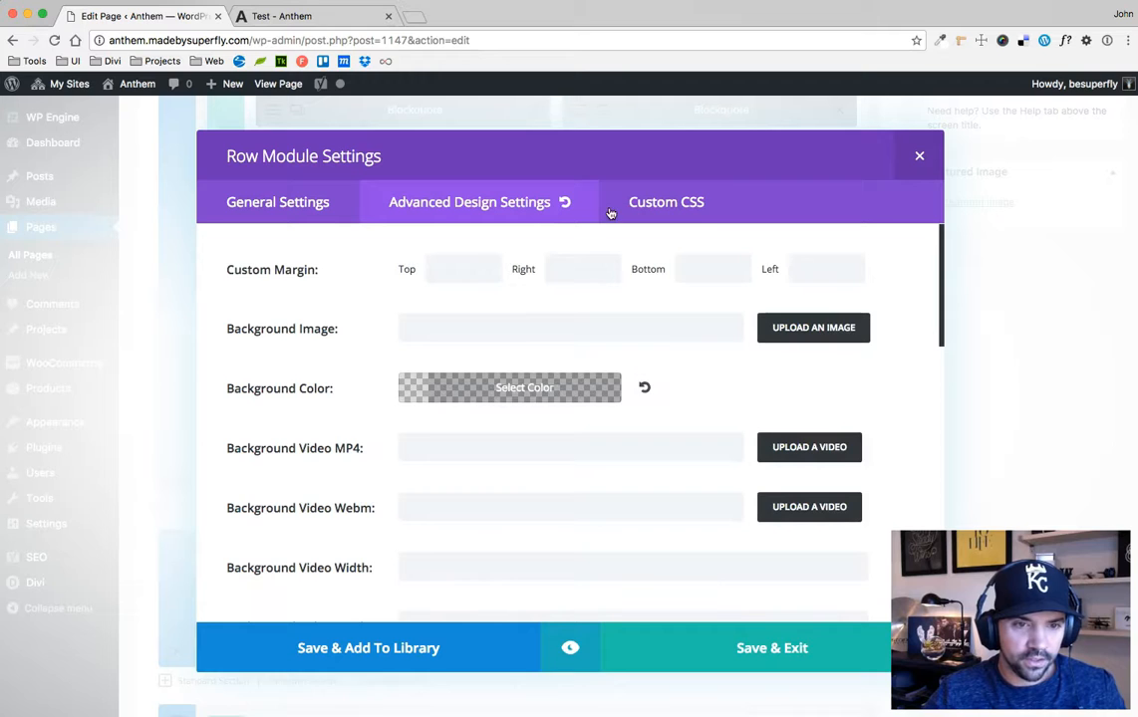
pyautogui.click(315, 16)
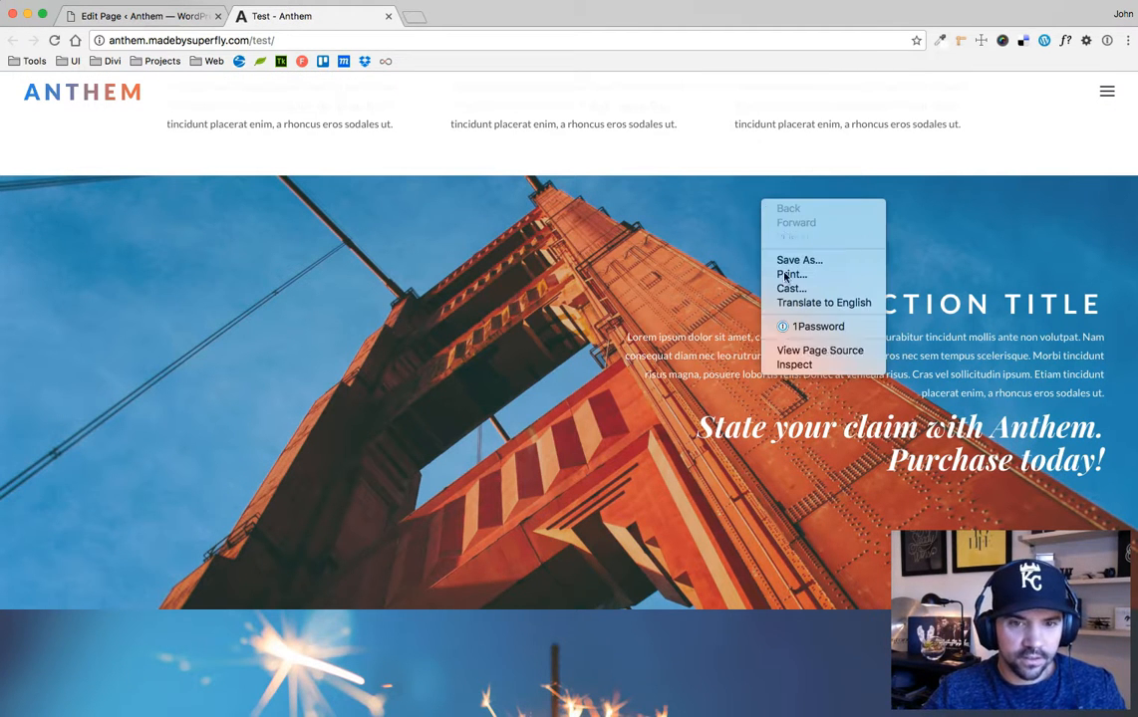
# - Inspect the bridge section's code on the live page
pyautogui.click(793, 363)
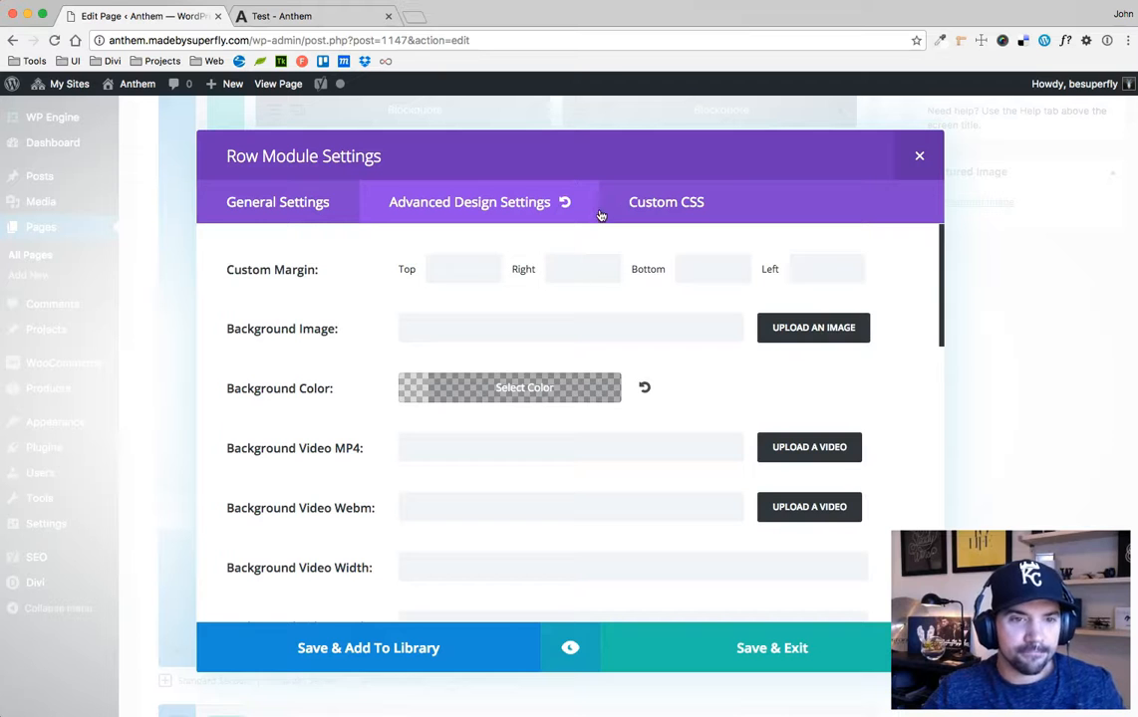
# - Compare column 2's padding: 150px desktop, 125px tablet, 75px smartphone
pyautogui.click(468, 202)
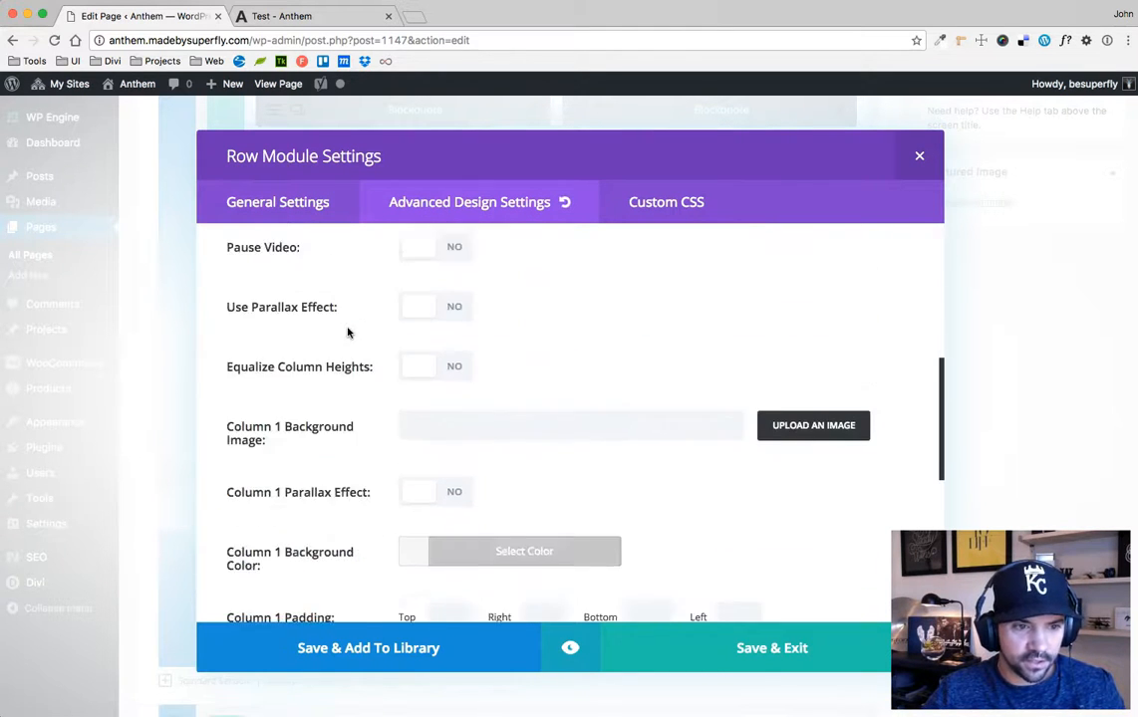
pyautogui.scroll(-3)
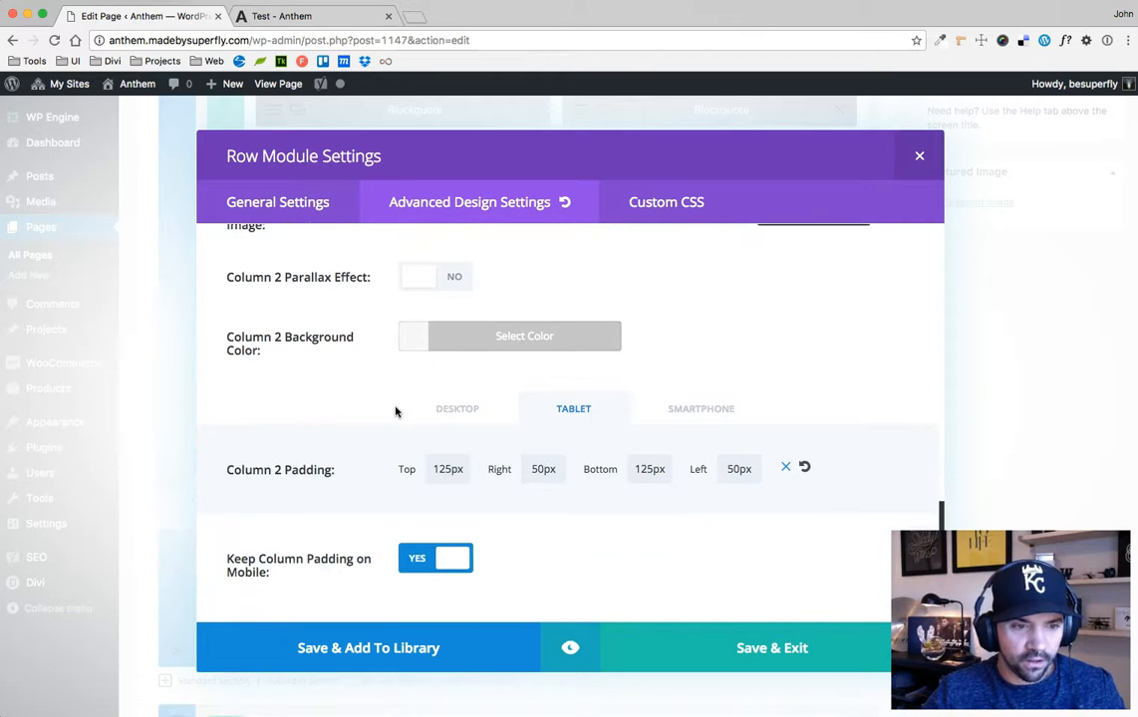
pyautogui.moveTo(673, 494)
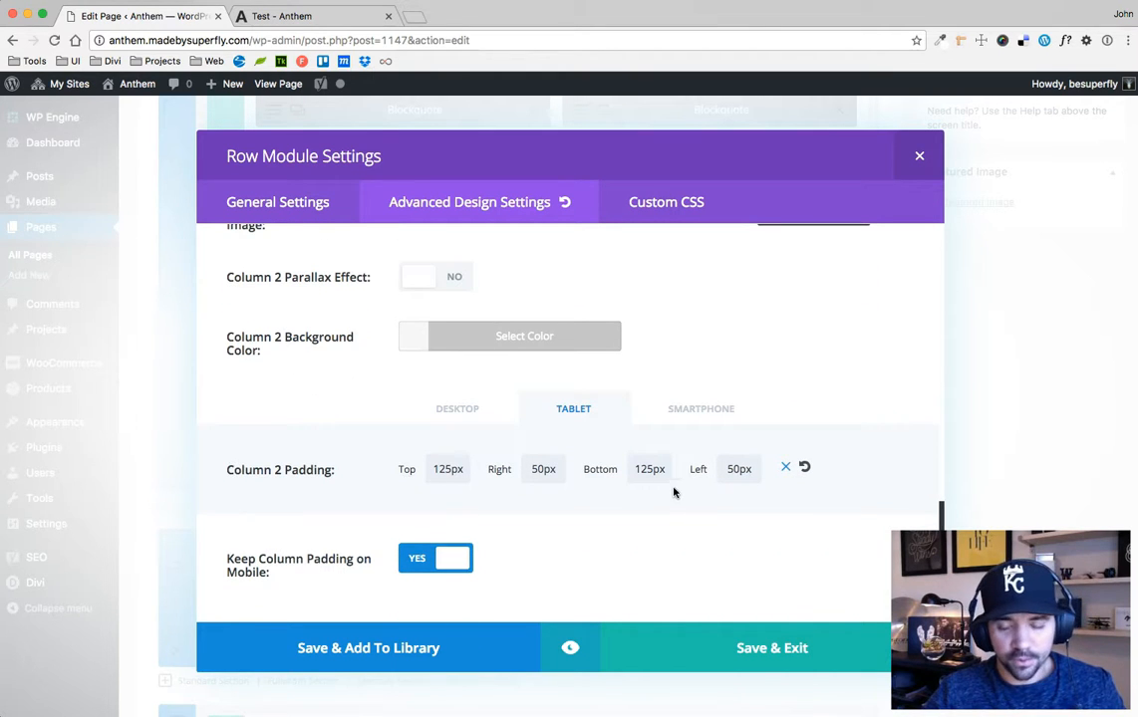
pyautogui.click(456, 409)
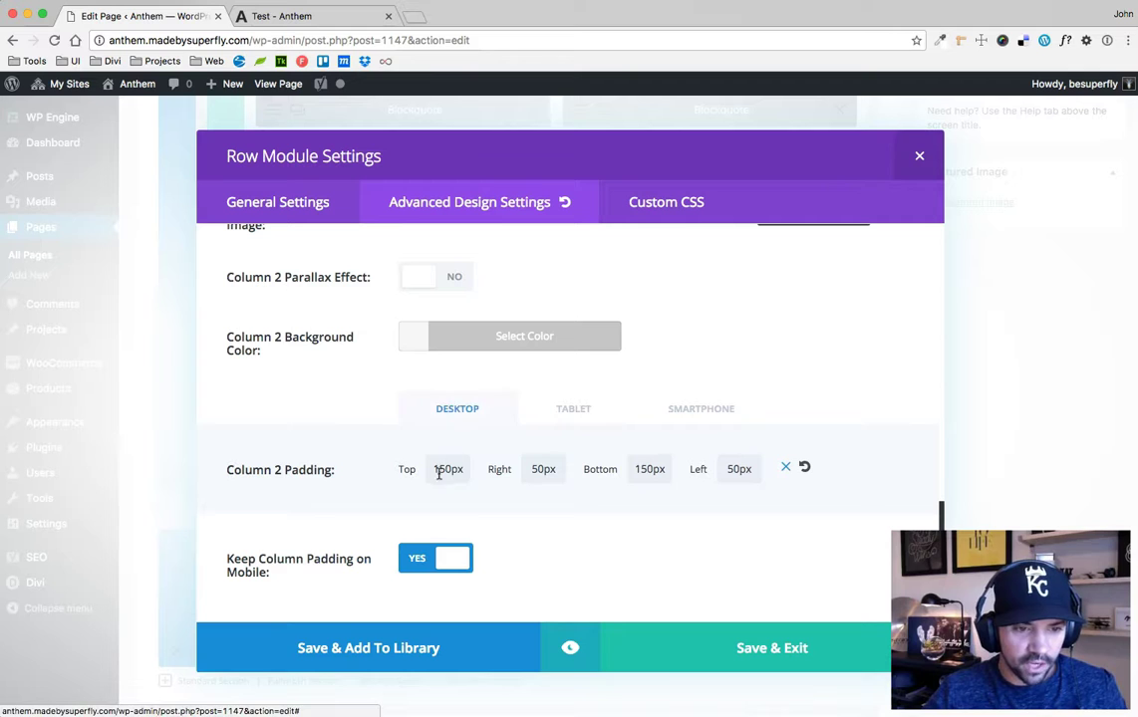
pyautogui.moveTo(398, 446)
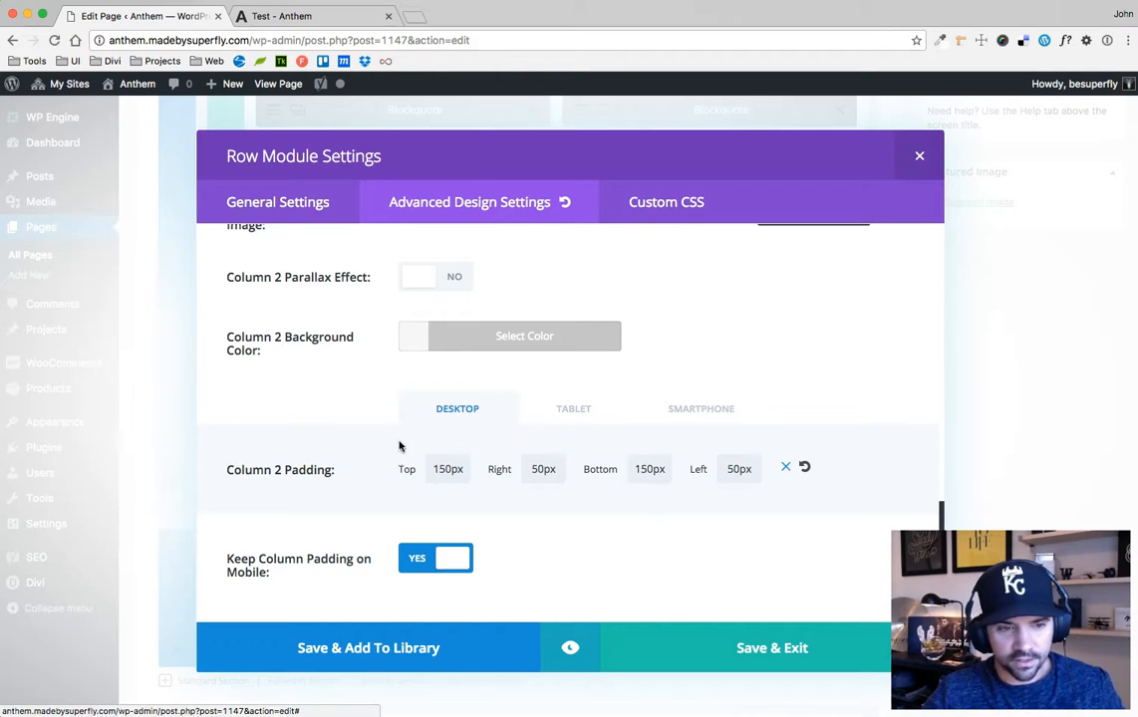
pyautogui.click(701, 409)
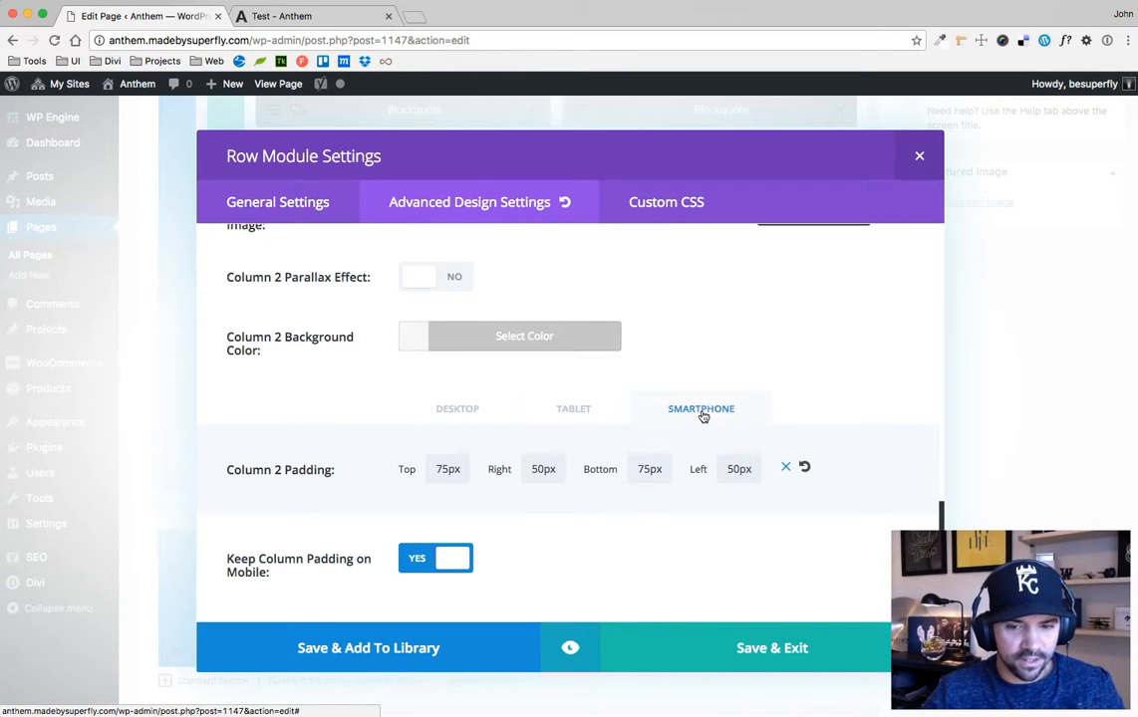
pyautogui.moveTo(498, 464)
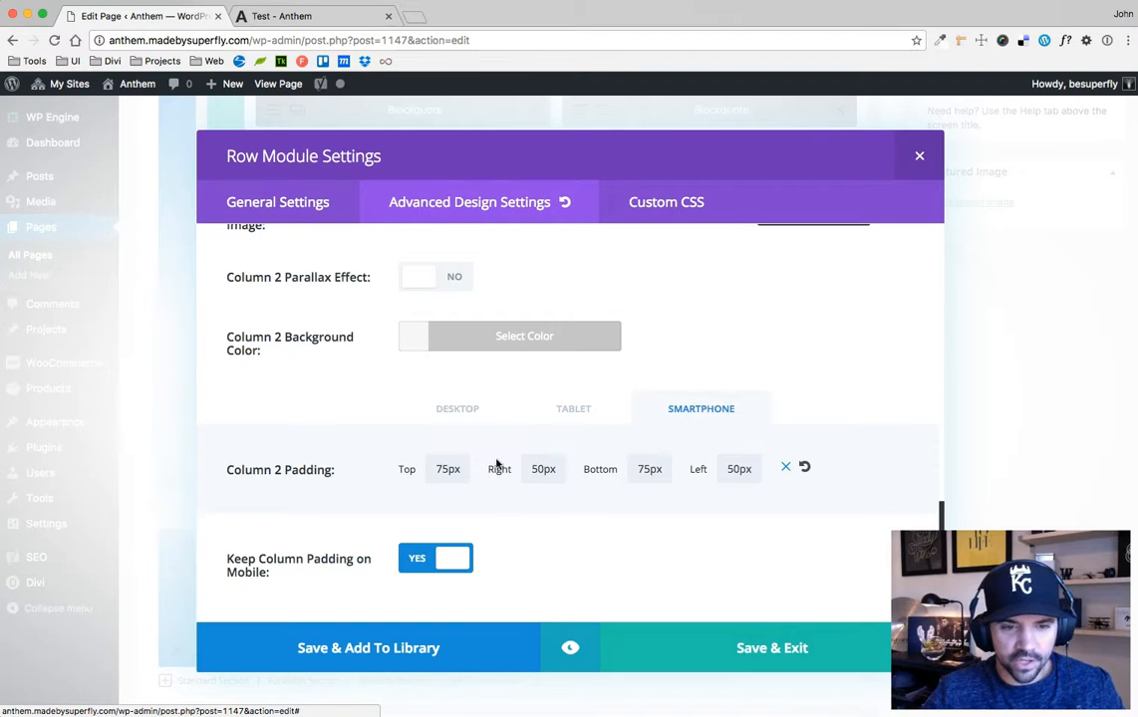
pyautogui.moveTo(918, 156)
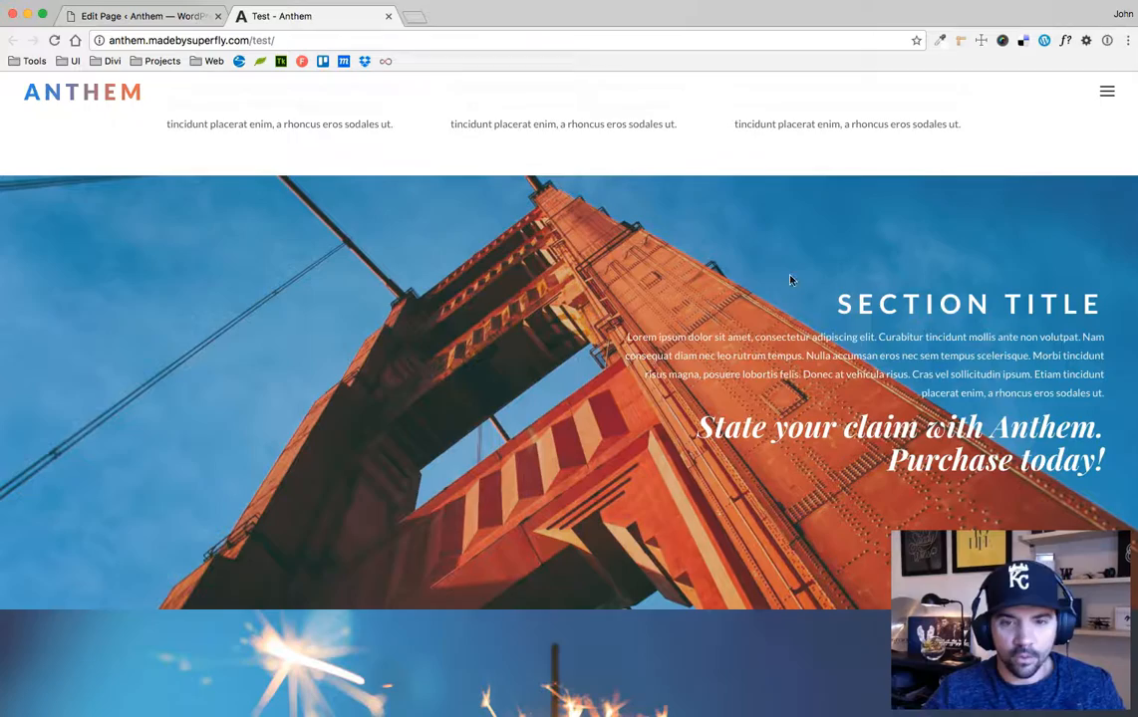
pyautogui.moveTo(548, 399)
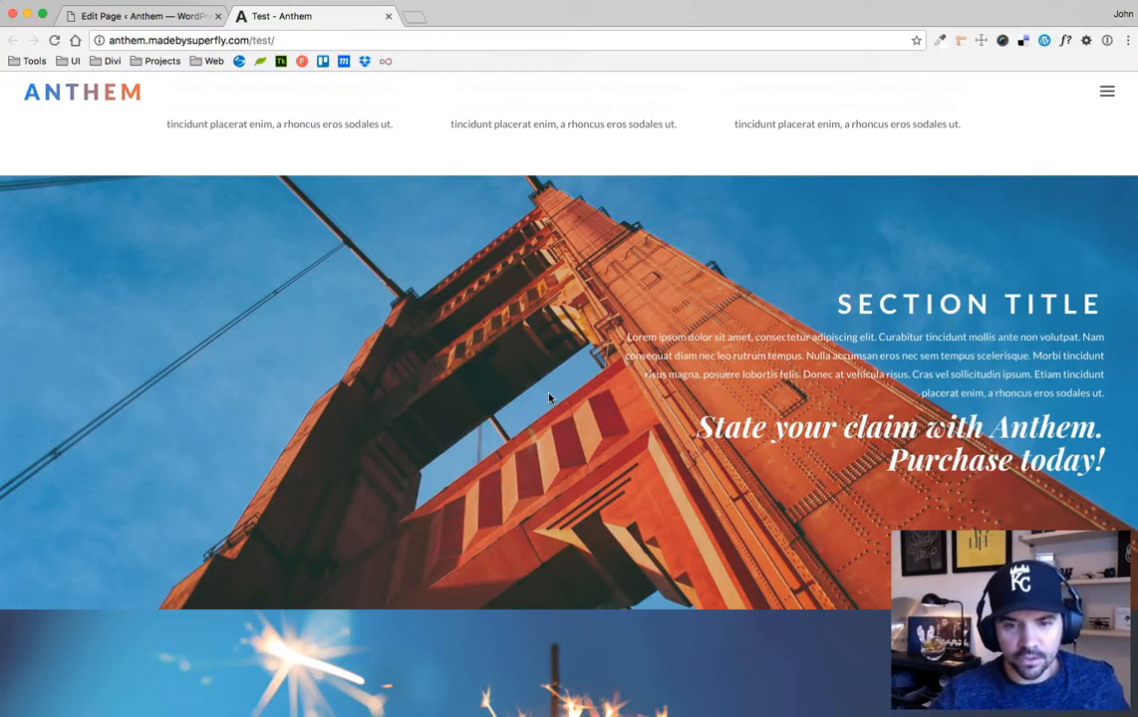
# - Scroll the live Test page past the bridge section to the sparkler section
pyautogui.scroll(-3)
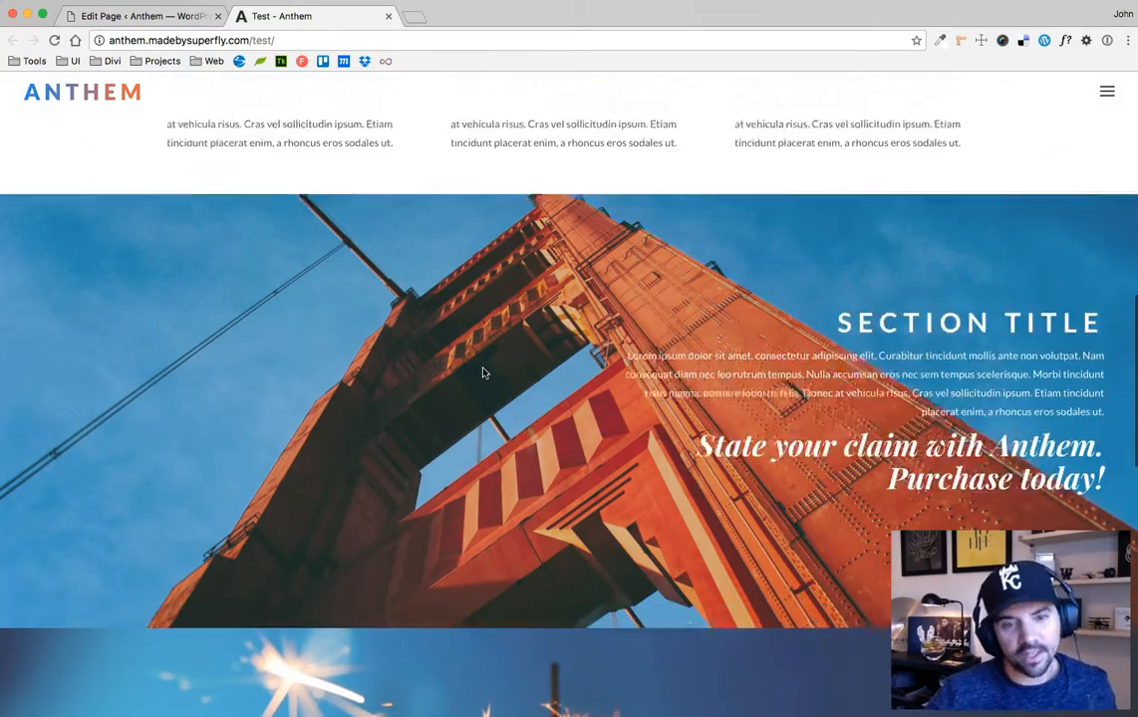
pyautogui.scroll(-3)
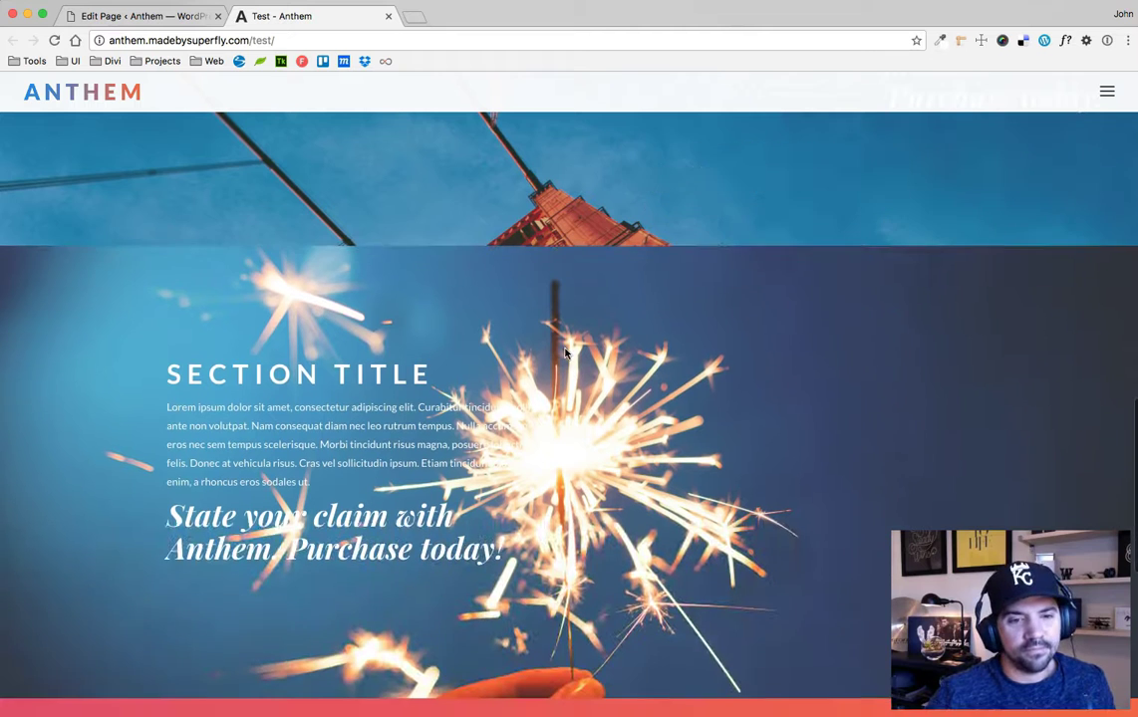
pyautogui.scroll(-3)
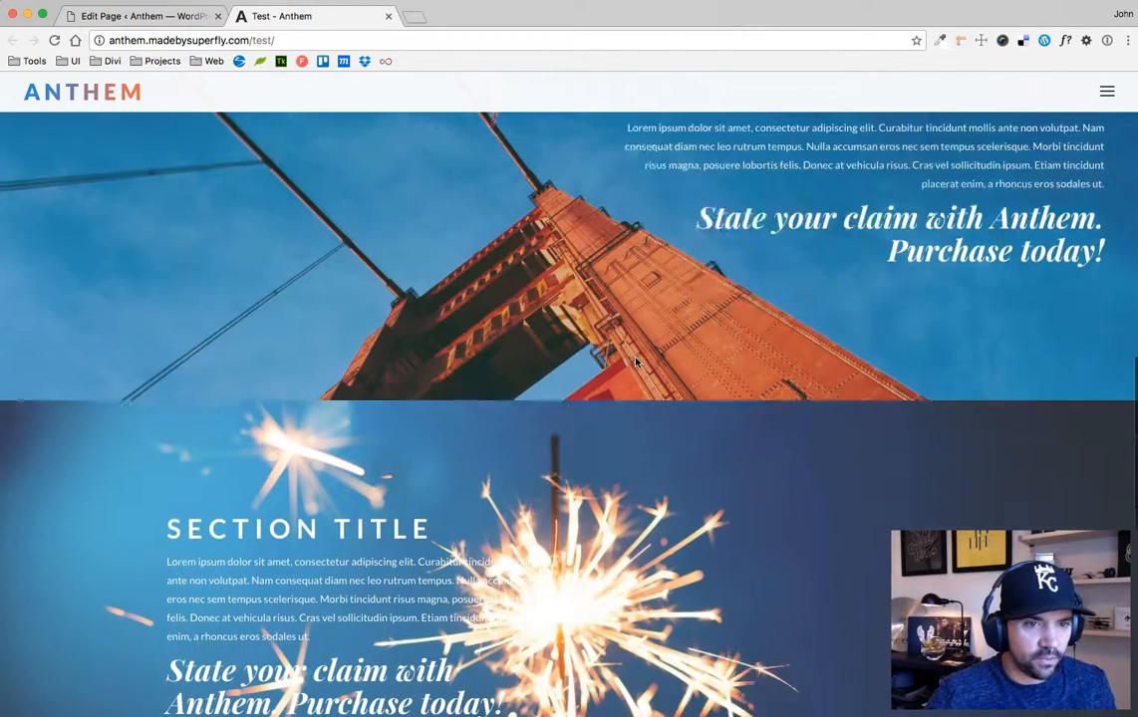
pyautogui.scroll(-3)
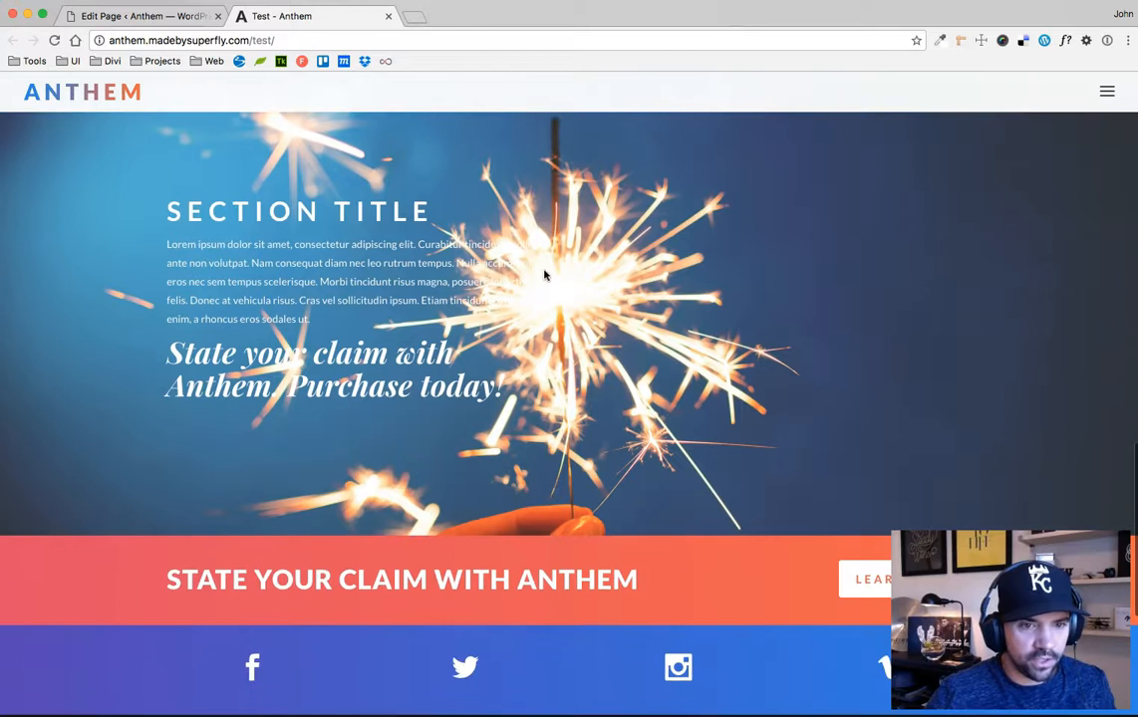
pyautogui.moveTo(789, 291)
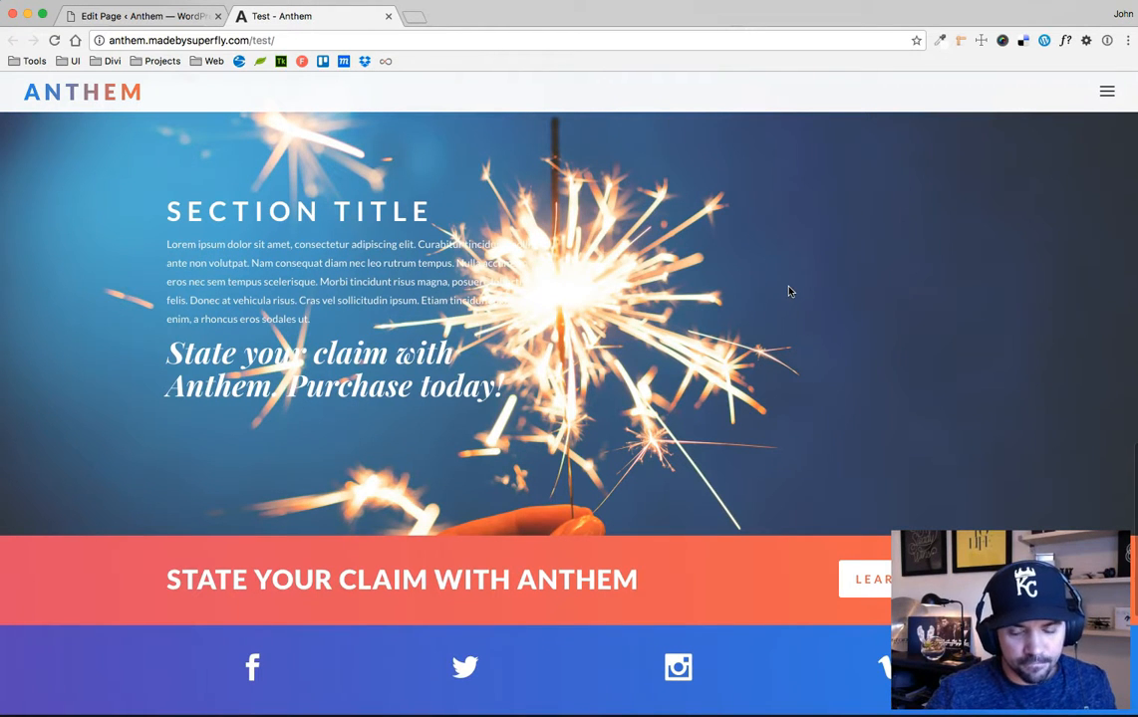
pyautogui.moveTo(926, 287)
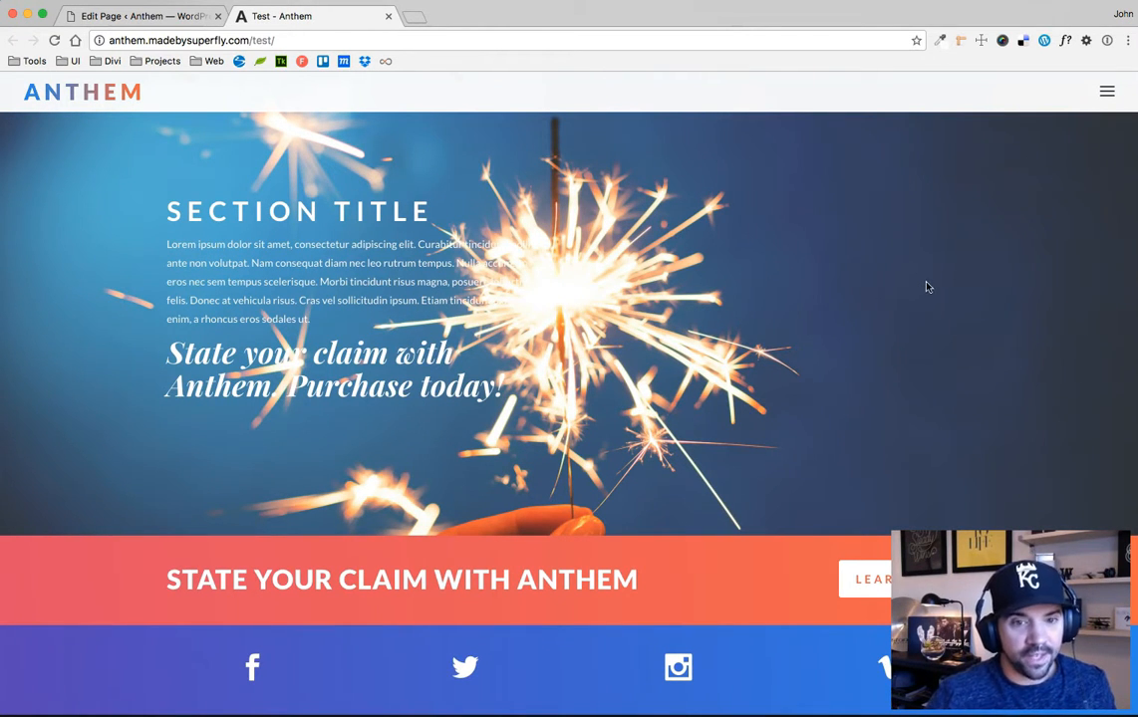
pyautogui.moveTo(906, 339)
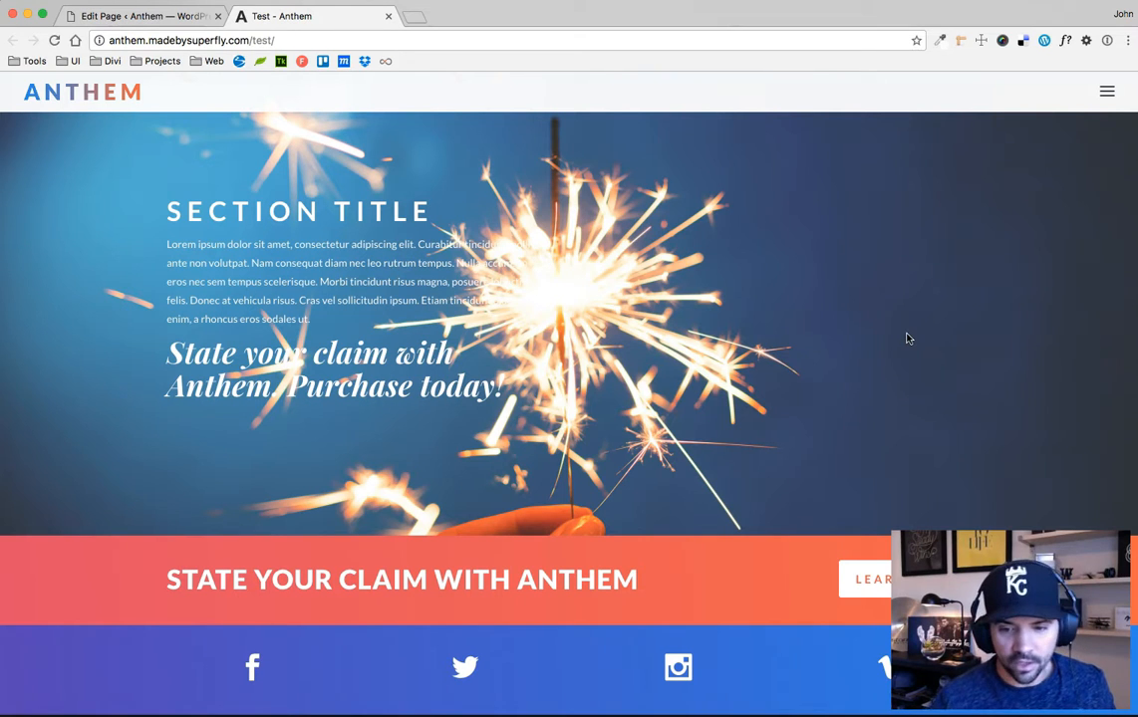
pyautogui.moveTo(976, 470)
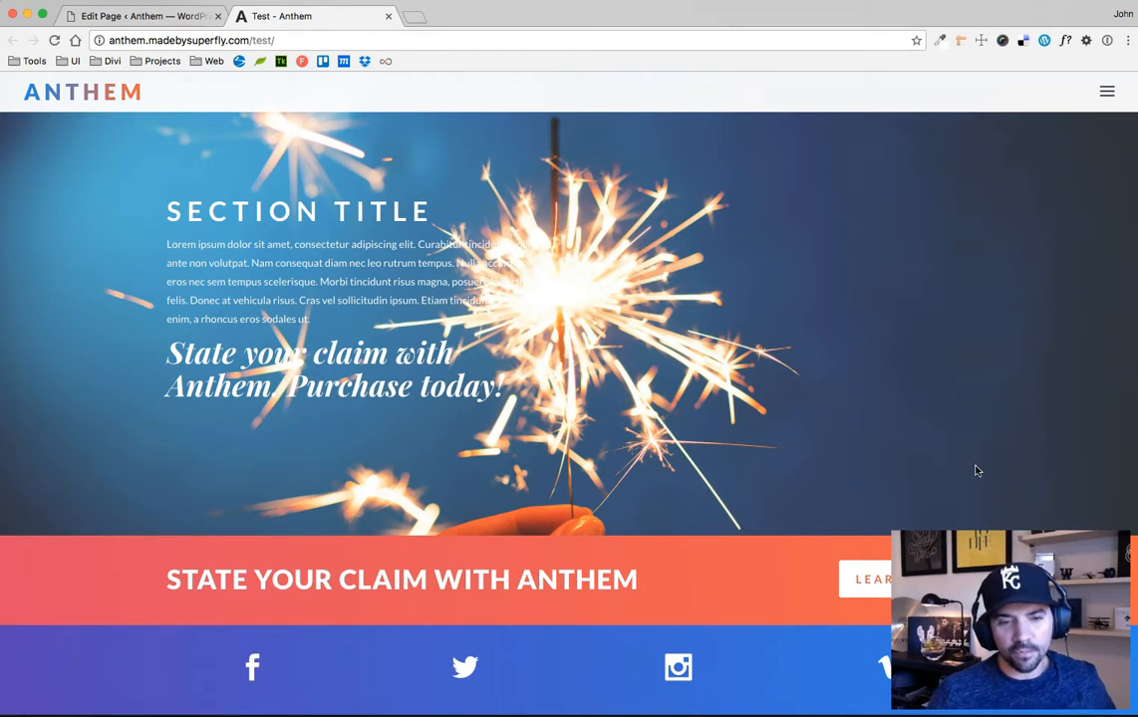
pyautogui.moveTo(781, 322)
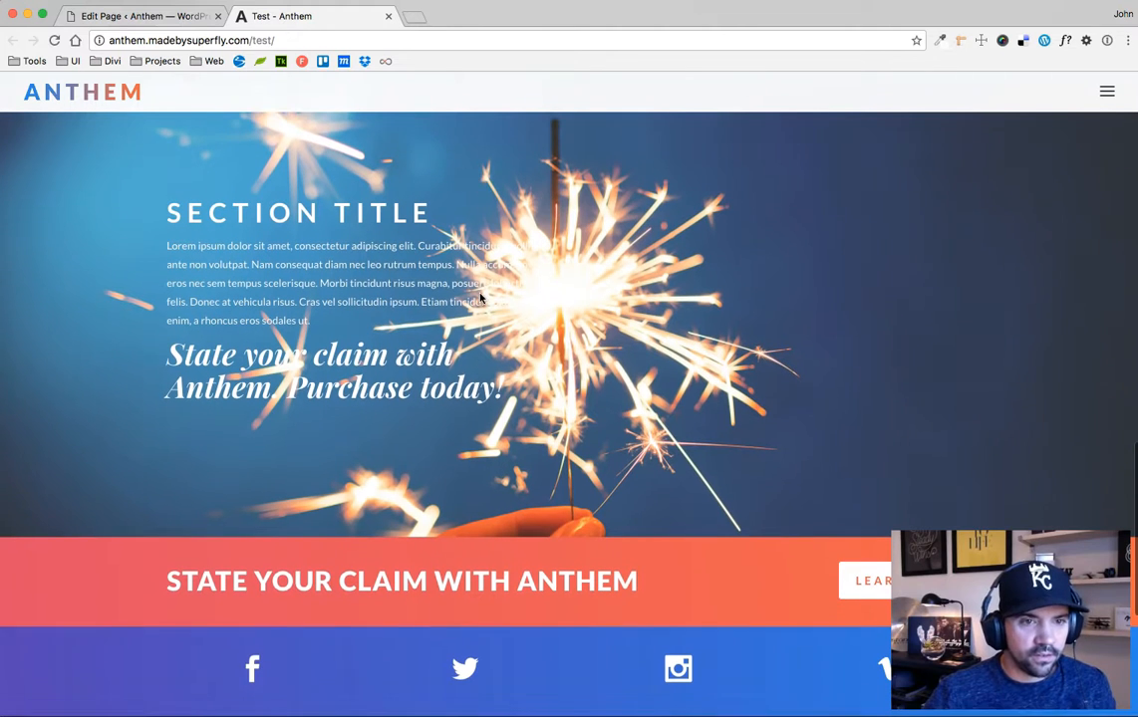
pyautogui.scroll(3)
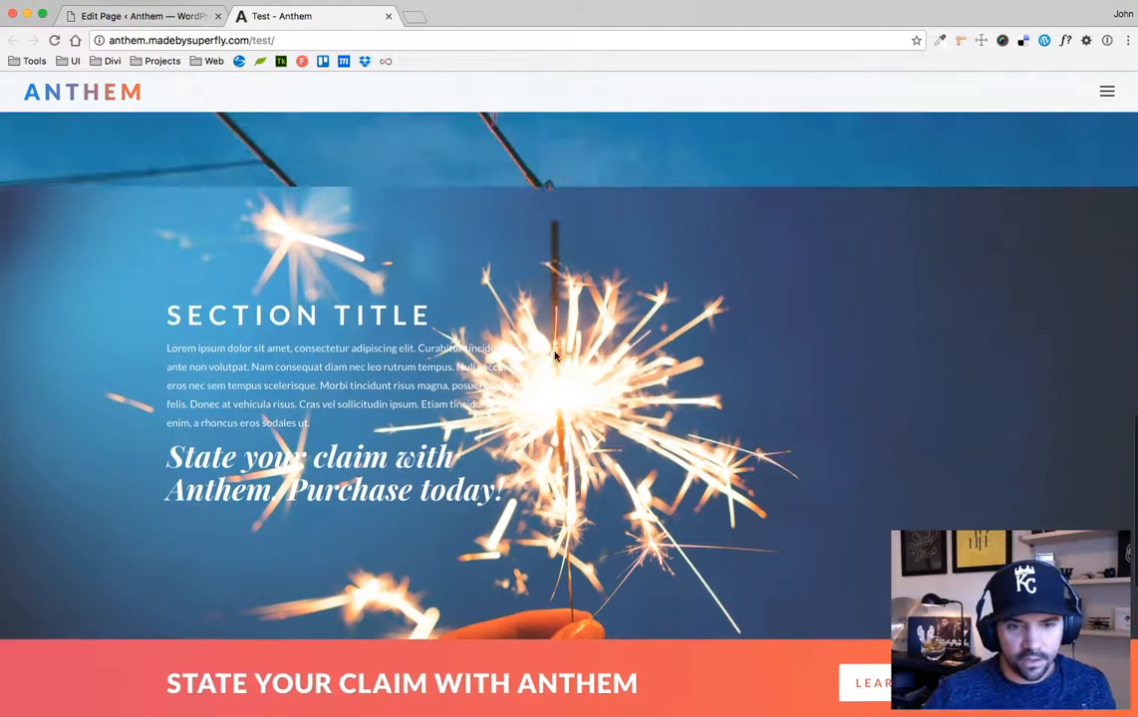
pyautogui.scroll(-3)
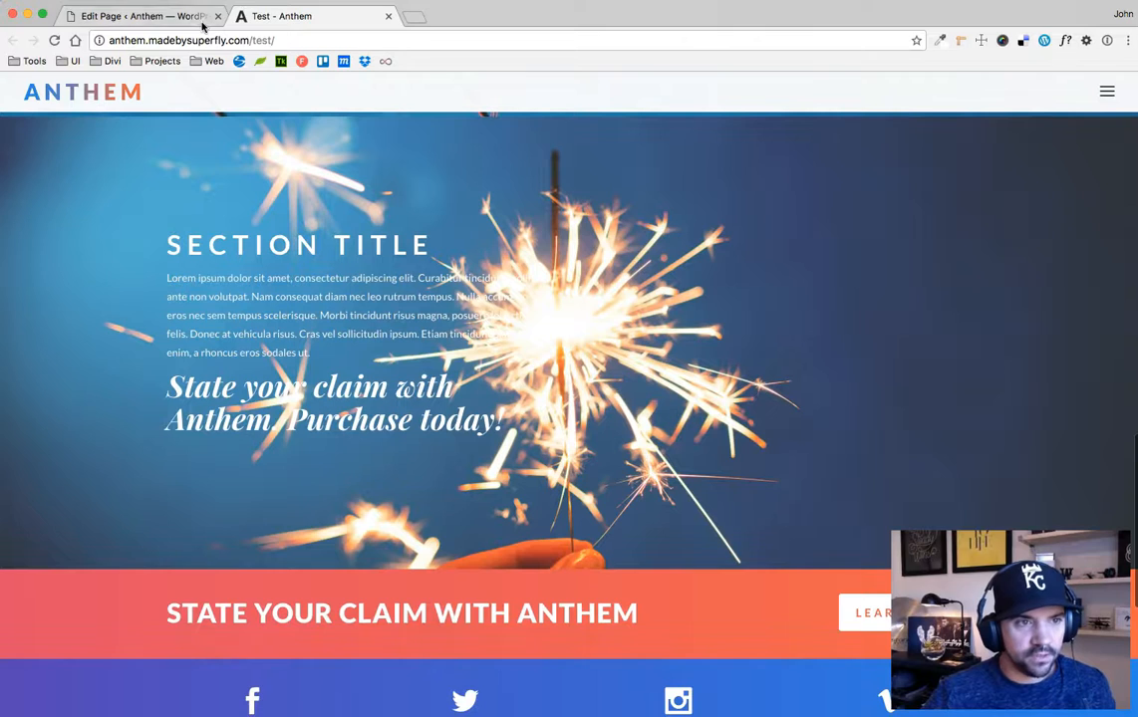
# - Set the sparkler section's Custom CSS class to greyOverlay and save its settings
pyautogui.click(140, 16)
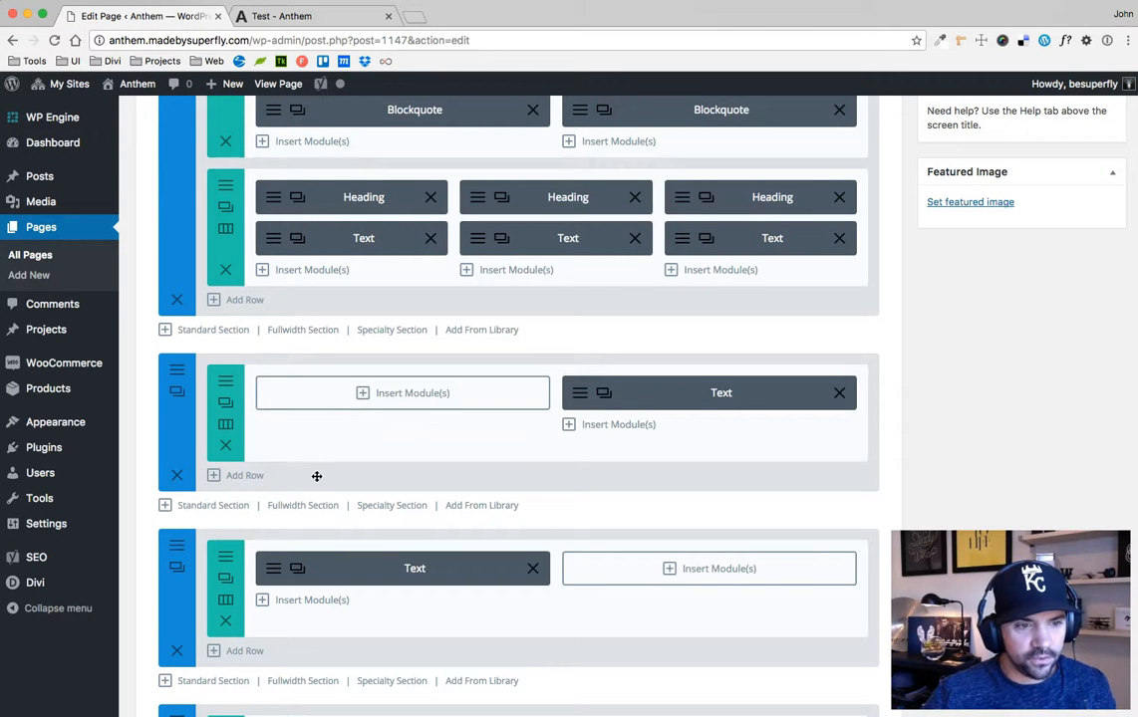
pyautogui.scroll(-3)
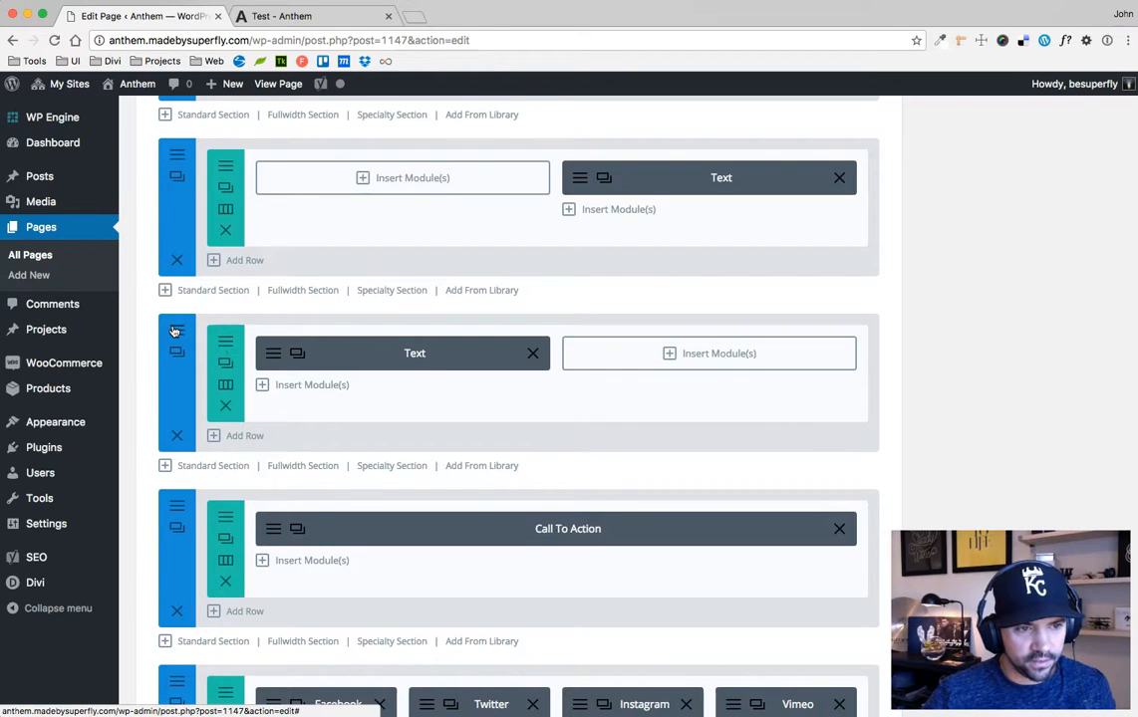
pyautogui.click(176, 331)
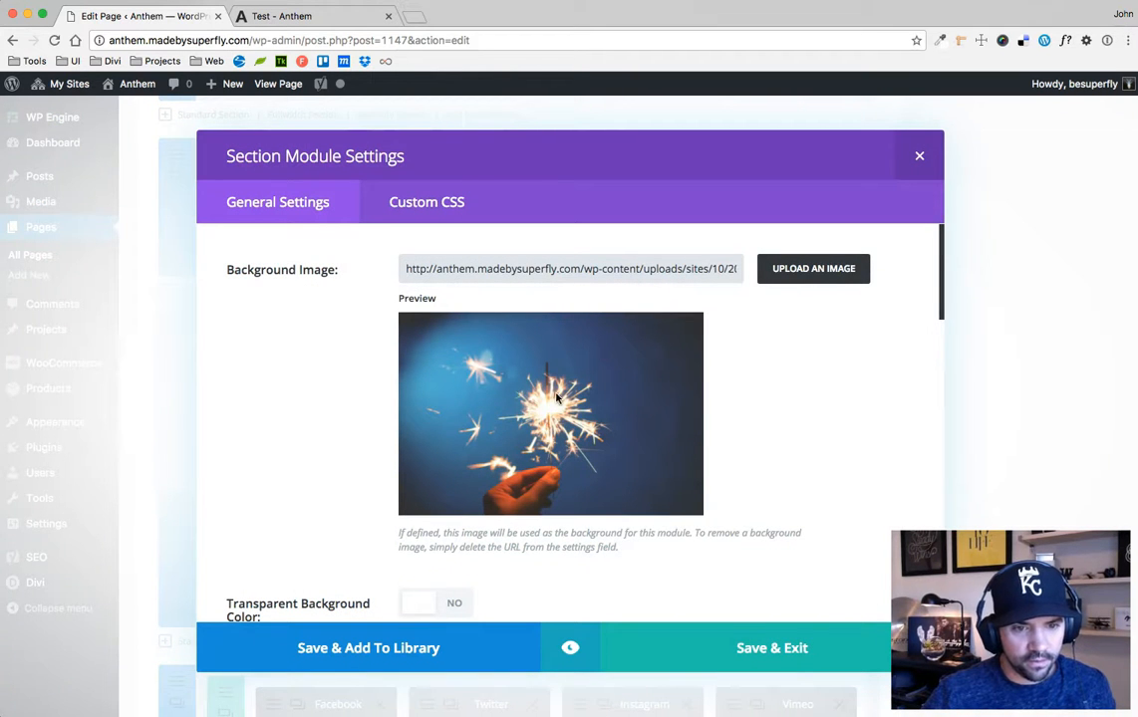
pyautogui.click(426, 201)
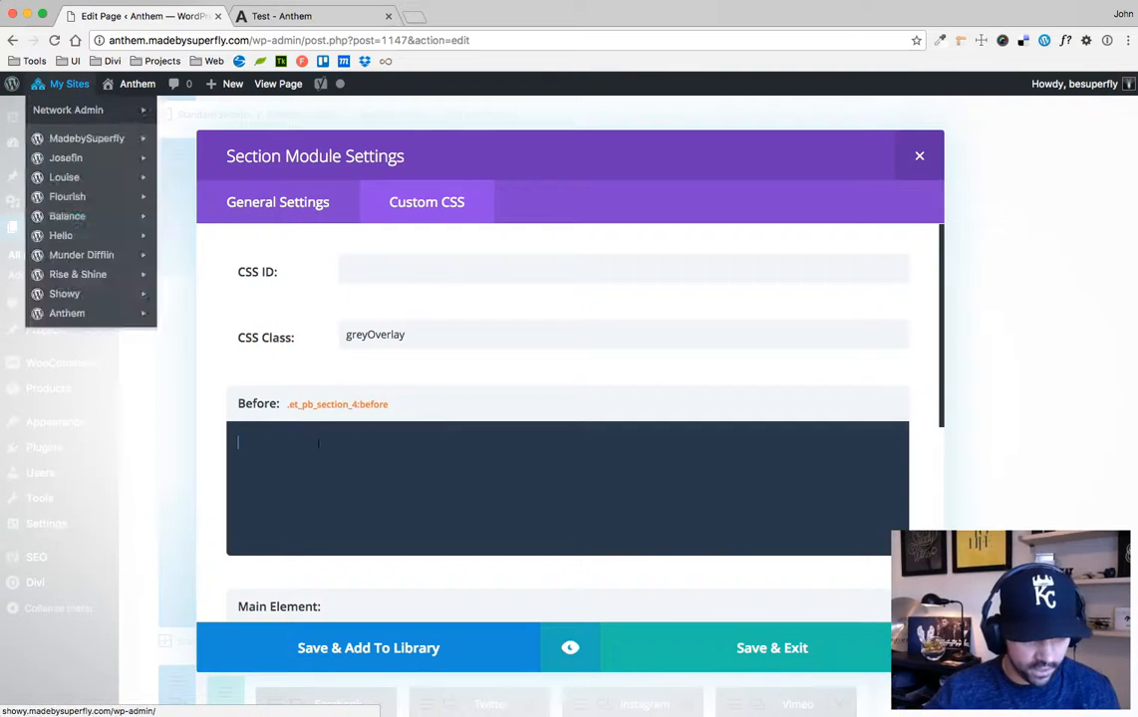
pyautogui.click(771, 647)
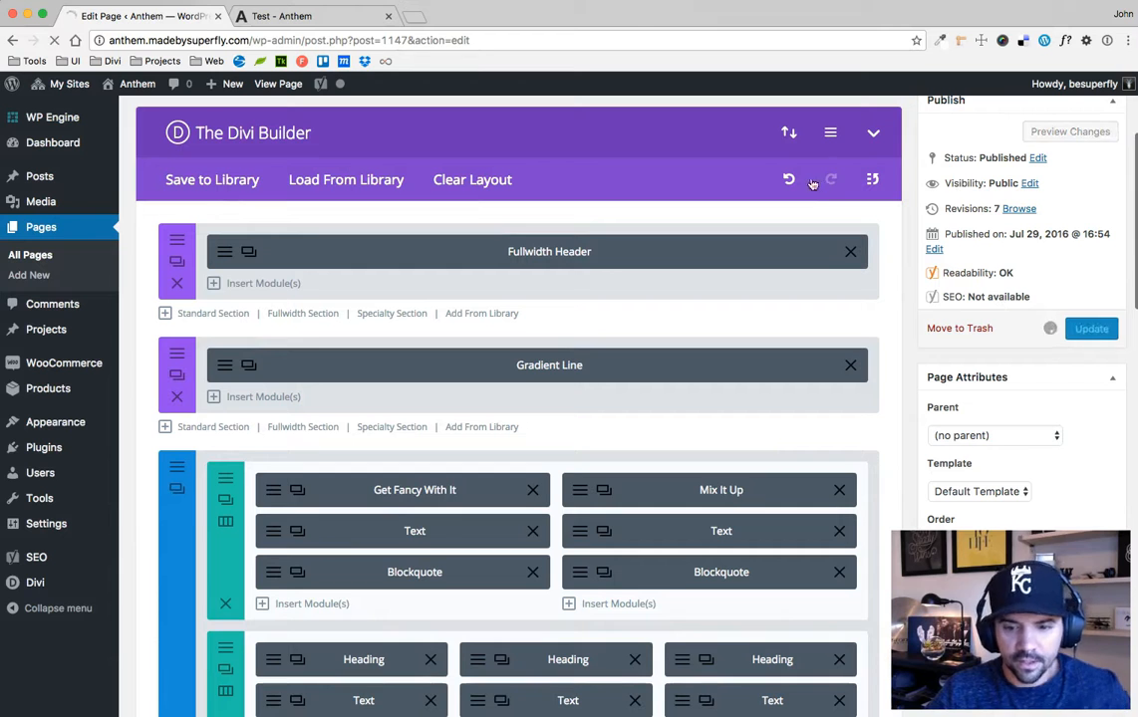
# - Update the page and inspect the darkened sparkler section in developer tools
pyautogui.click(311, 16)
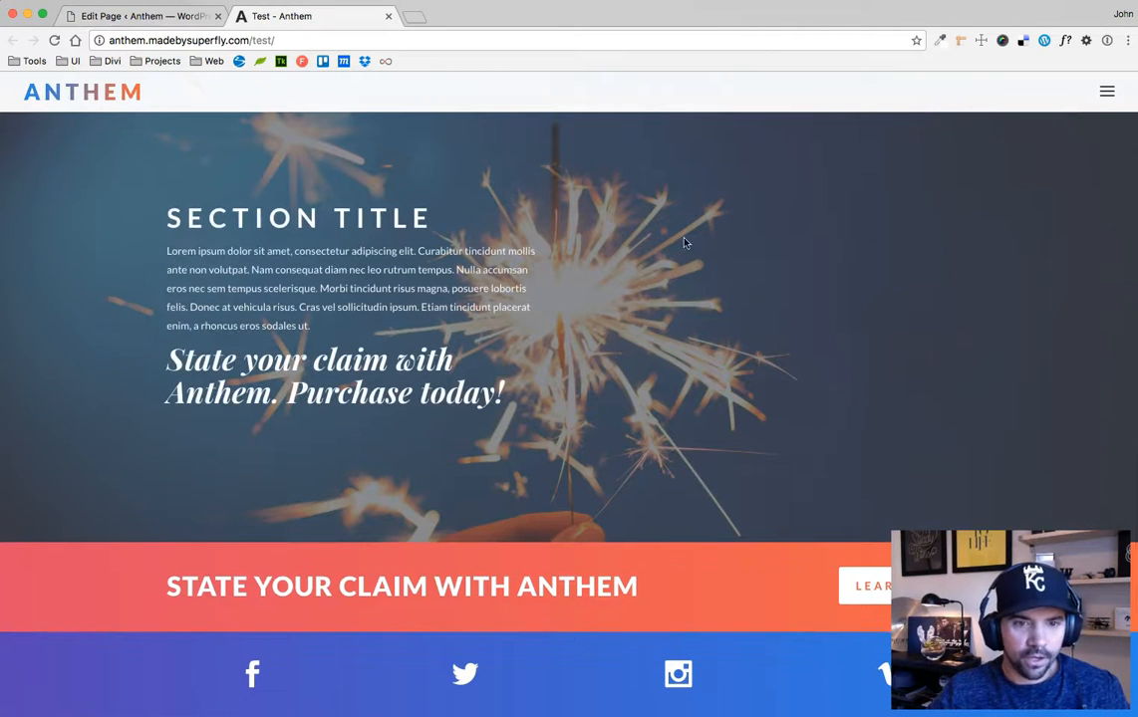
pyautogui.moveTo(855, 323)
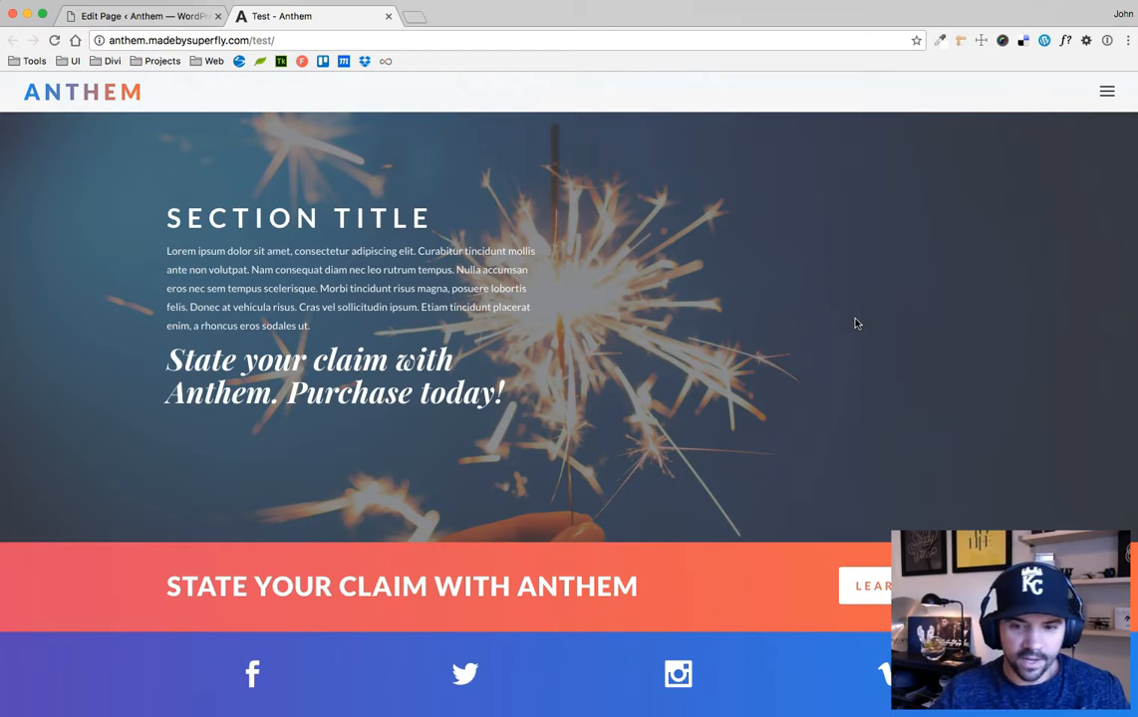
pyautogui.rightClick(853, 323)
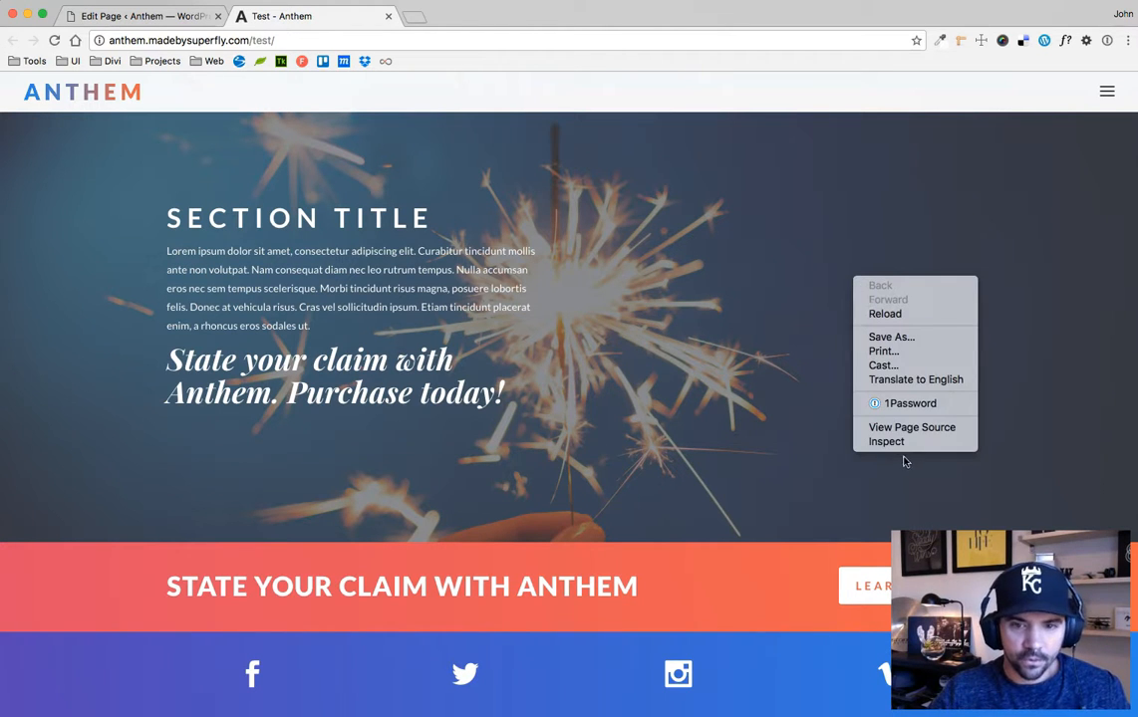
pyautogui.click(884, 442)
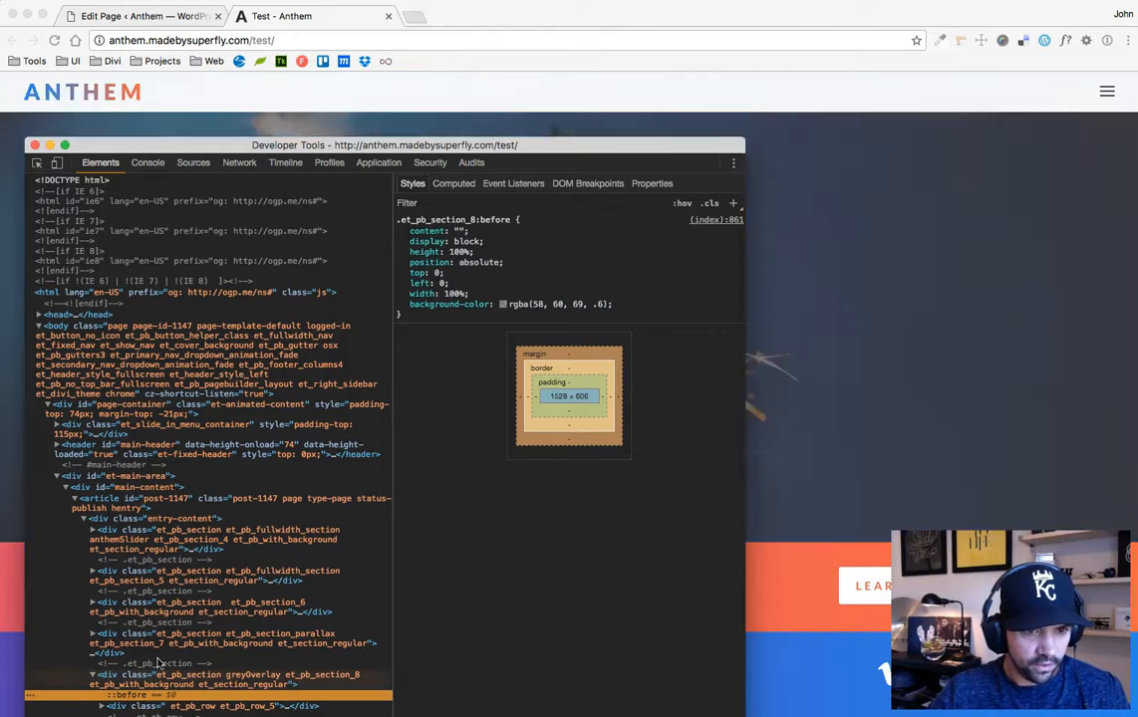
# - Adjust the .et_pb_section_8:before overlay to grey rgba(78,81,88) with alpha raised from 0.19 to 0.24
pyautogui.moveTo(383, 143); pyautogui.dragTo(369, 180)
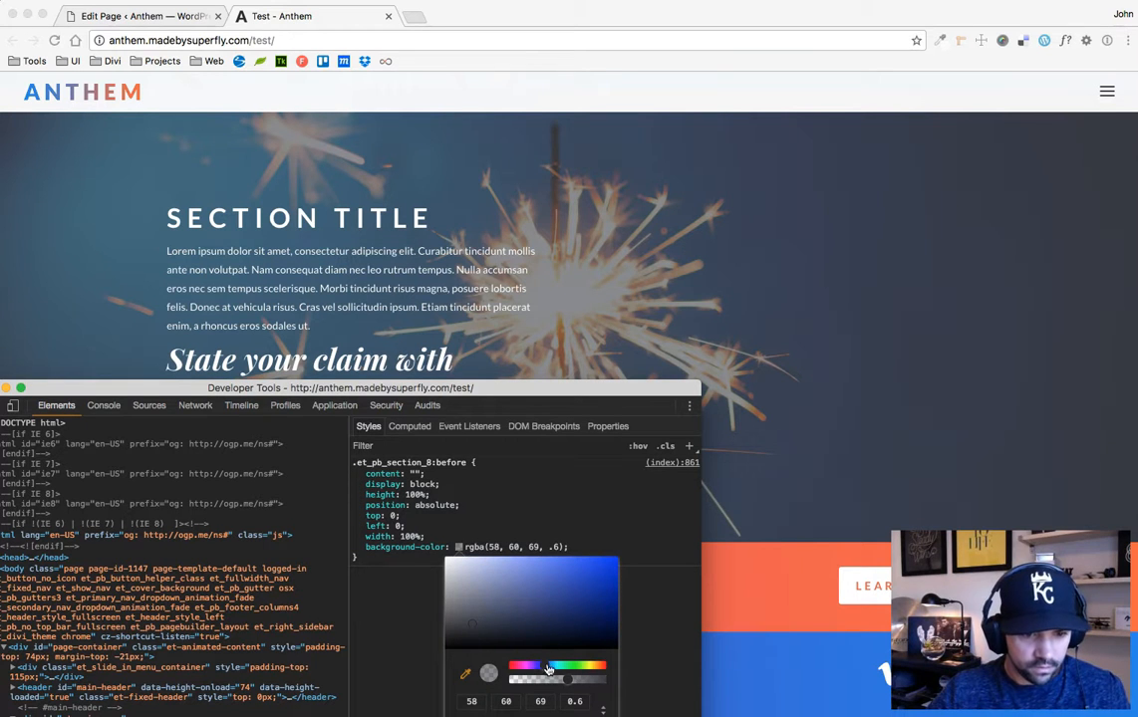
pyautogui.moveTo(548, 667); pyautogui.dragTo(528, 667)
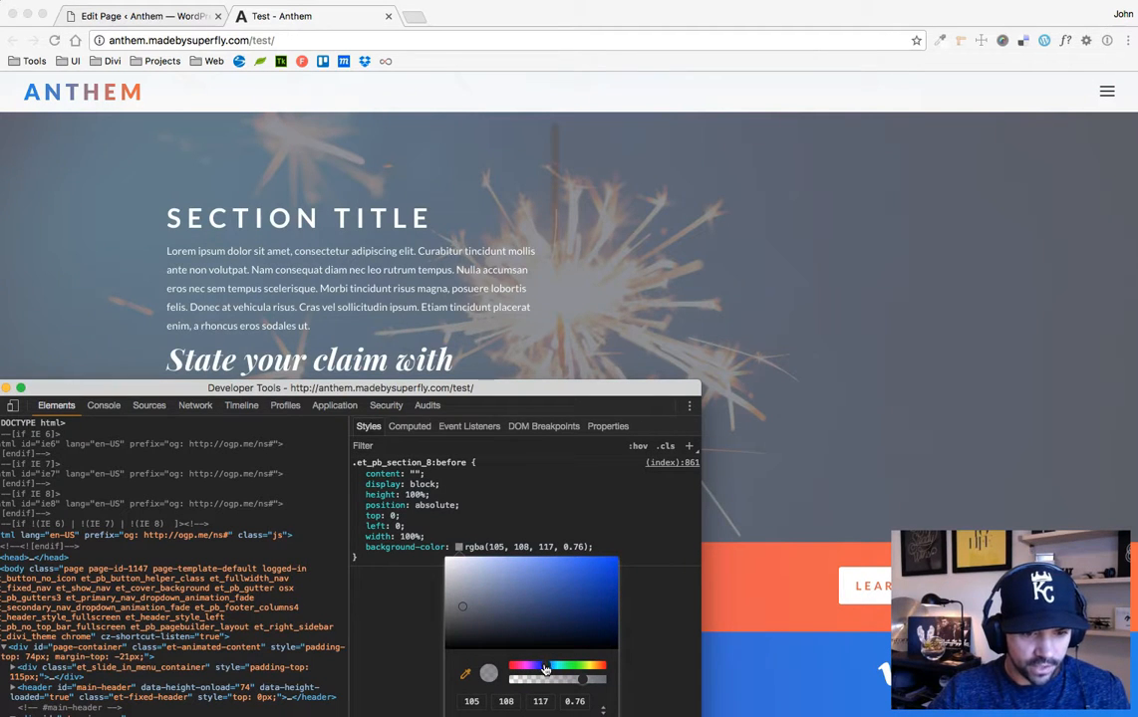
pyautogui.moveTo(462, 605); pyautogui.dragTo(466, 616)
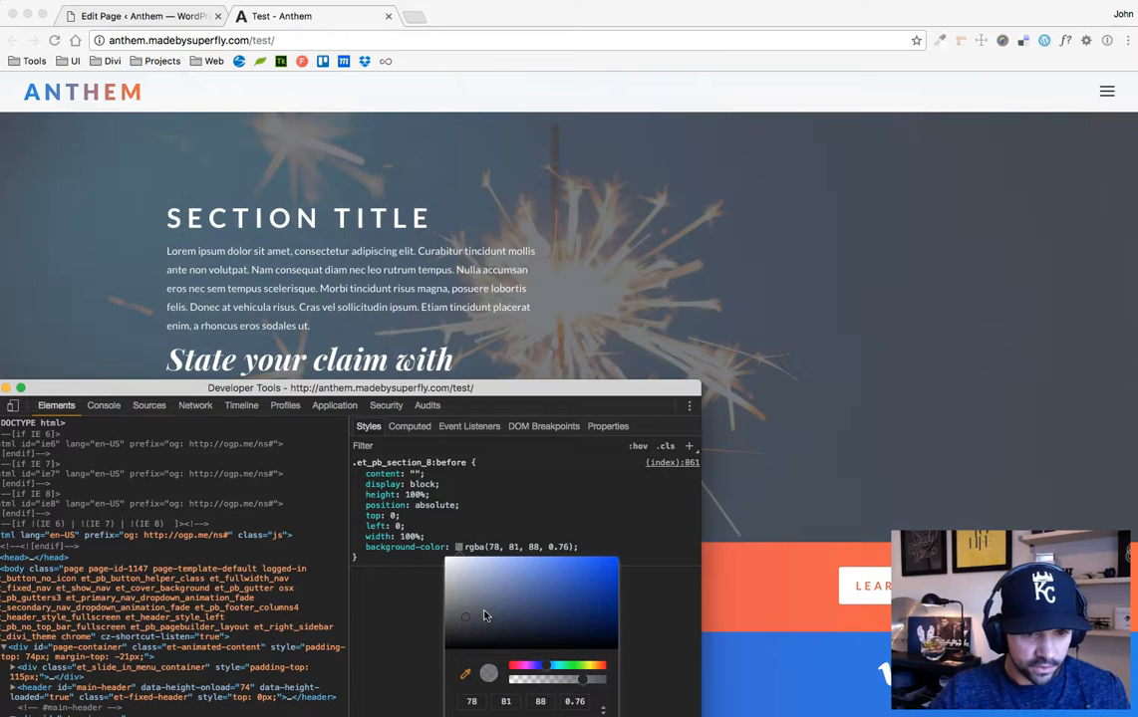
pyautogui.moveTo(582, 679); pyautogui.dragTo(518, 679)
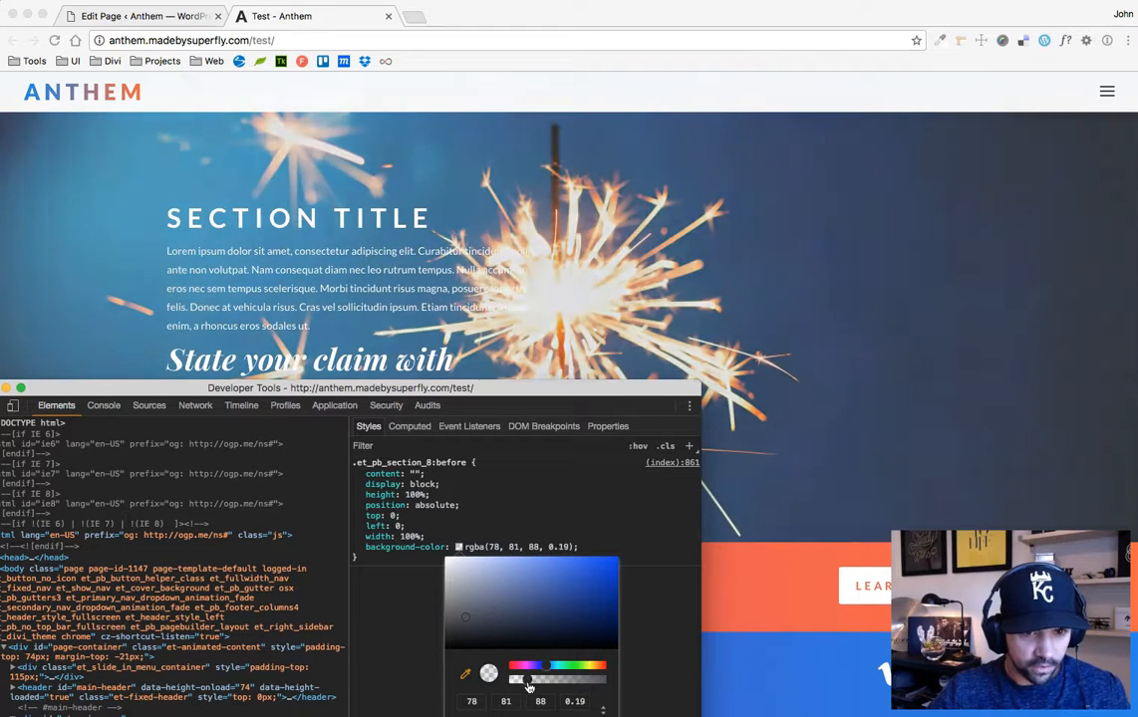
pyautogui.moveTo(518, 681); pyautogui.dragTo(538, 681)
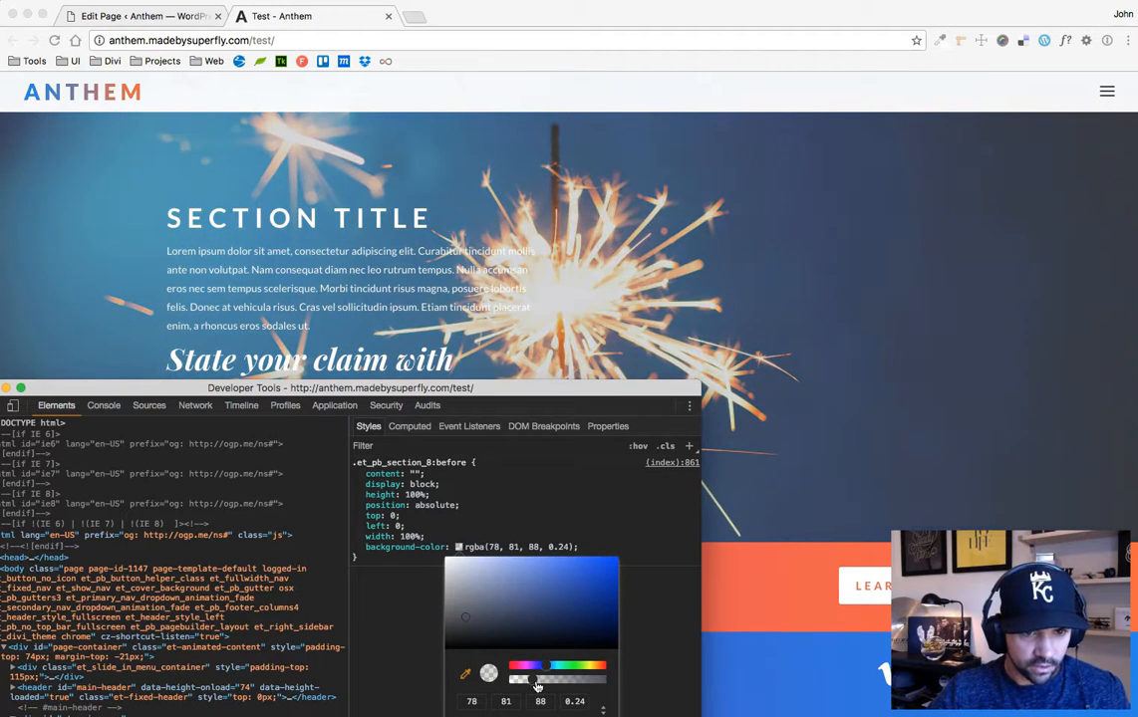
pyautogui.moveTo(538, 681); pyautogui.dragTo(546, 681)
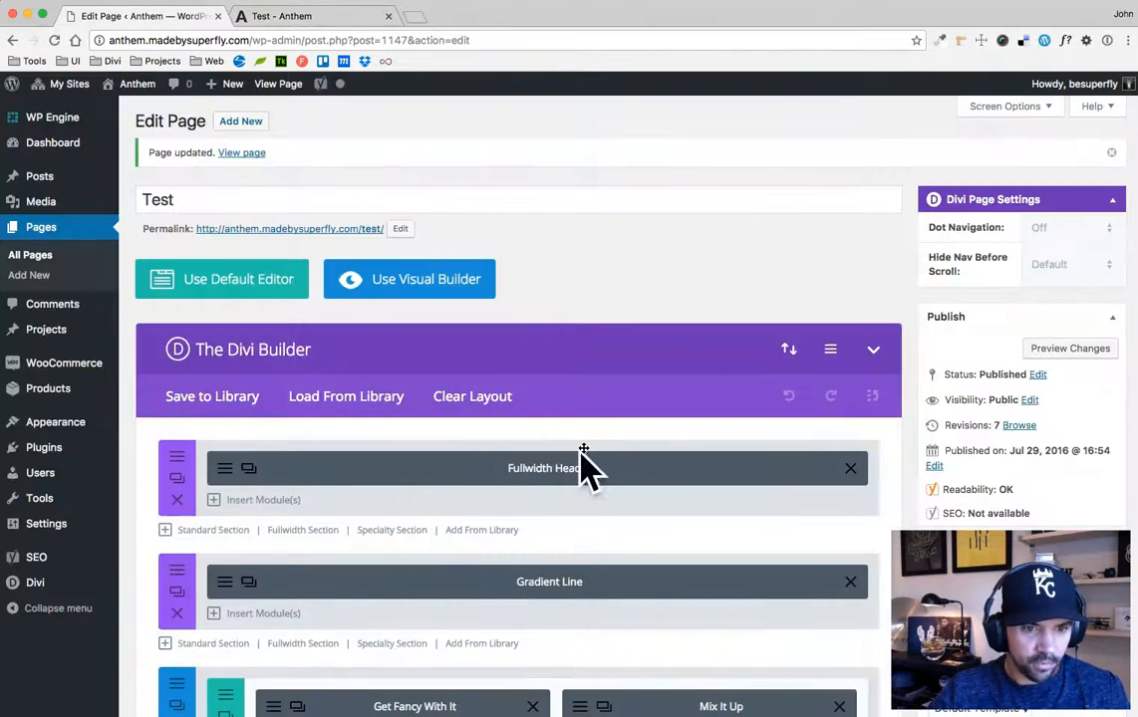
# - Reload the live page to see the overlay, then review the sparkler section's background image settings
pyautogui.scroll(-3)
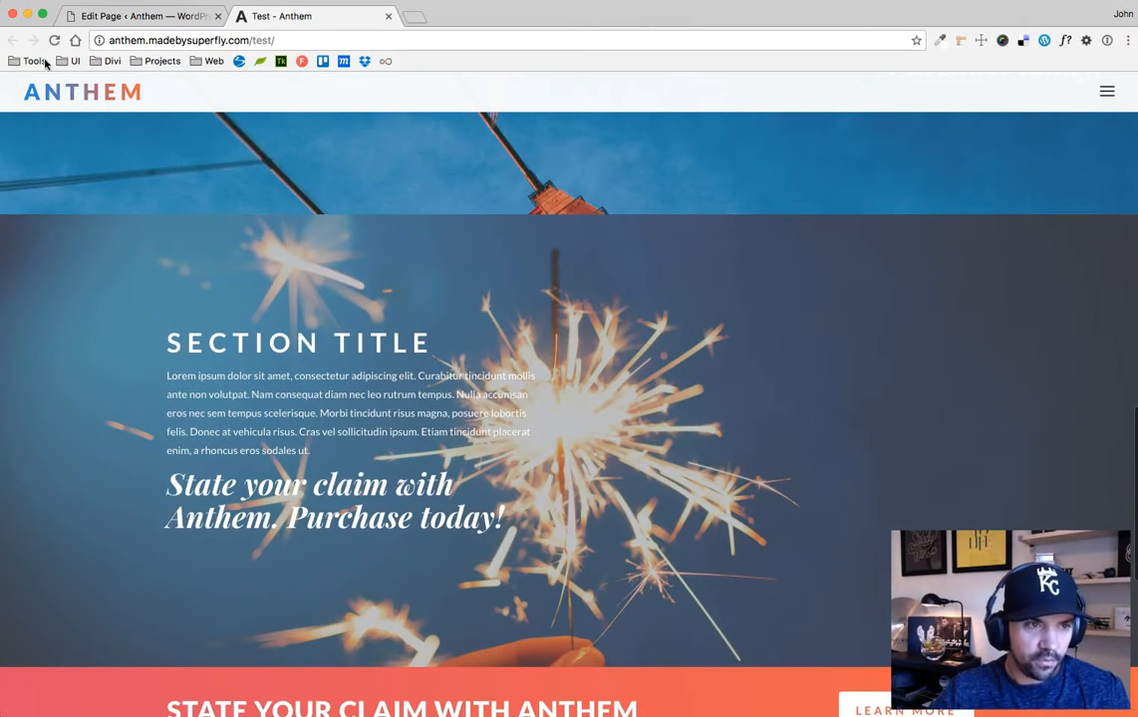
pyautogui.click(54, 40)
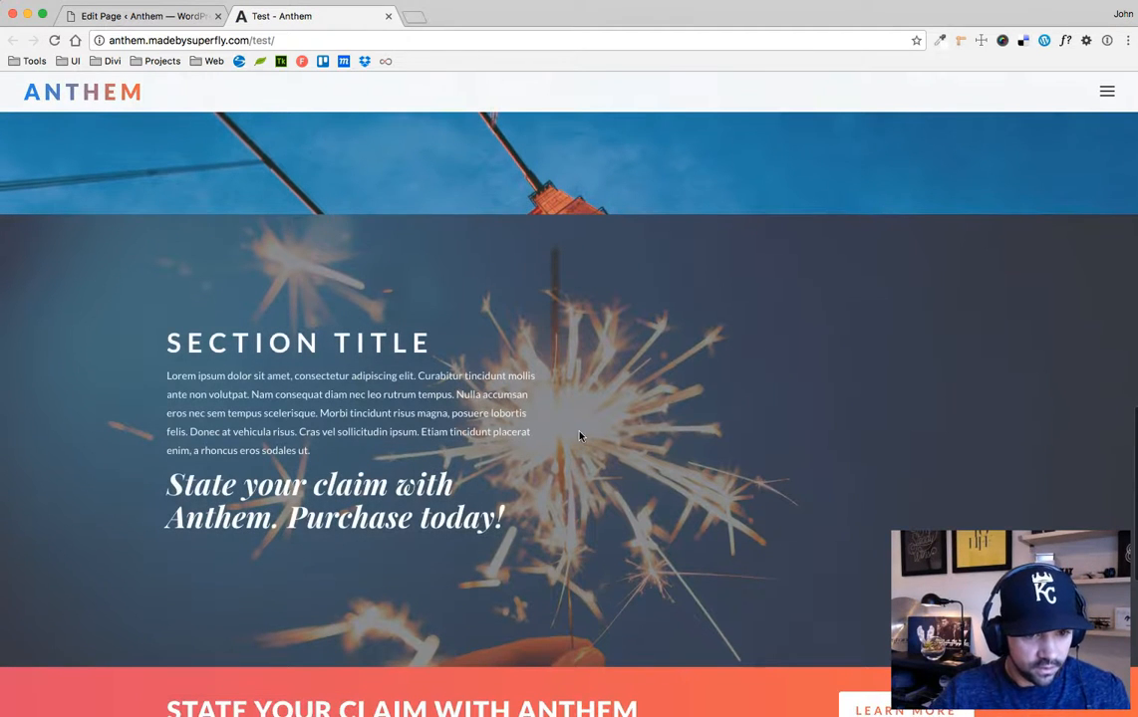
pyautogui.scroll(-3)
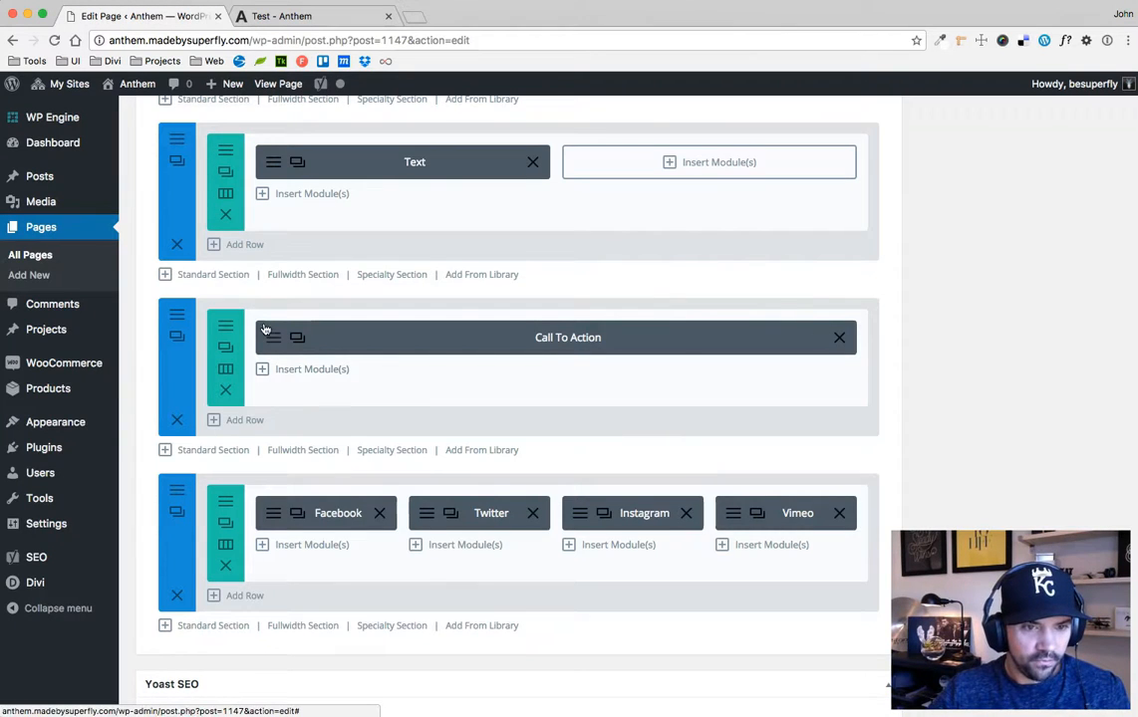
pyautogui.click(178, 327)
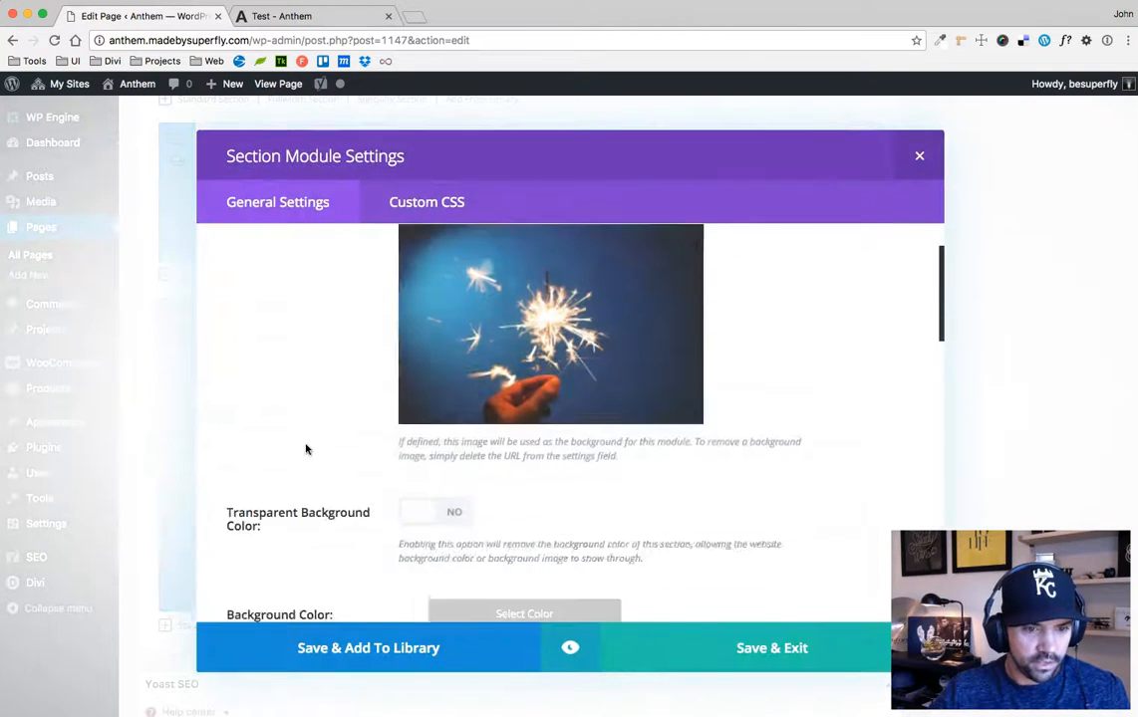
pyautogui.scroll(-3)
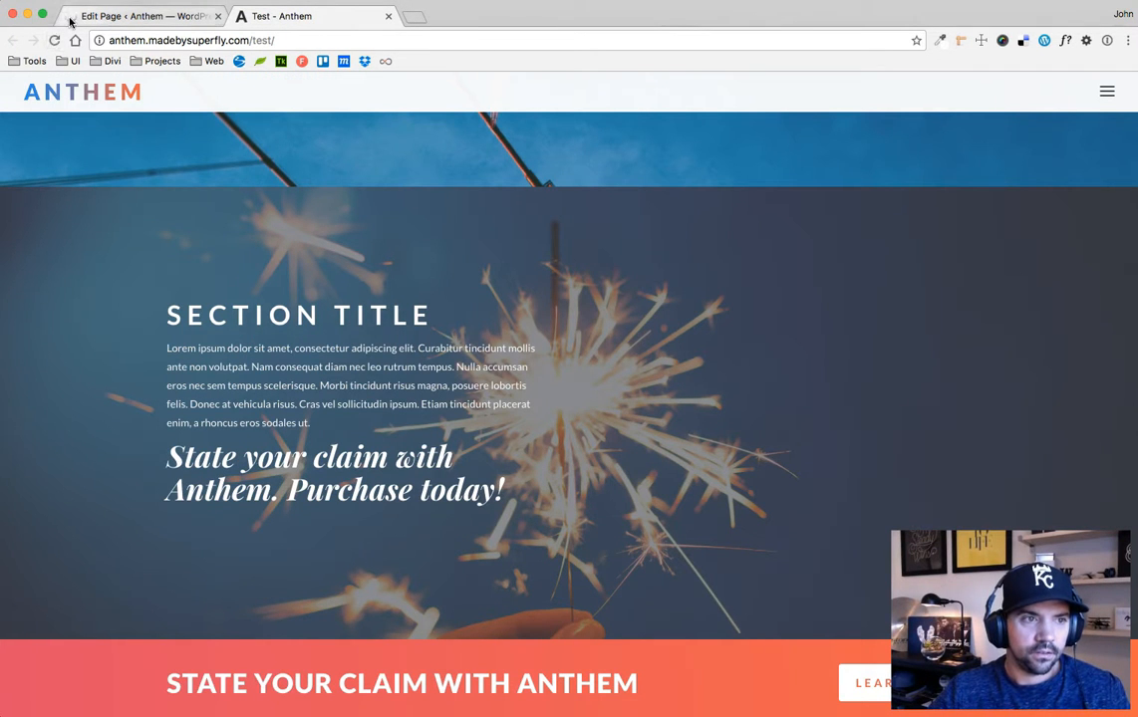
pyautogui.moveTo(53, 40)
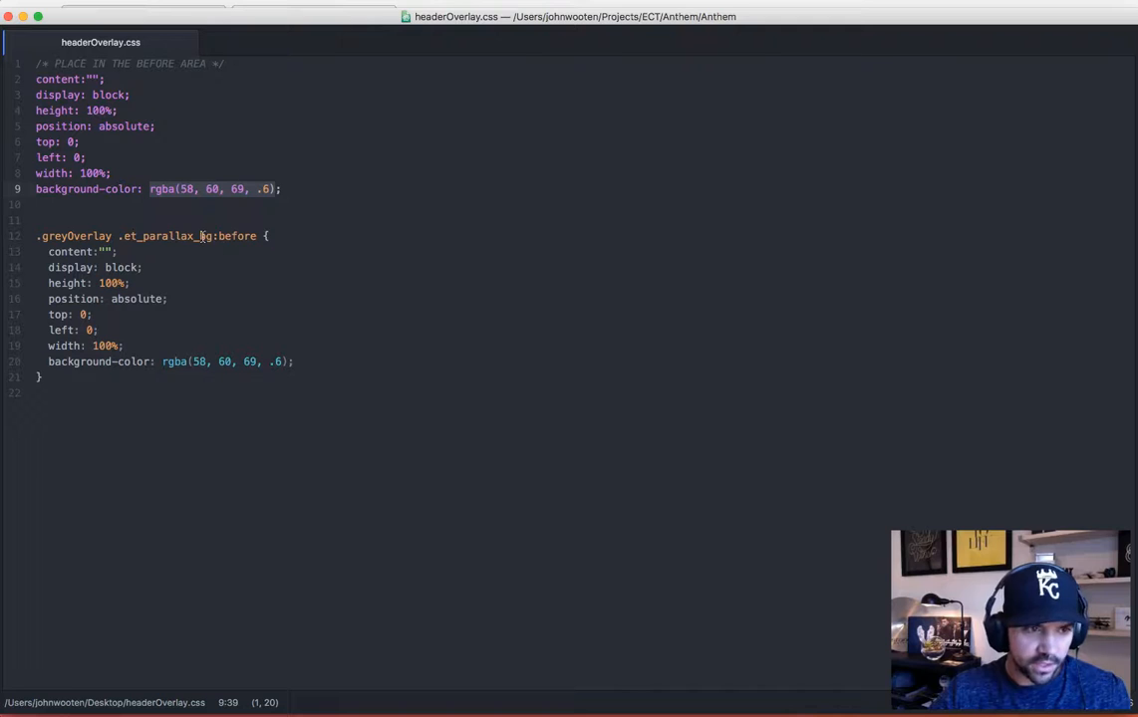
# - Review the .greyOverlay .et_parallax_bg:before rule at rgba(58,60,69,.6) in headerOverlay.css
pyautogui.click(38, 80)
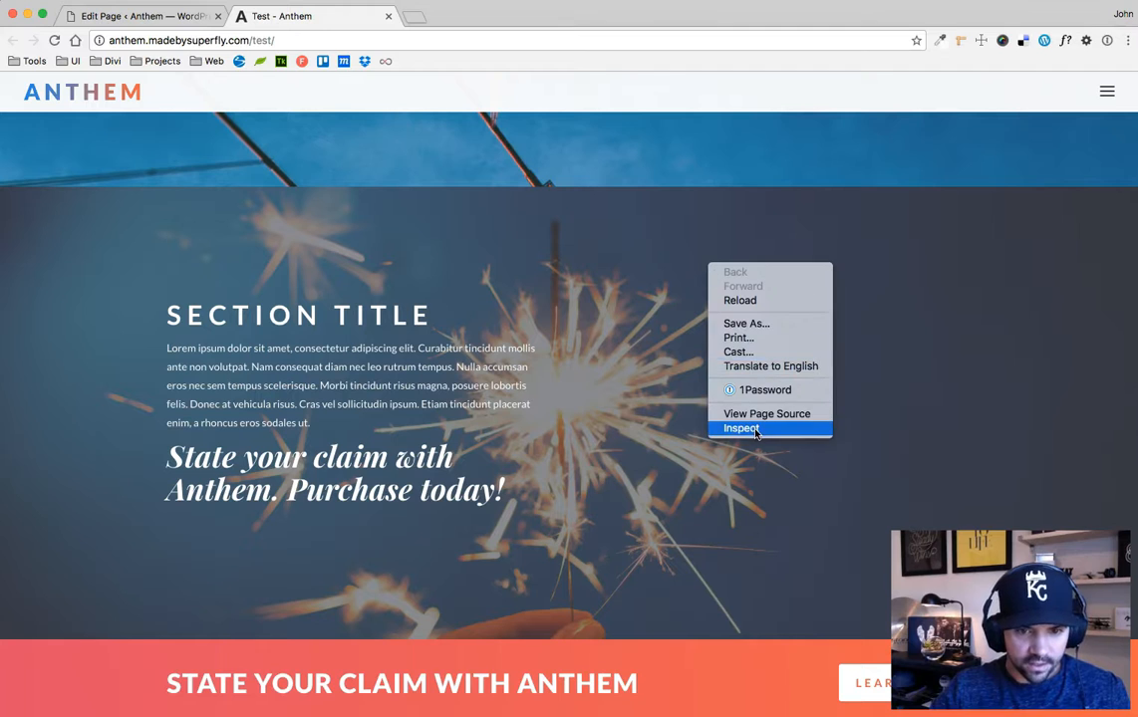
# - Select the greyOverlay section's ::before node and review its rgba(58,60,69,.6) overlay styles
pyautogui.click(742, 429)
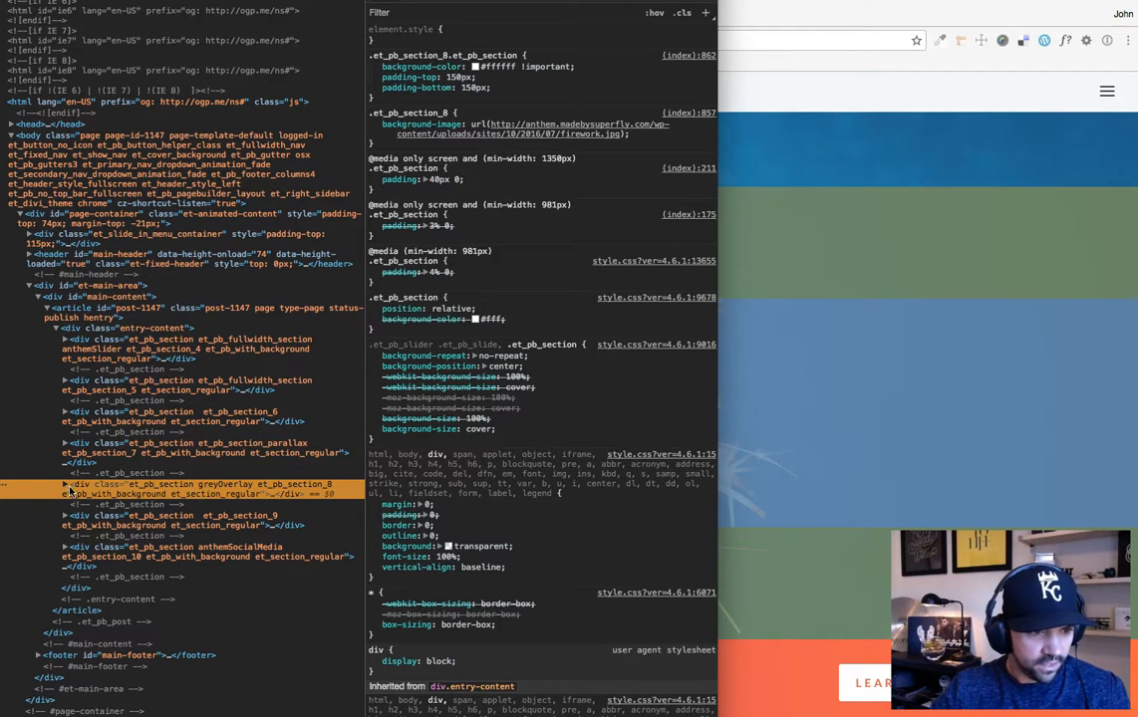
pyautogui.click(66, 484)
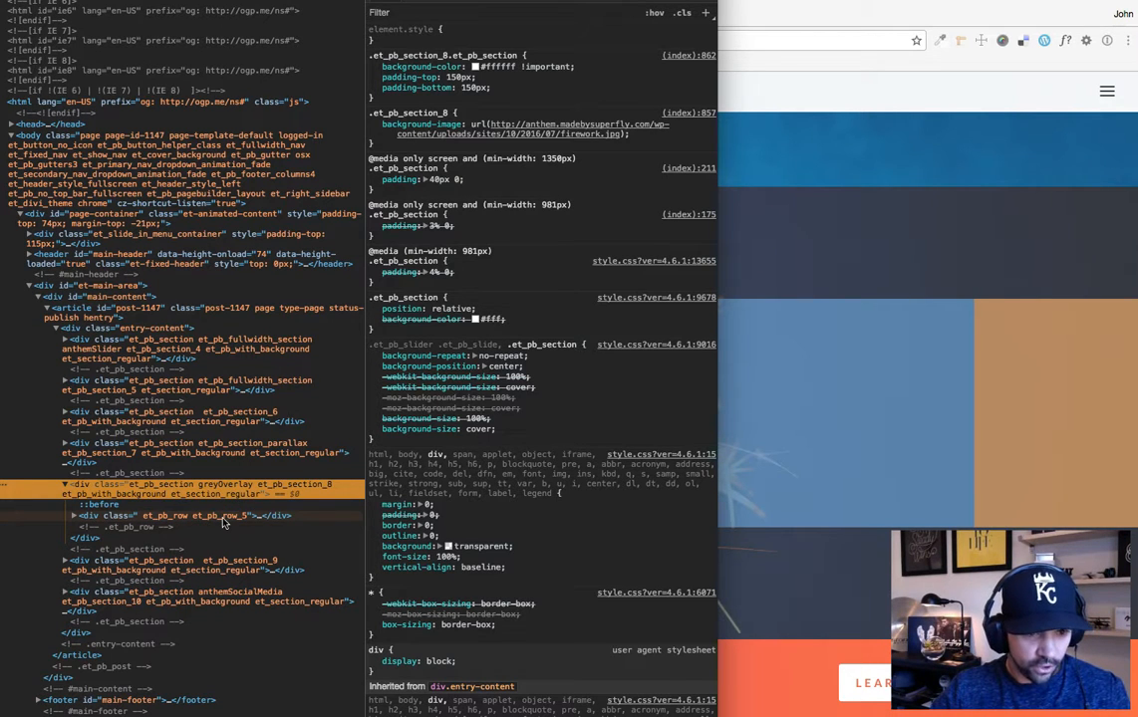
pyautogui.click(96, 506)
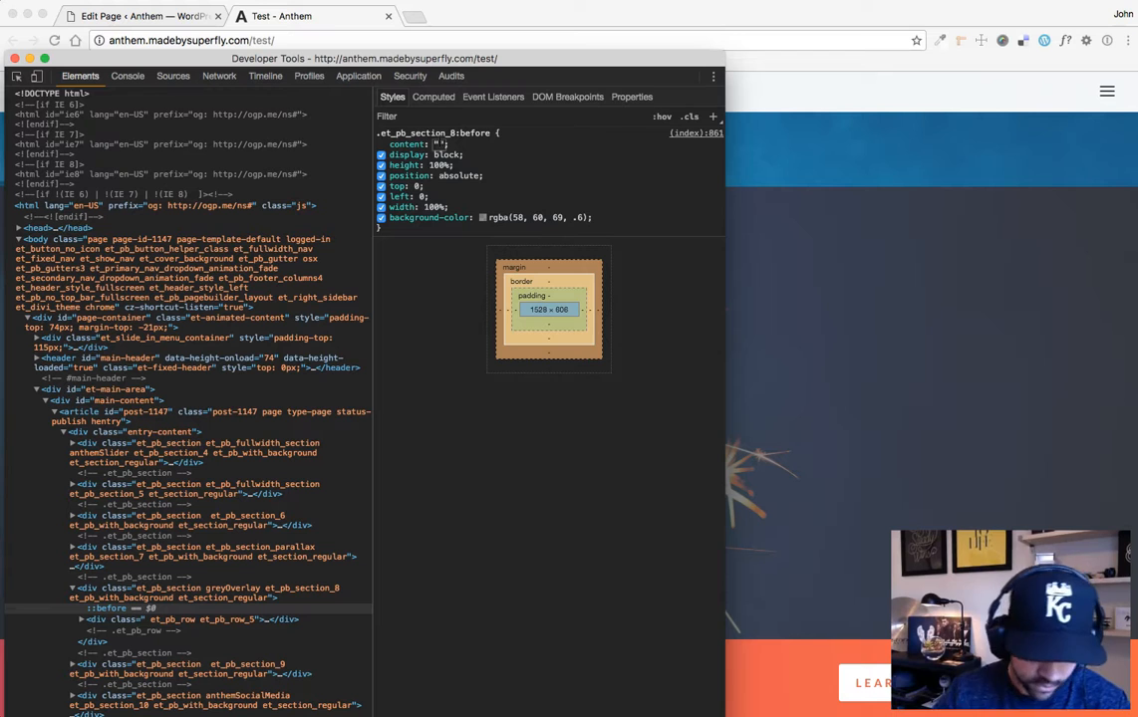
pyautogui.write('test')
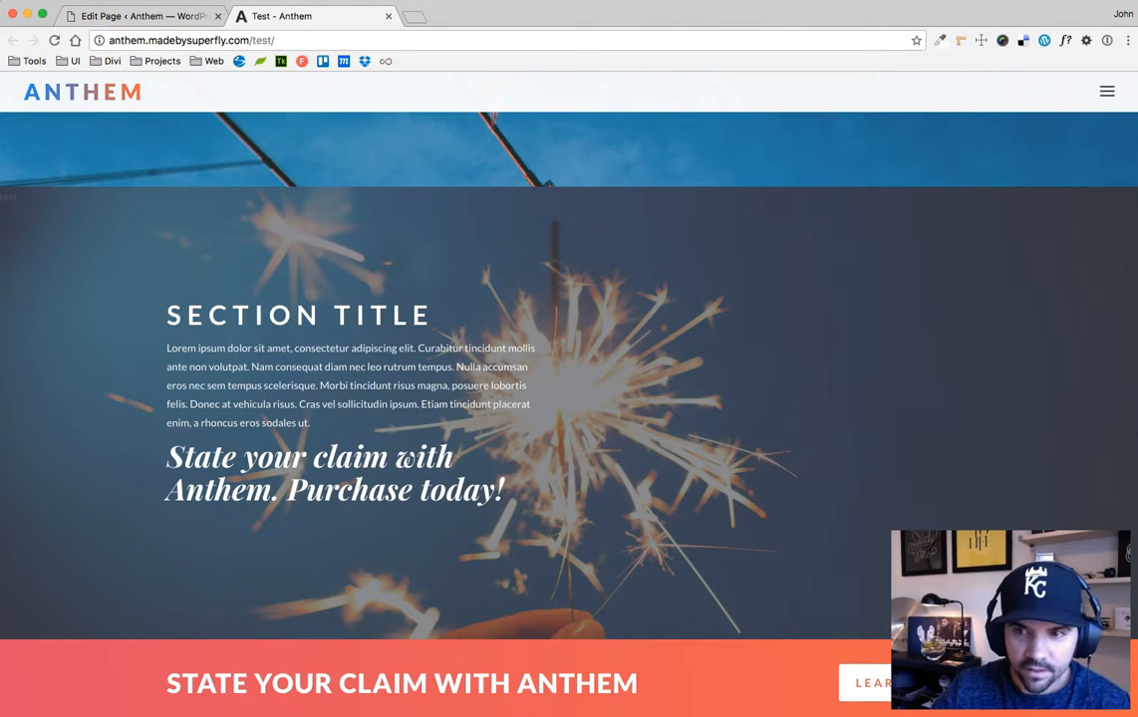
# - Close DevTools with F12 and return to the live test page
pyautogui.press('F12')
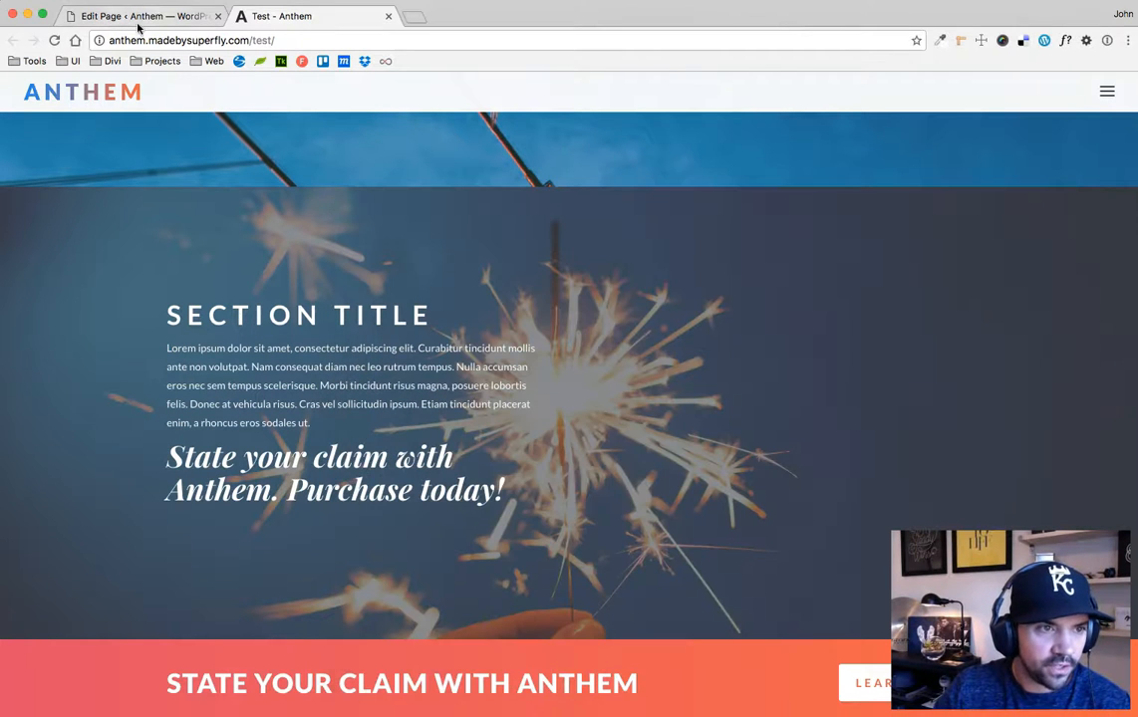
pyautogui.click(139, 16)
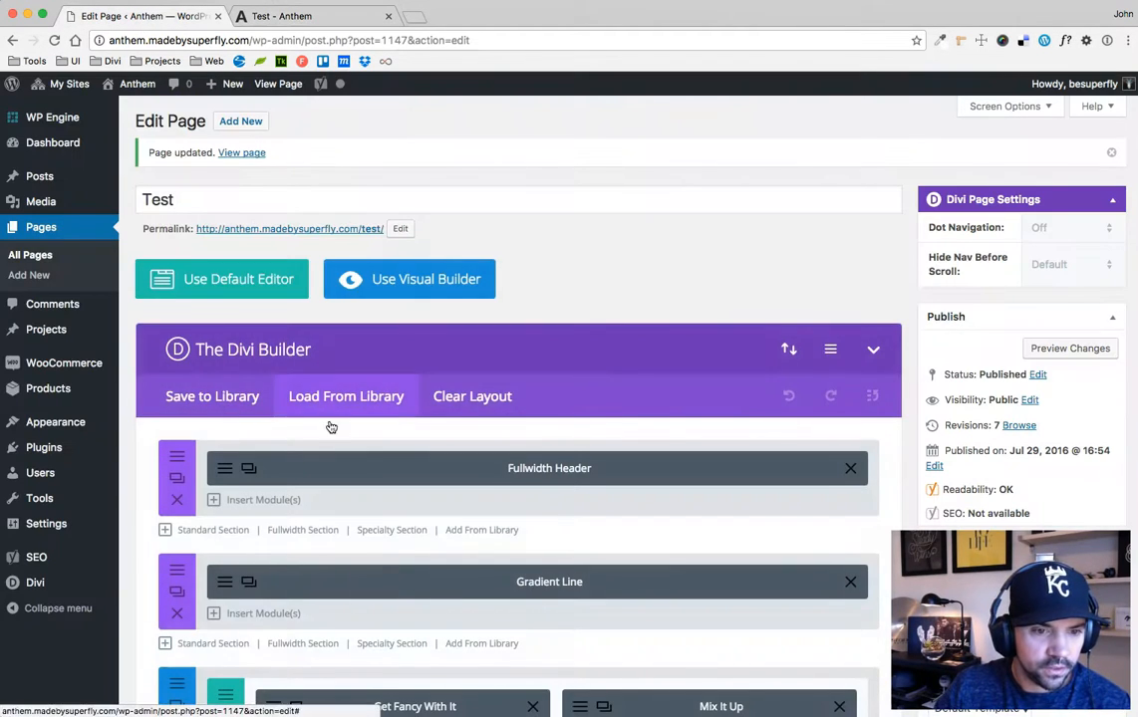
pyautogui.click(312, 16)
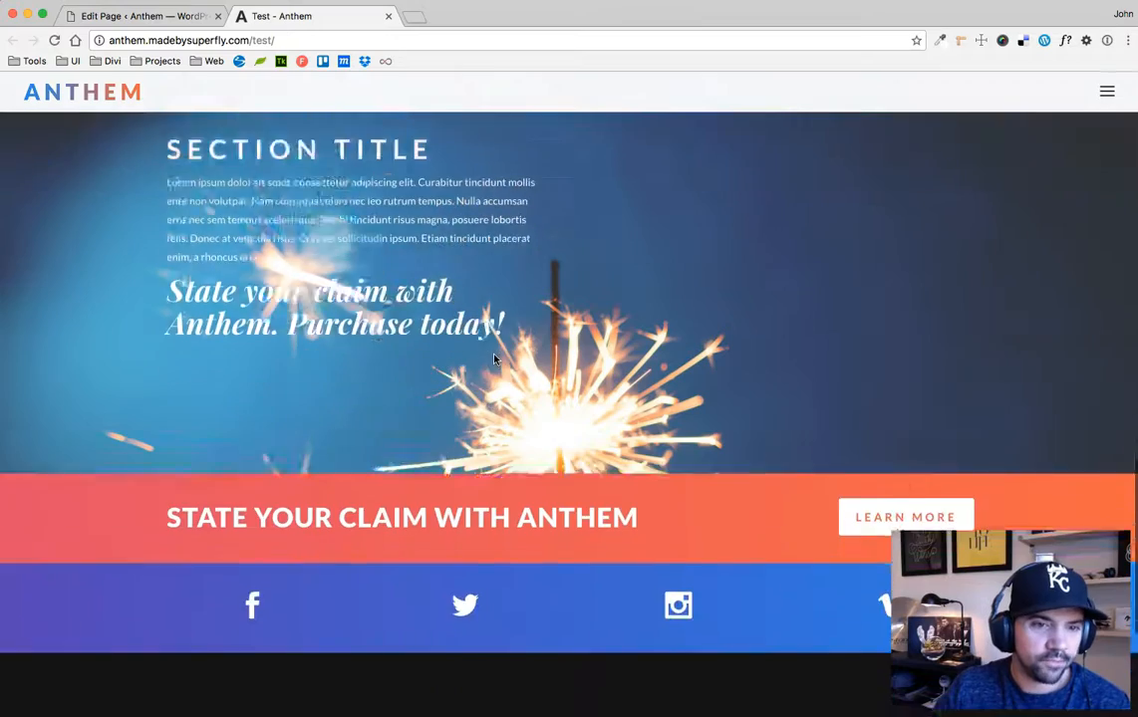
# - Inspect the parallax sparkler section and select its et_parallax_bg background span
pyautogui.rightClick(494, 361)
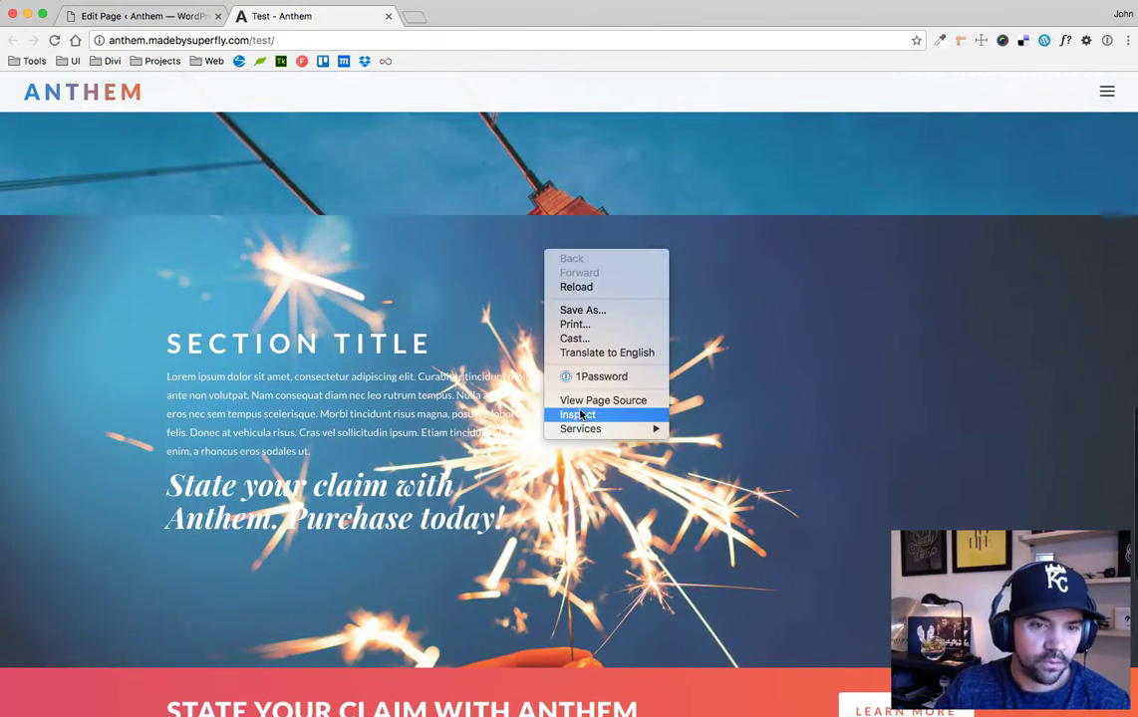
pyautogui.click(577, 414)
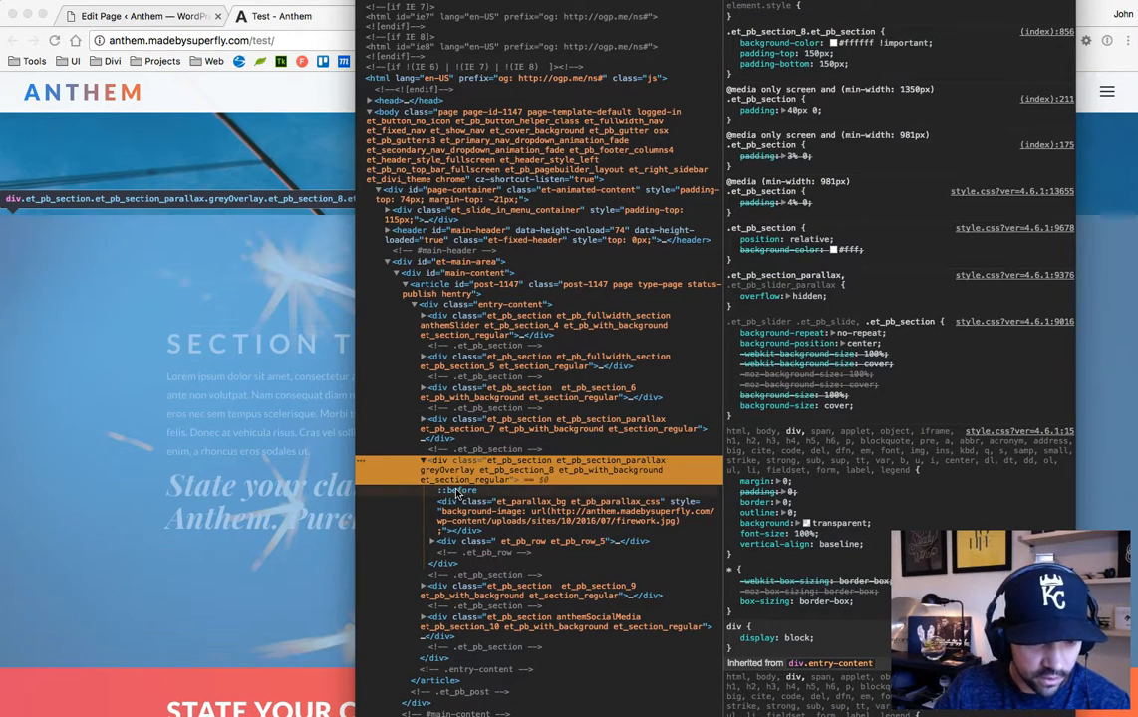
pyautogui.click(459, 490)
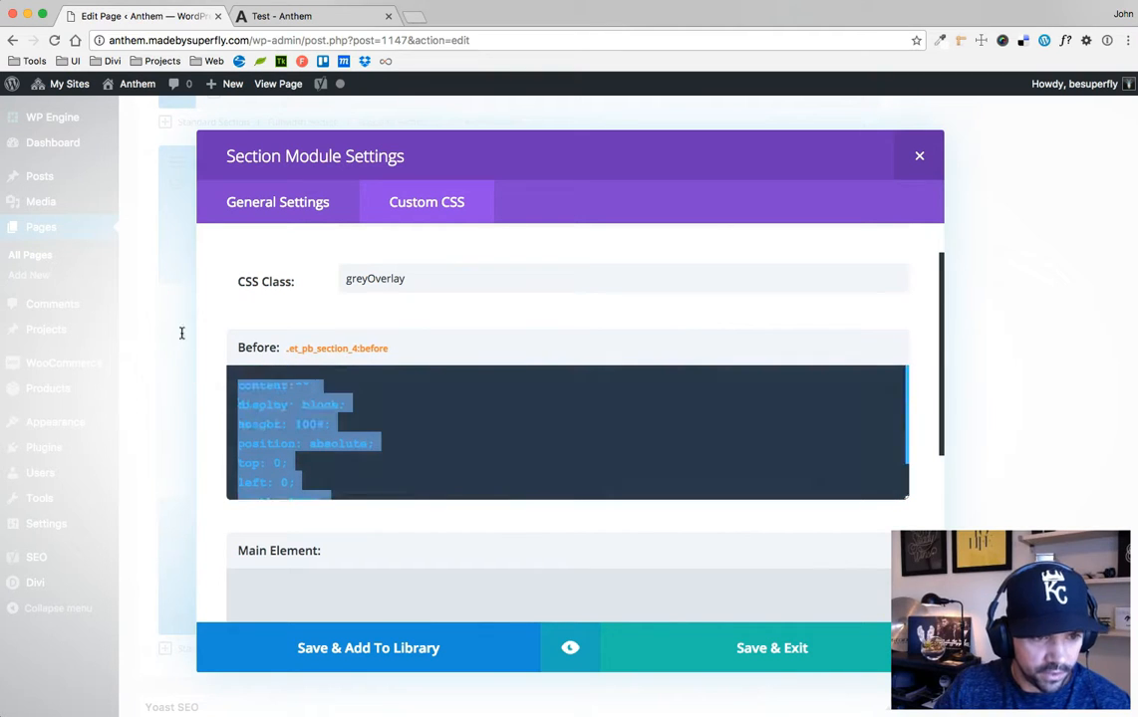
# - Scroll down the page after clearing the section's Before-element custom CSS
pyautogui.scroll(-3)
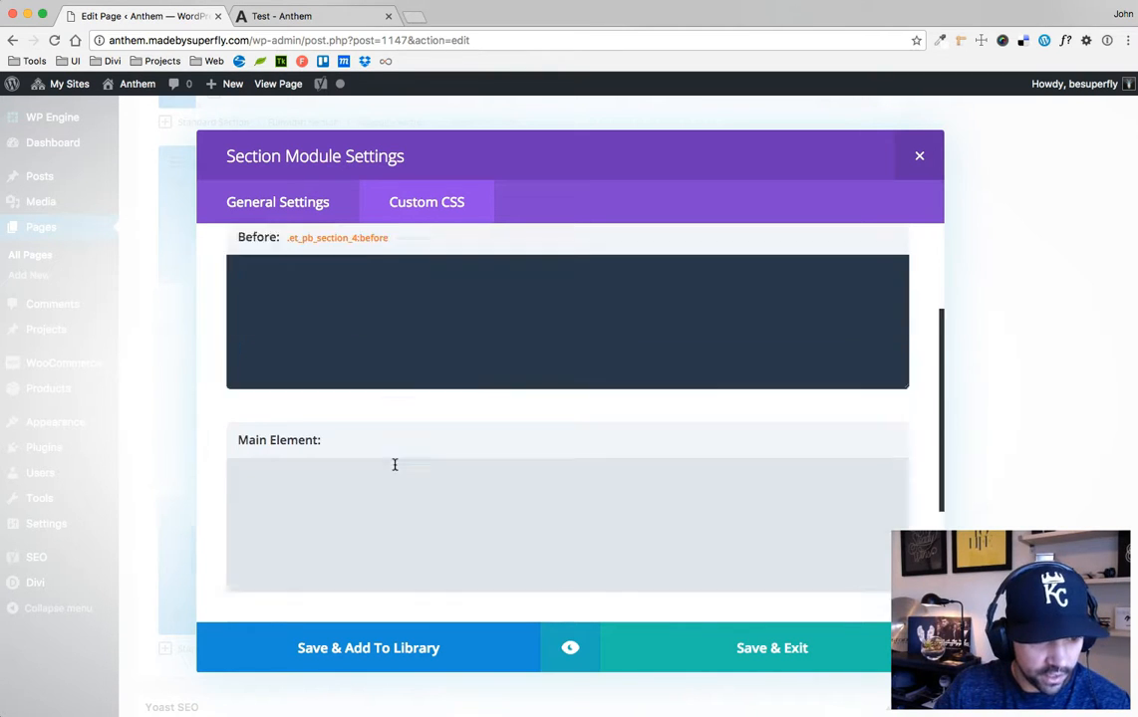
pyautogui.scroll(-3)
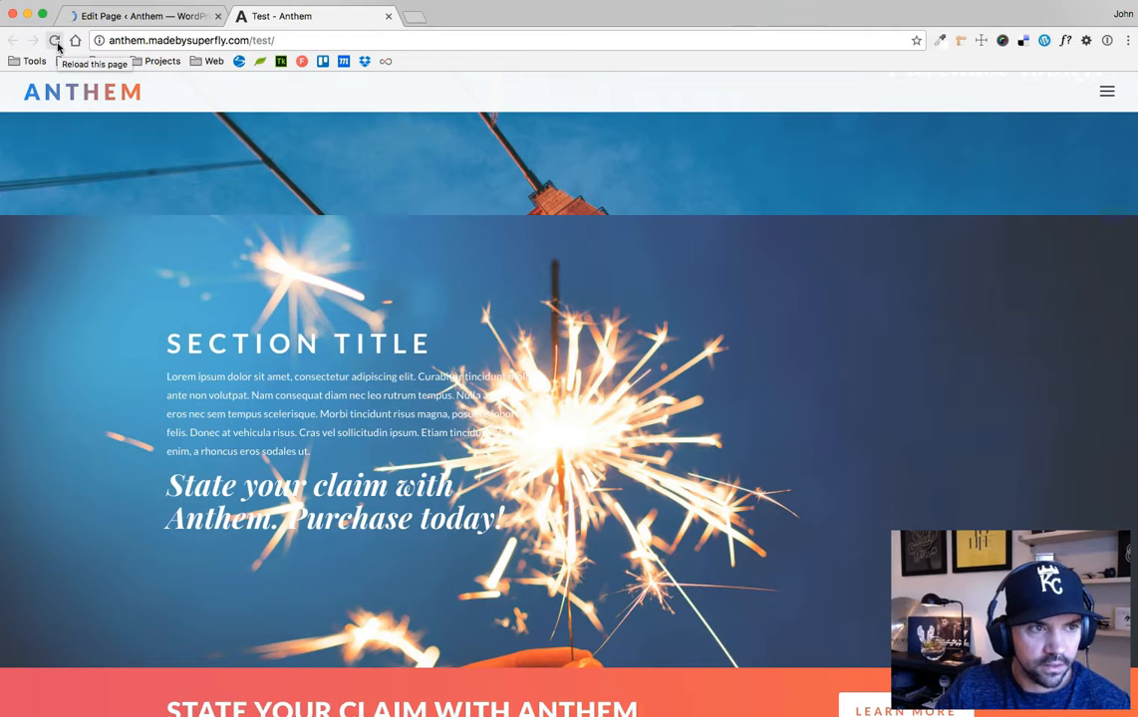
# - Reload the live page, check the sparkler section is still darkened, and return to the editor
pyautogui.click(56, 40)
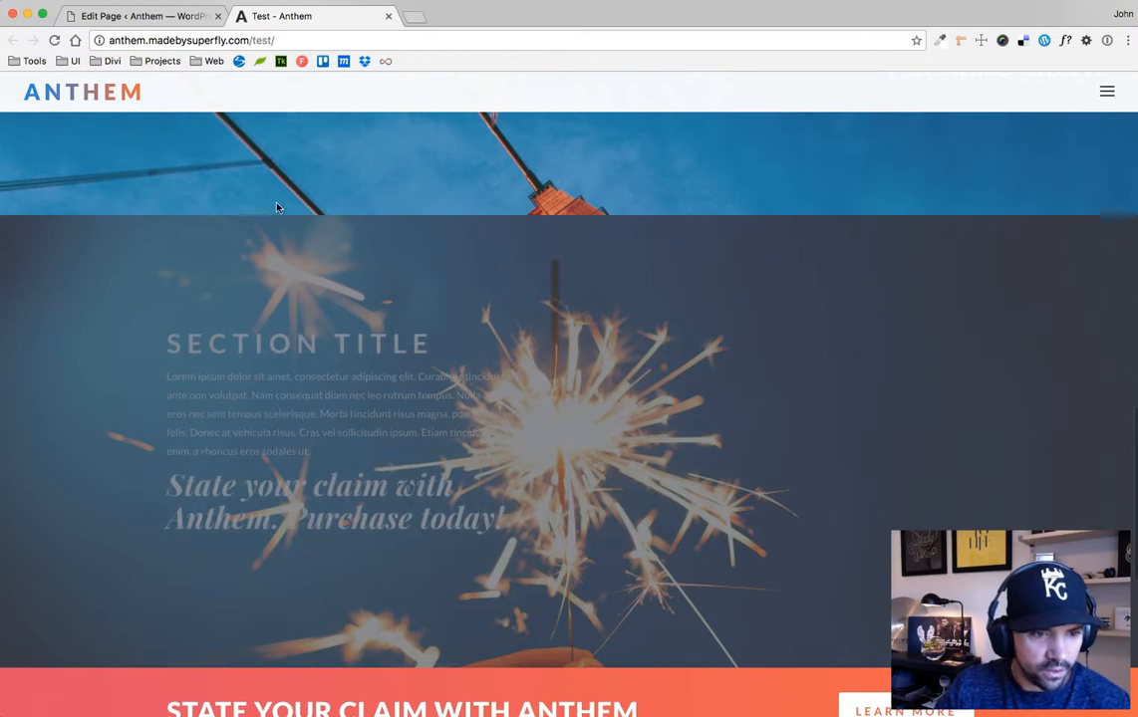
pyautogui.scroll(-3)
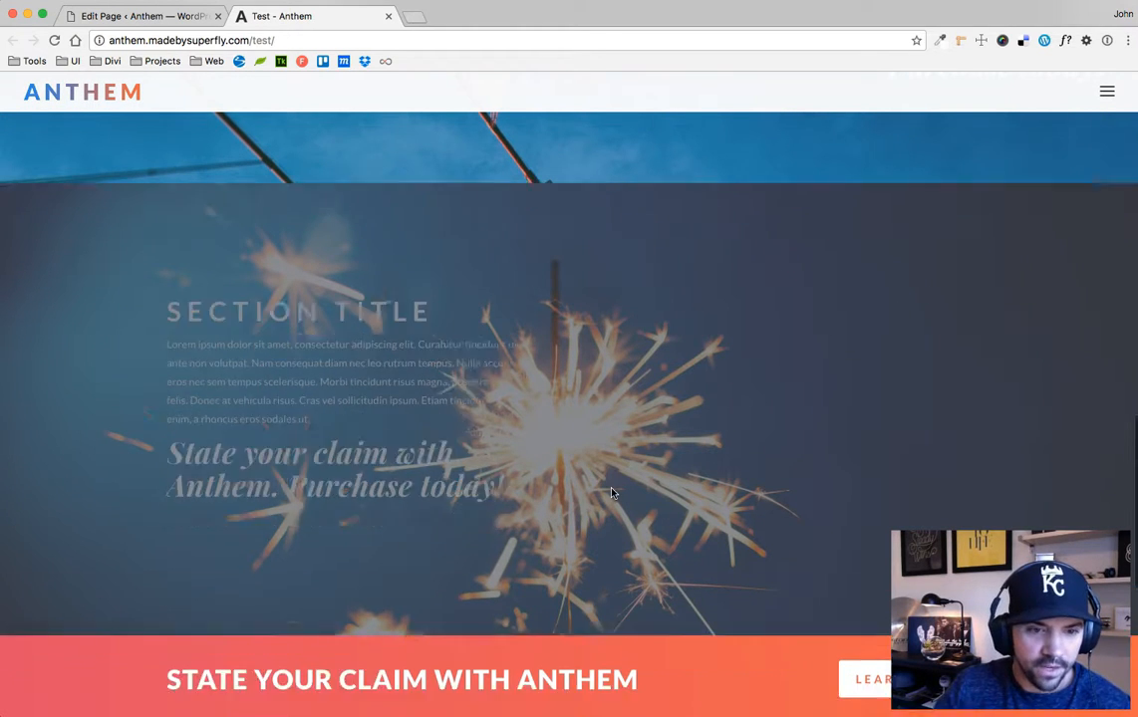
pyautogui.scroll(-3)
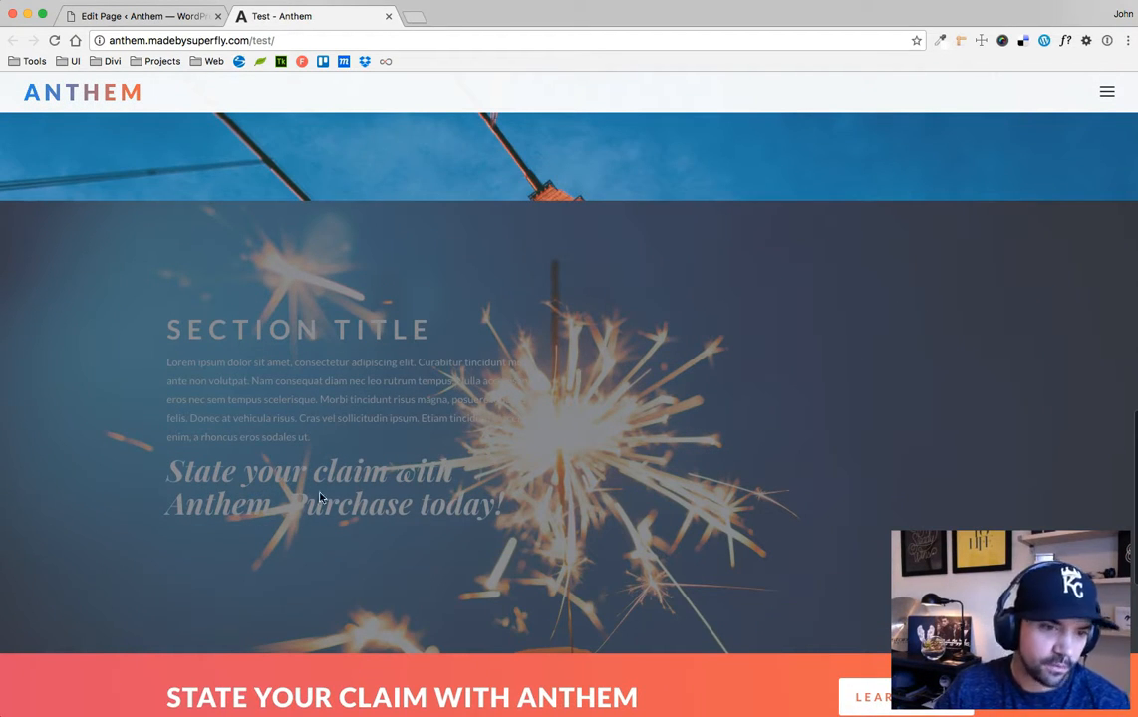
pyautogui.moveTo(269, 219)
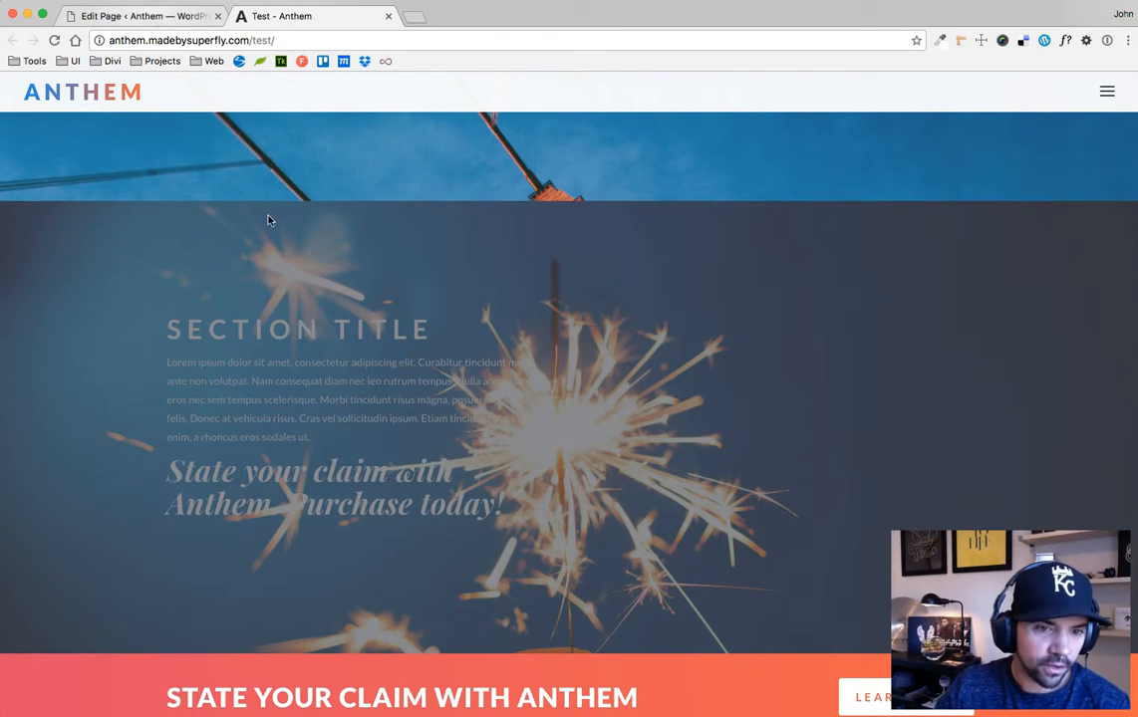
pyautogui.click(140, 16)
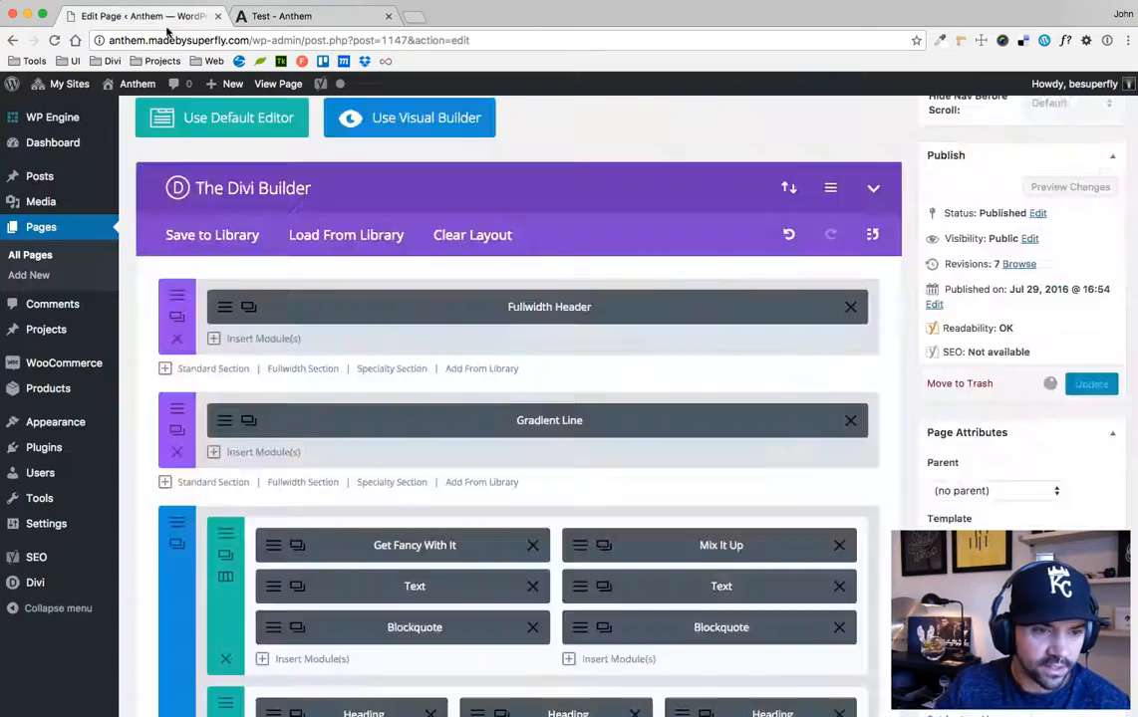
# - Review the section's custom CSS fields, update the page, and switch to the live Test tab
pyautogui.scroll(-3)
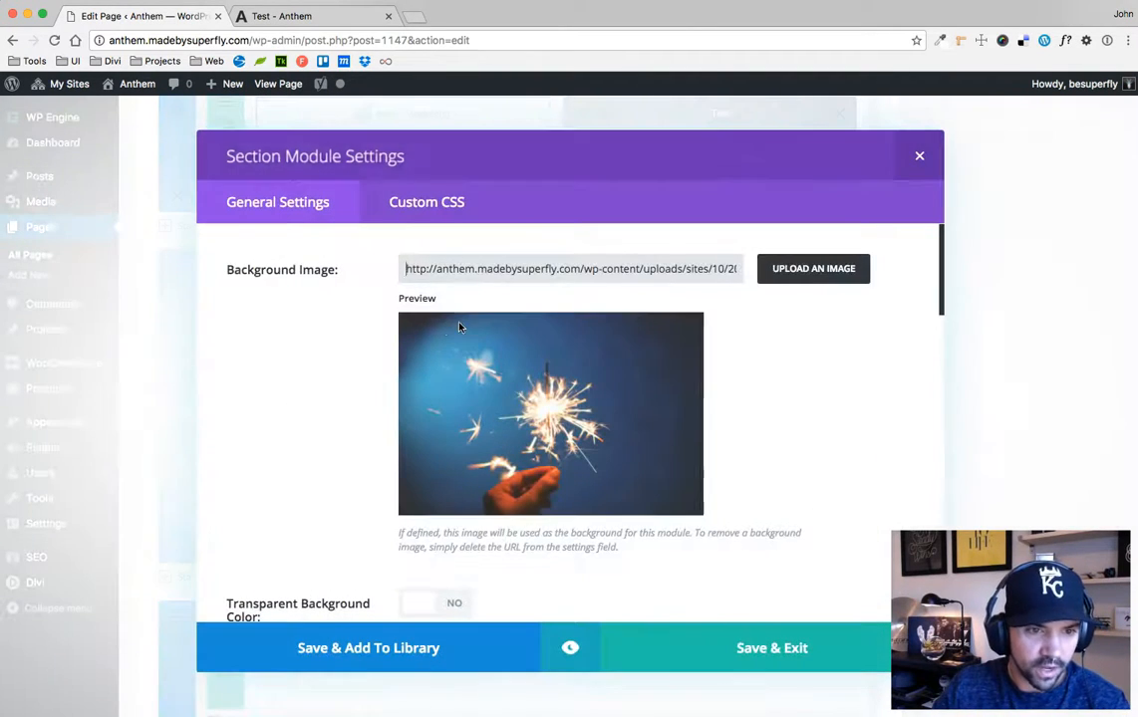
pyautogui.click(426, 202)
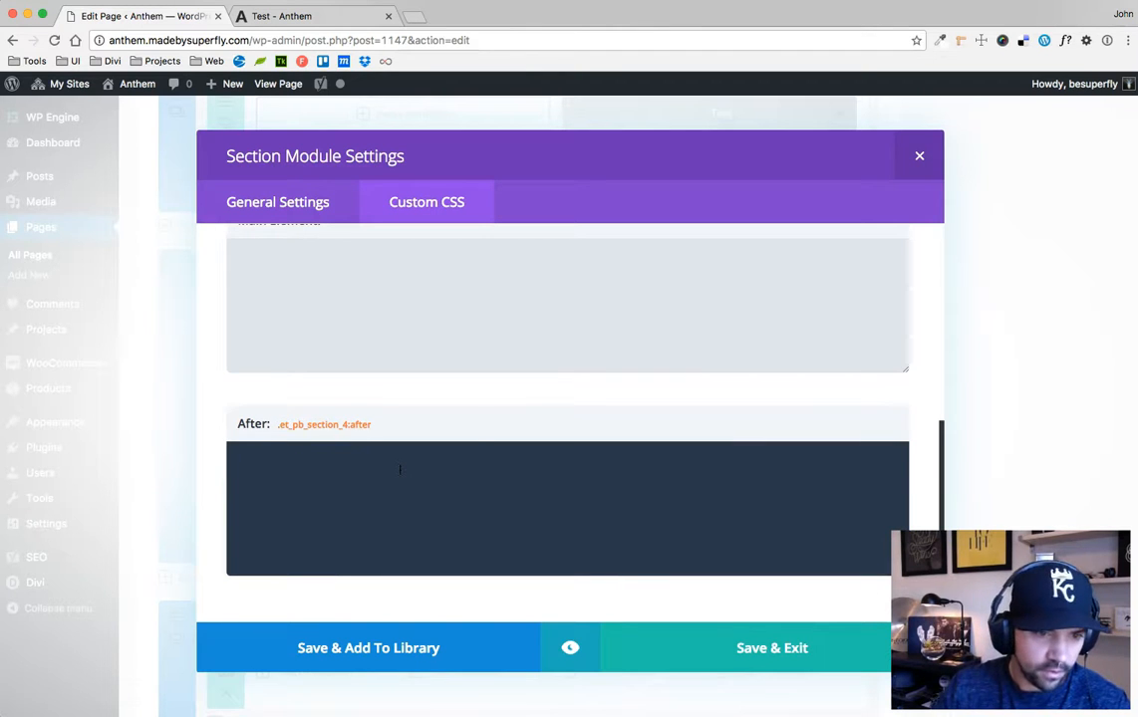
pyautogui.scroll(3)
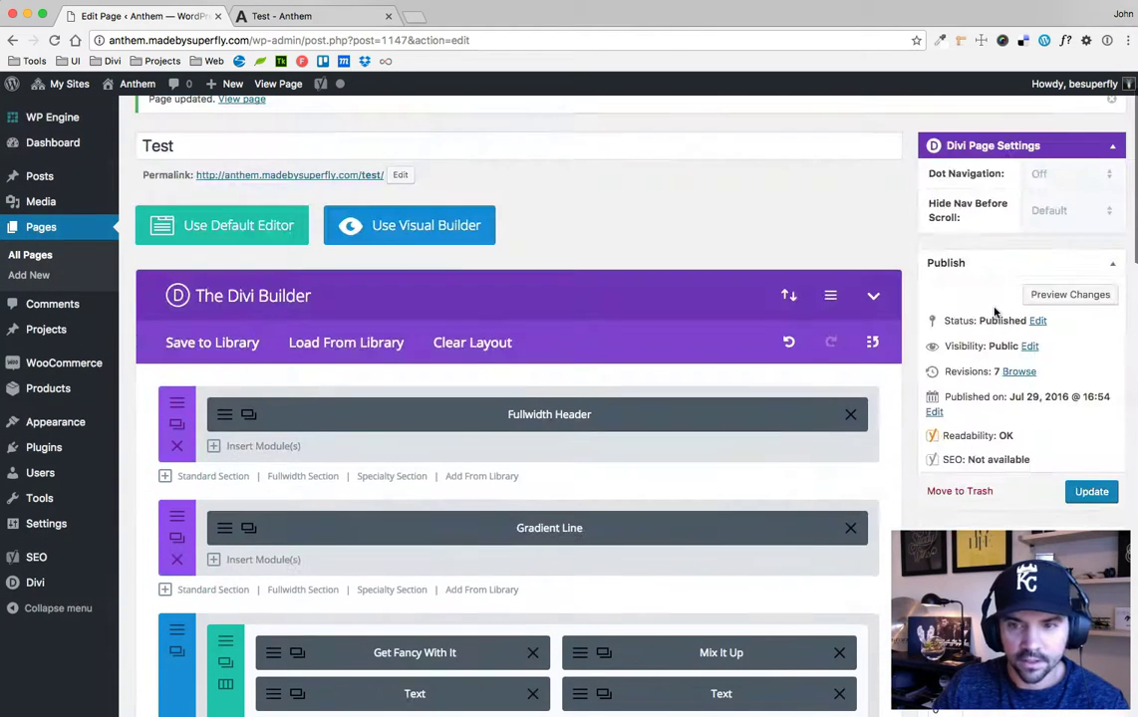
pyautogui.click(1091, 490)
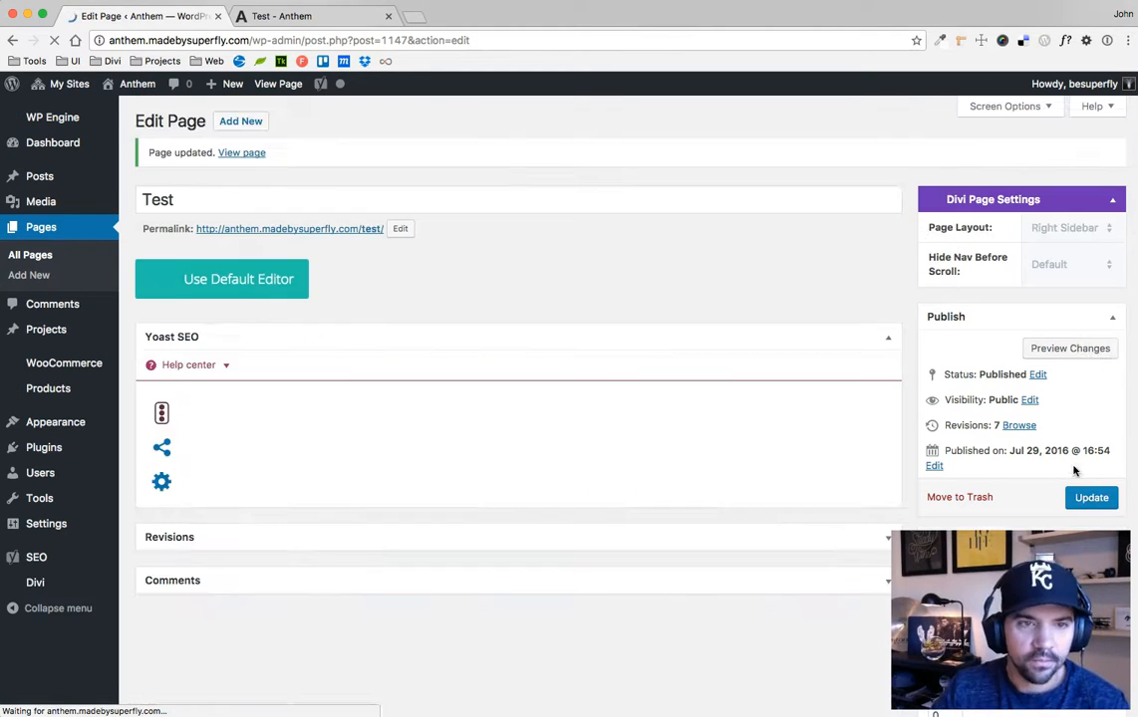
pyautogui.click(315, 16)
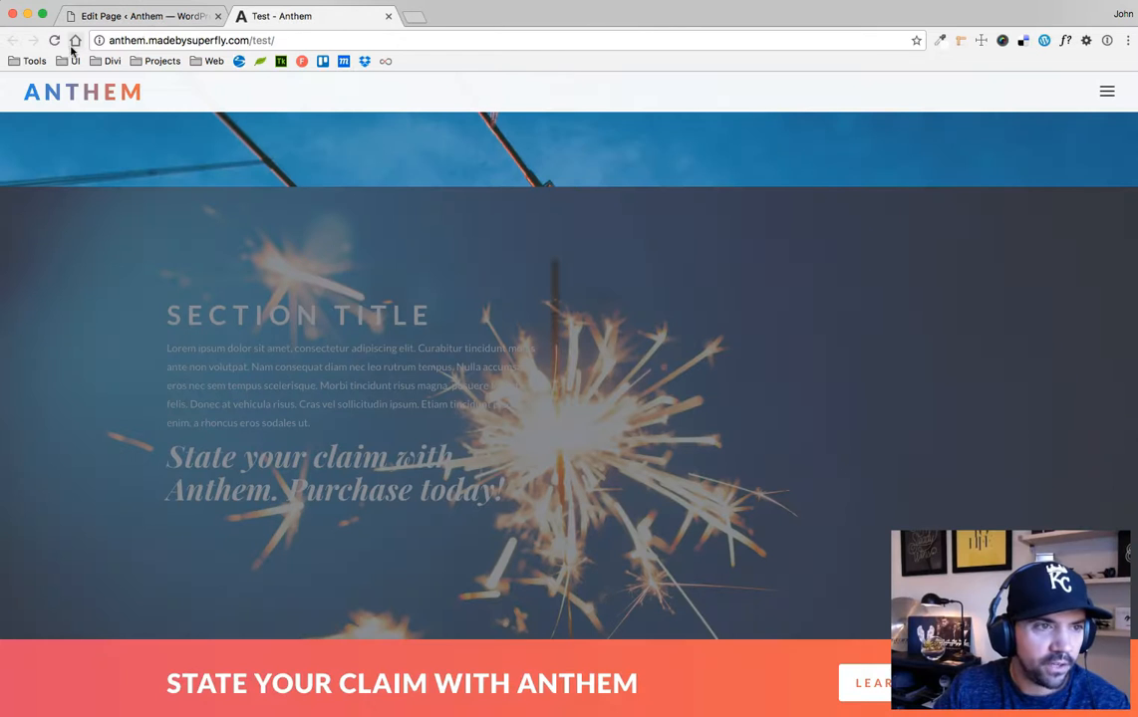
pyautogui.click(54, 40)
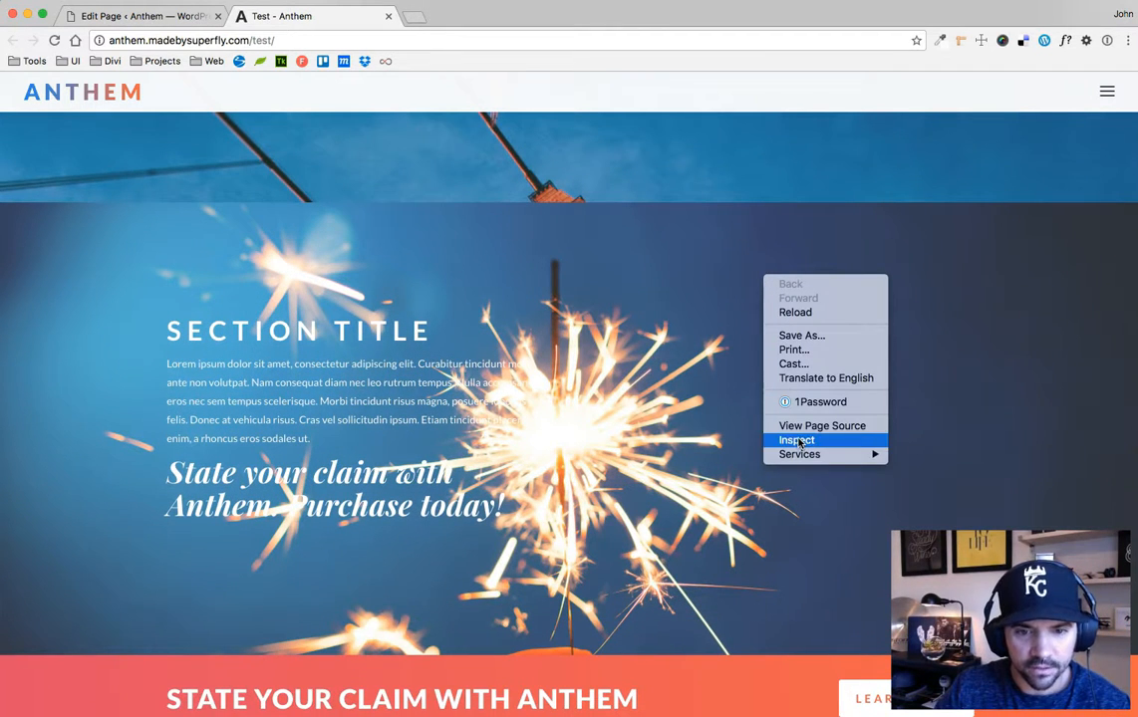
pyautogui.click(797, 440)
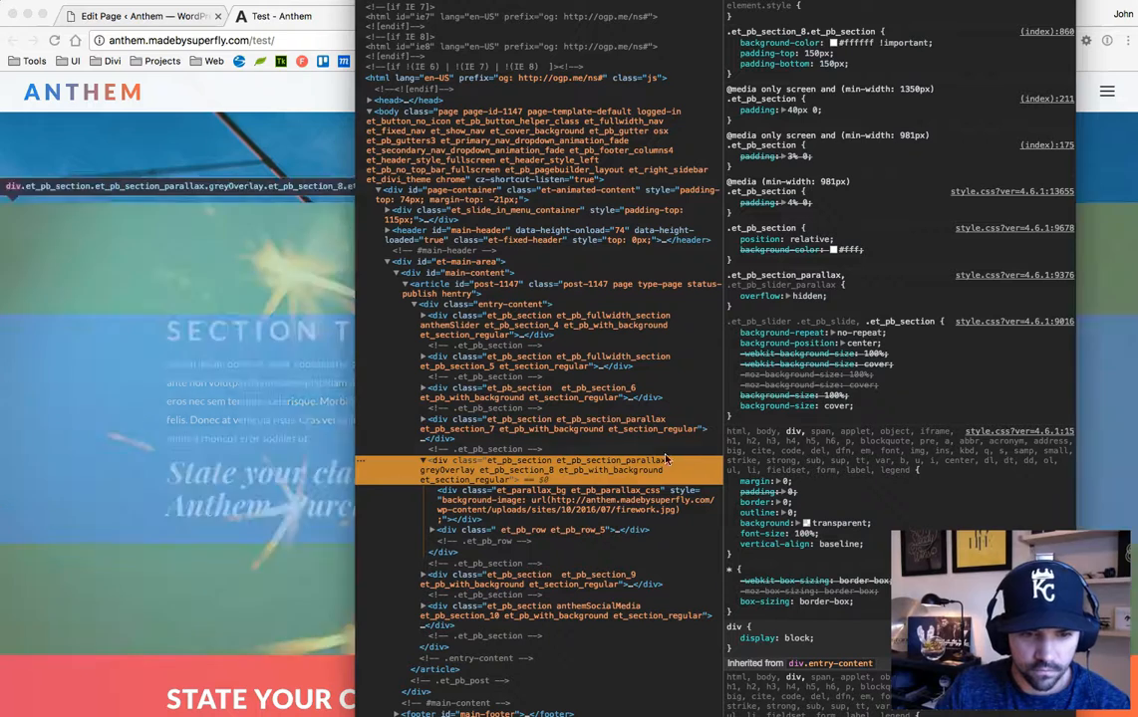
pyautogui.click(518, 490)
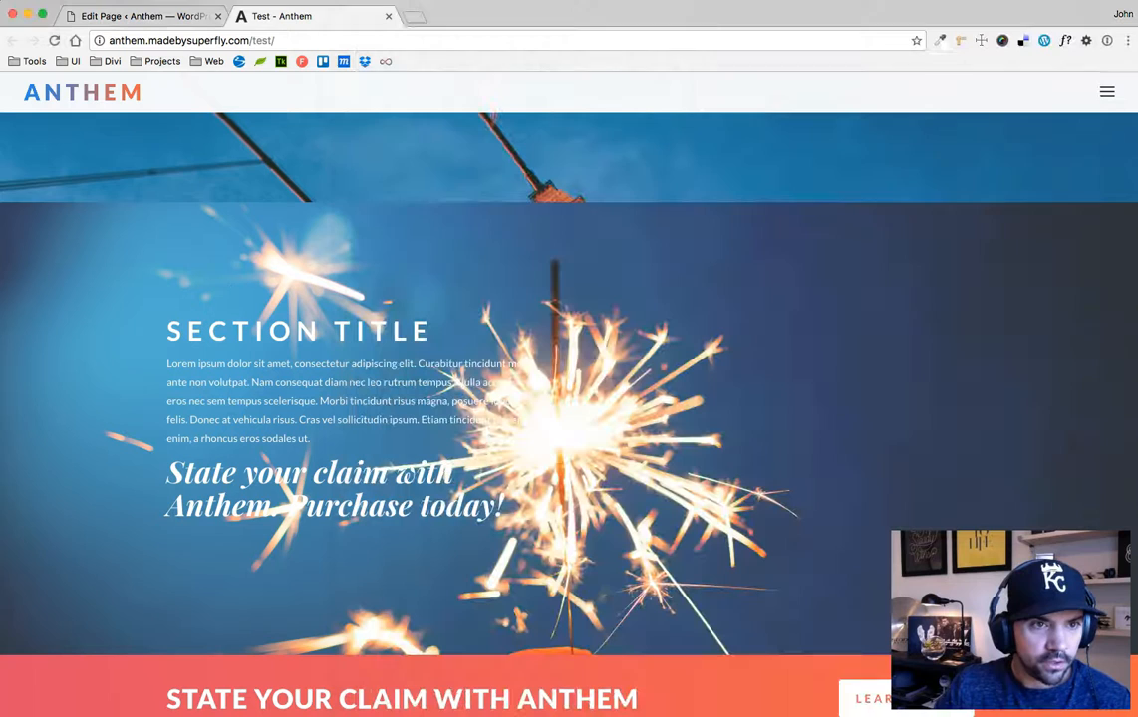
# - Update the page in the editor and switch to the live Test tab
pyautogui.click(140, 16)
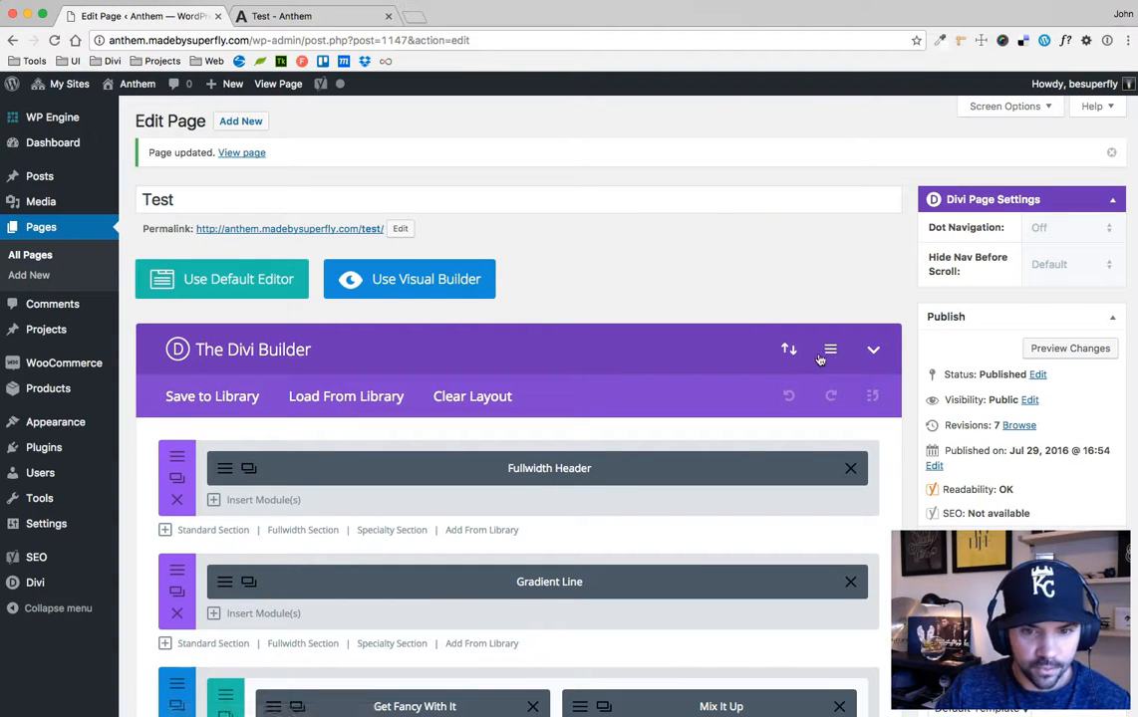
pyautogui.click(831, 348)
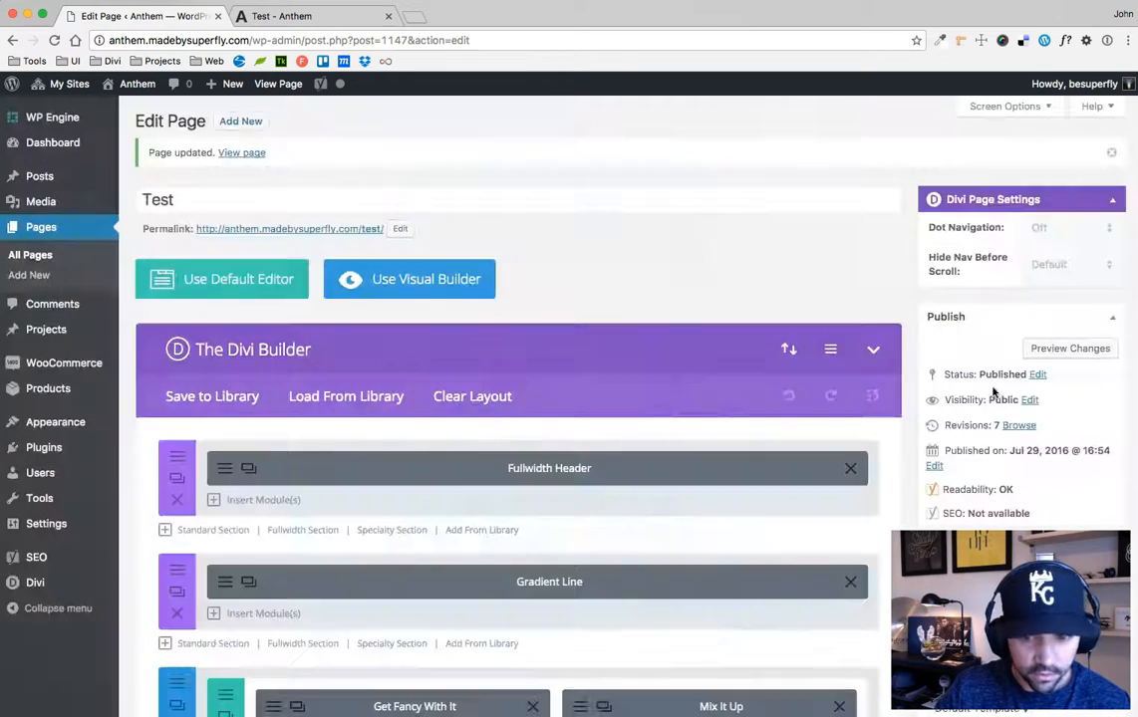
pyautogui.click(1092, 171)
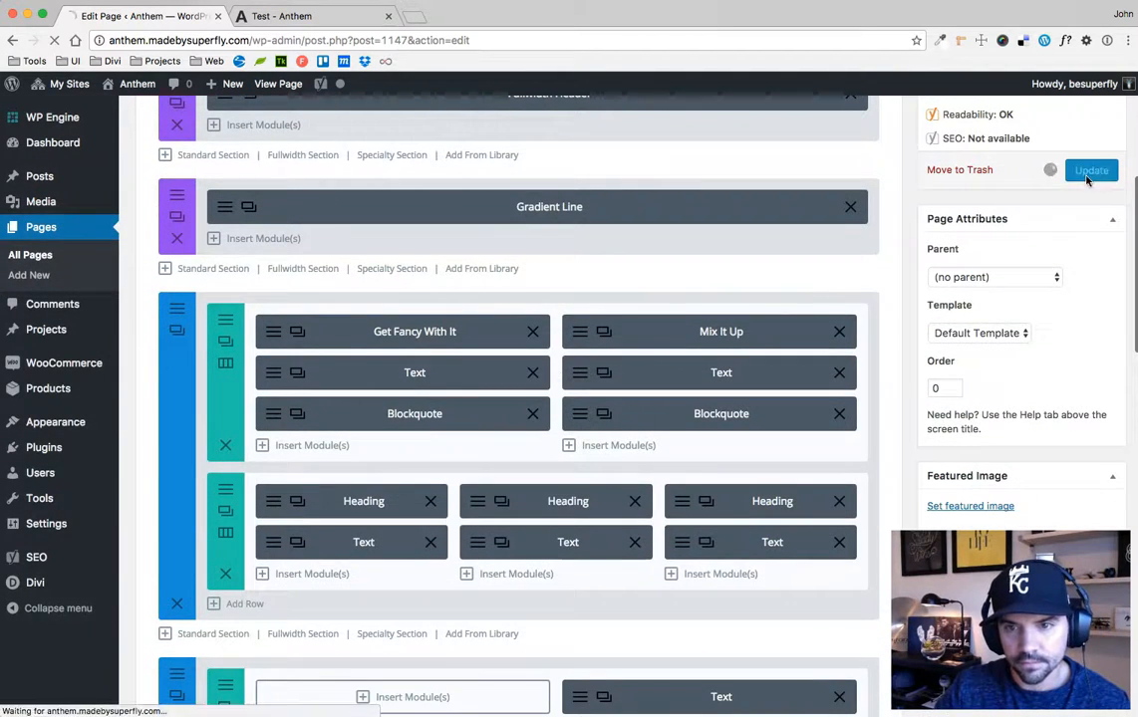
pyautogui.click(314, 16)
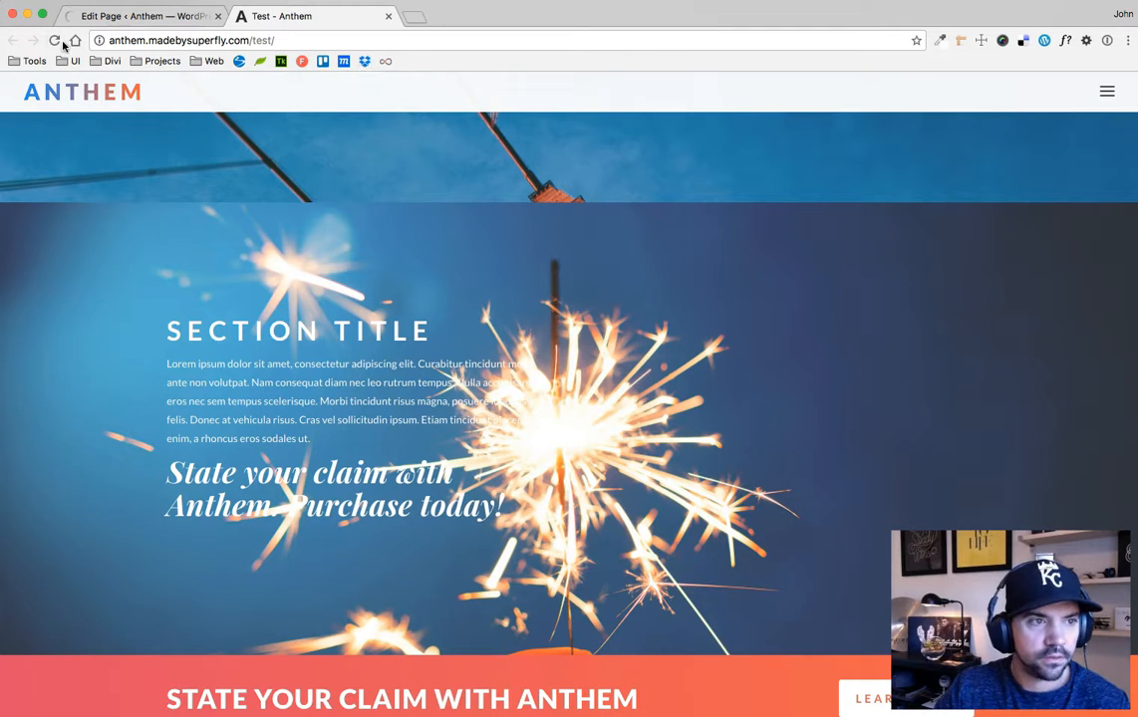
pyautogui.moveTo(54, 40)
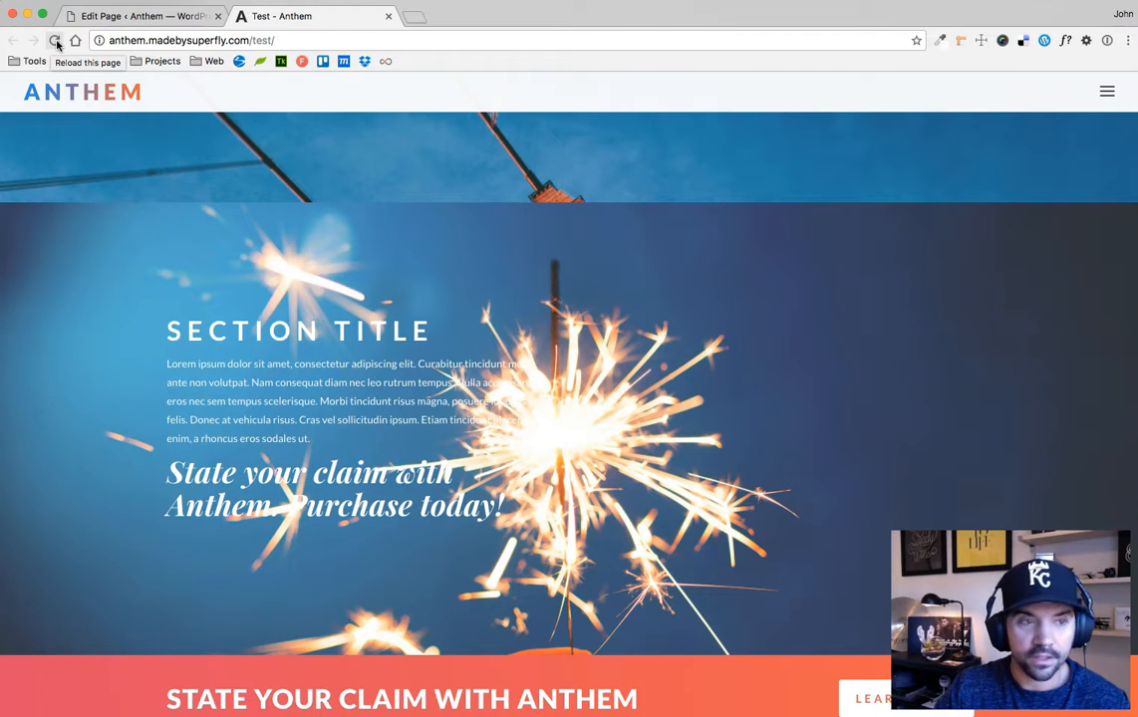
# - Reload the Test page and scroll to the sparkler section showing its grey overlay
pyautogui.click(56, 40)
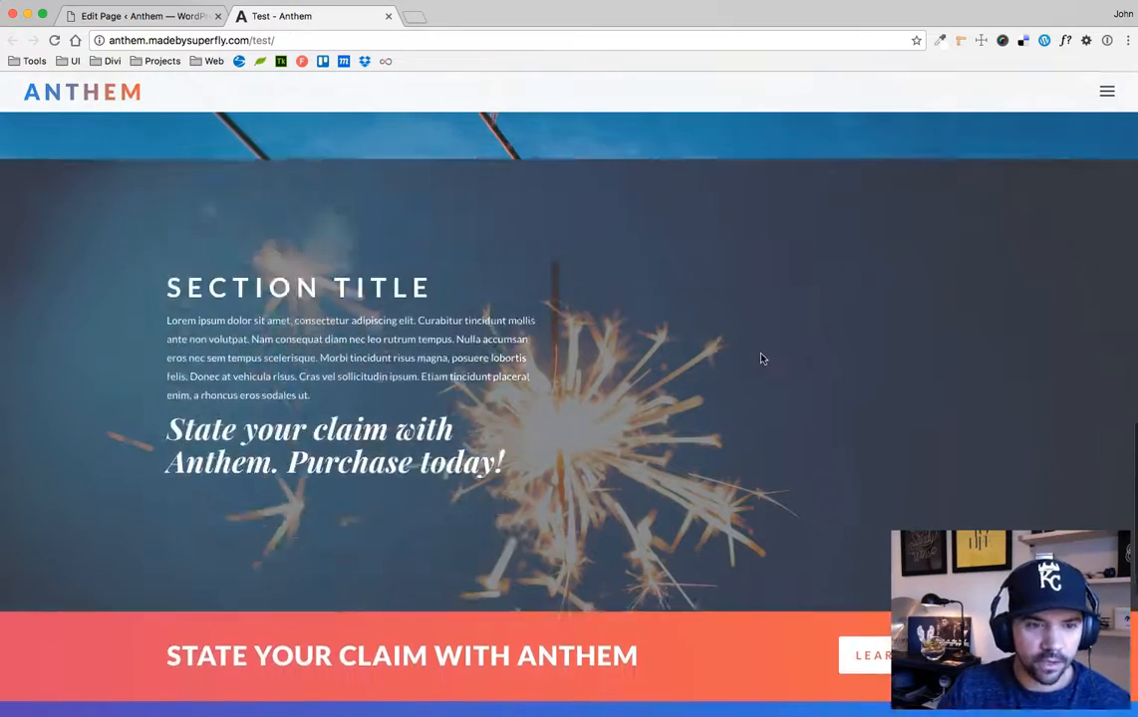
pyautogui.scroll(-3)
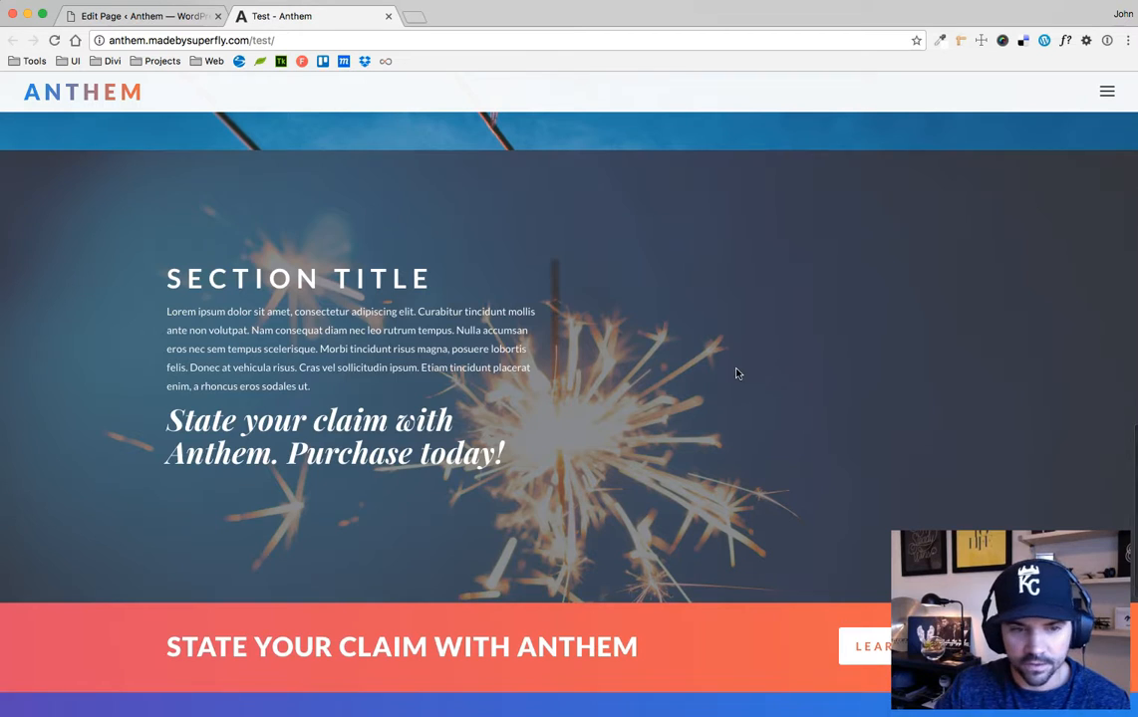
pyautogui.scroll(-3)
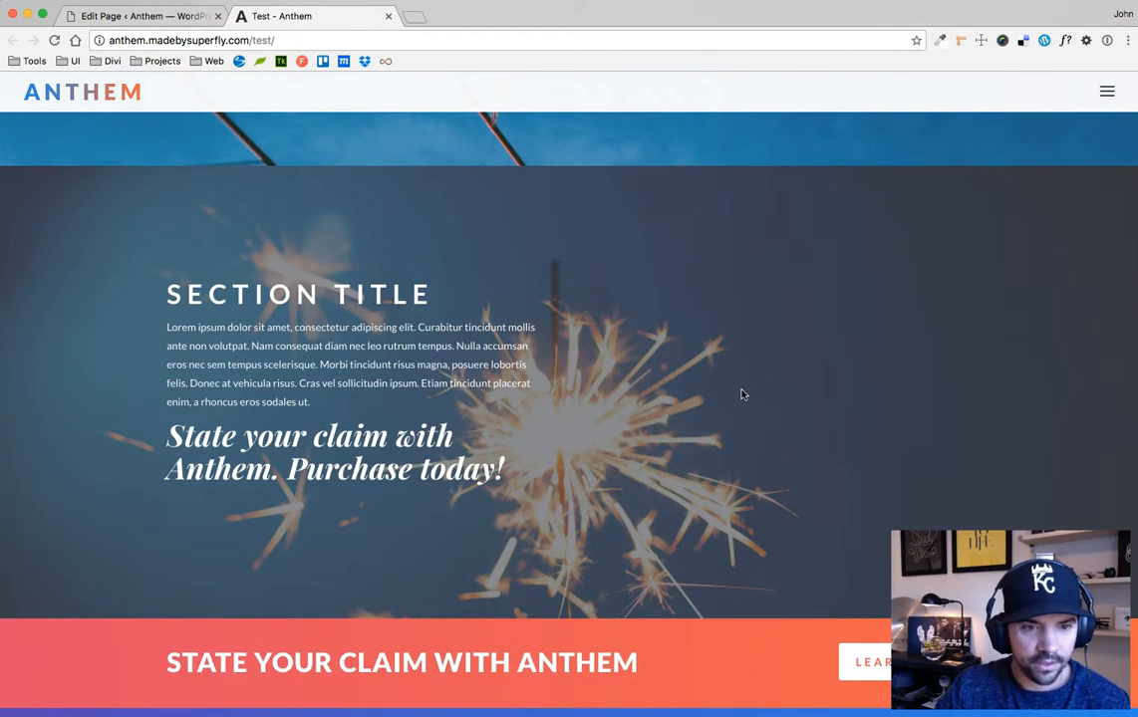
pyautogui.moveTo(237, 239)
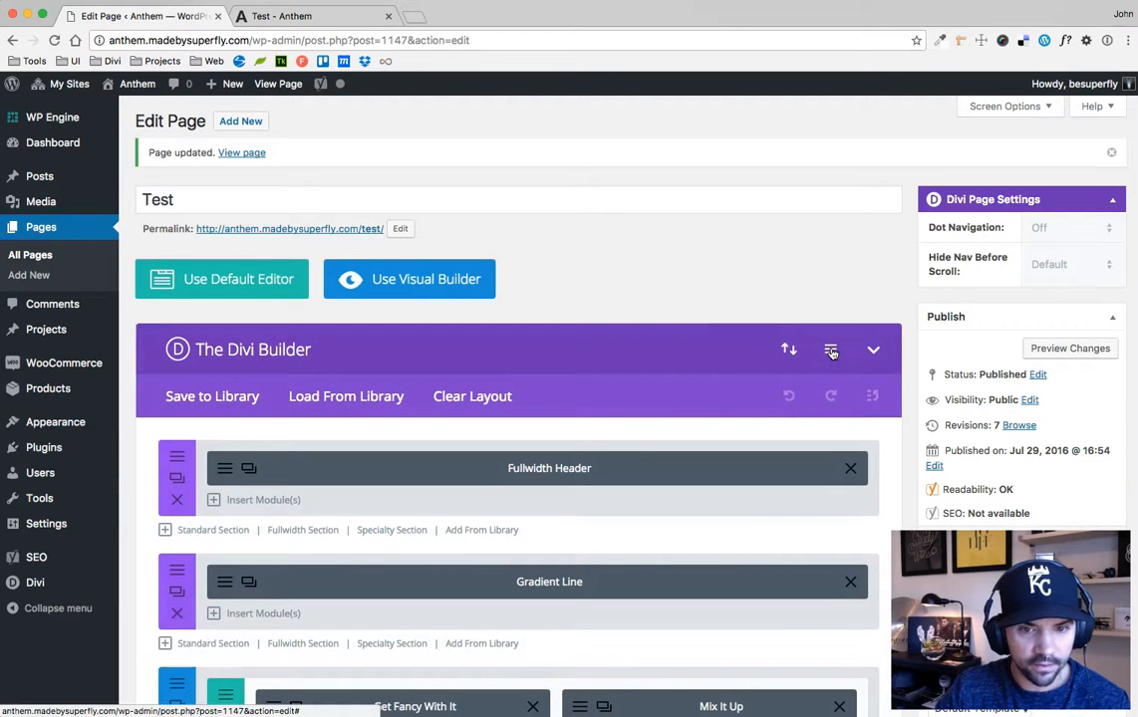
# - Switch to the live Test page, scroll to the sparkler section and reload it
pyautogui.click(831, 350)
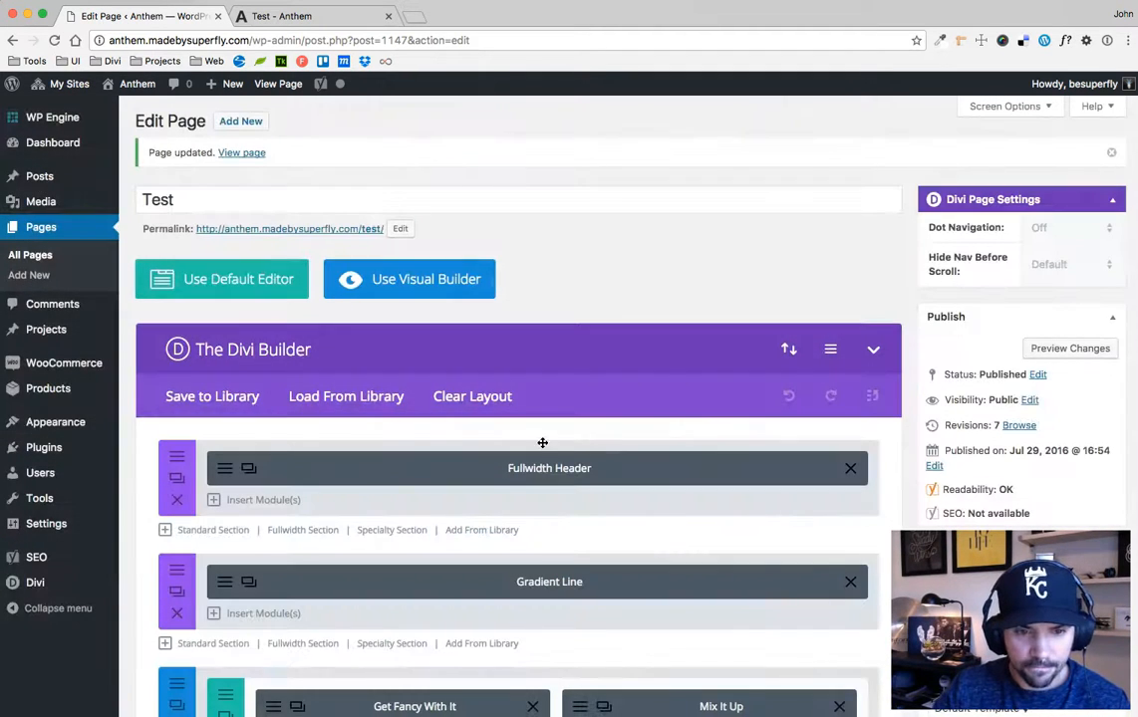
pyautogui.scroll(-3)
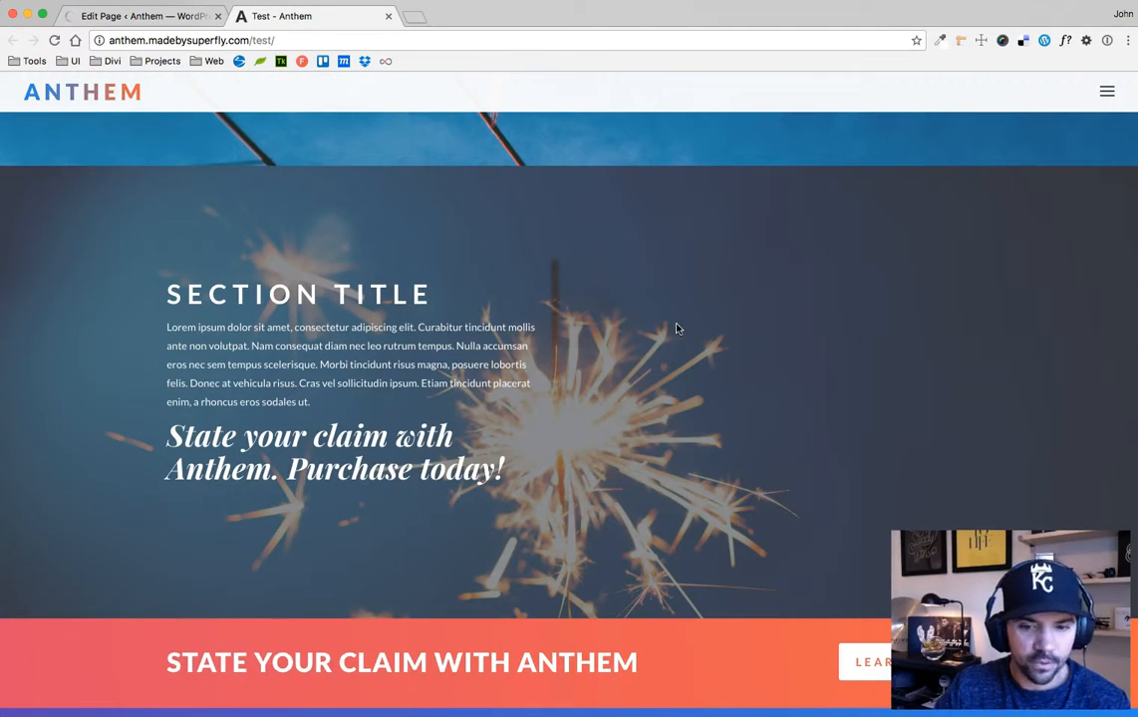
pyautogui.click(54, 40)
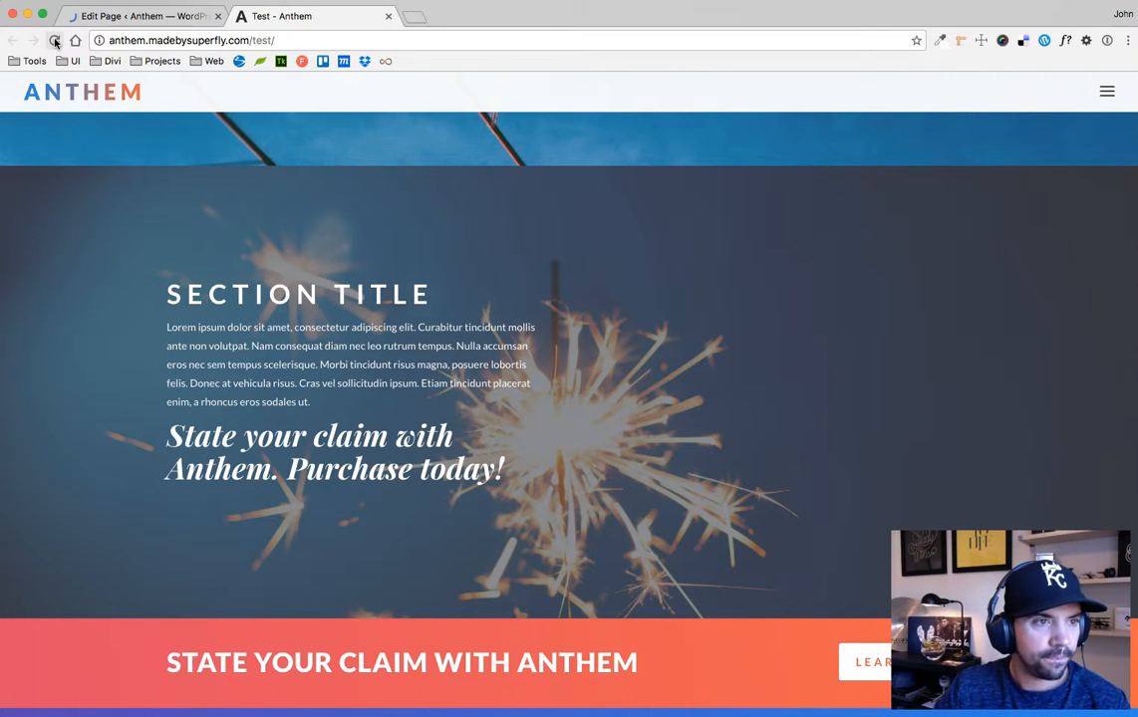
pyautogui.click(53, 40)
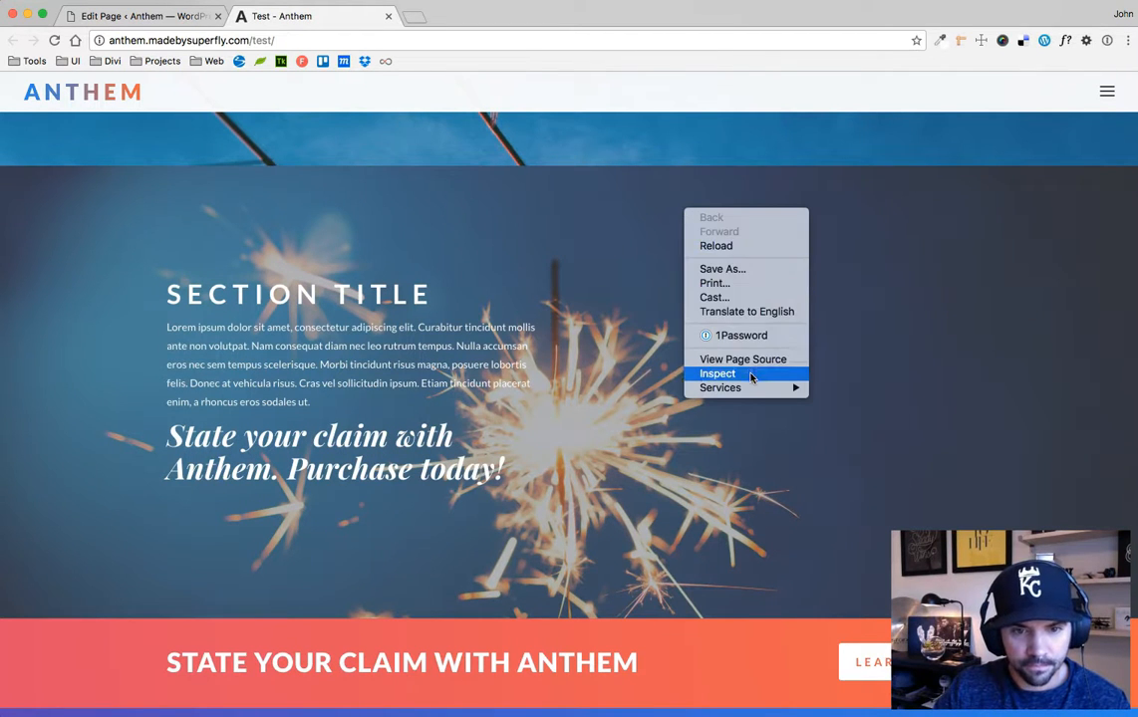
# - Inspect the et_parallax_bg ::before rule at rgba(58,60,69,.6), then return to the page editor
pyautogui.click(717, 372)
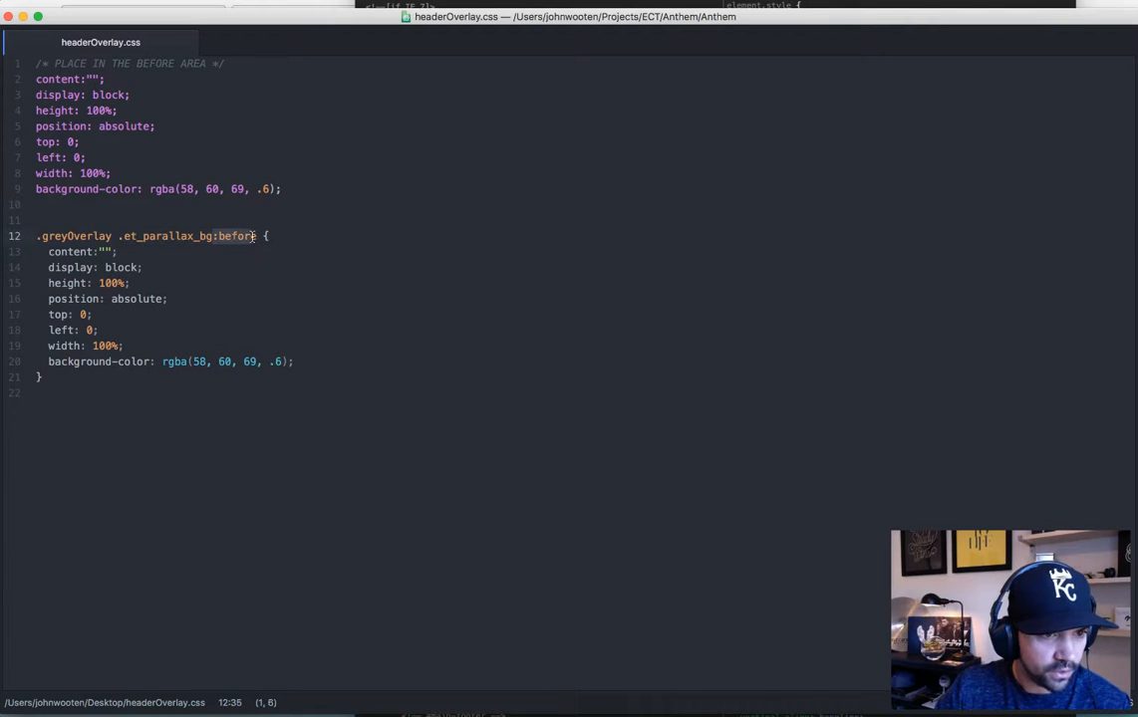
pyautogui.click(68, 251)
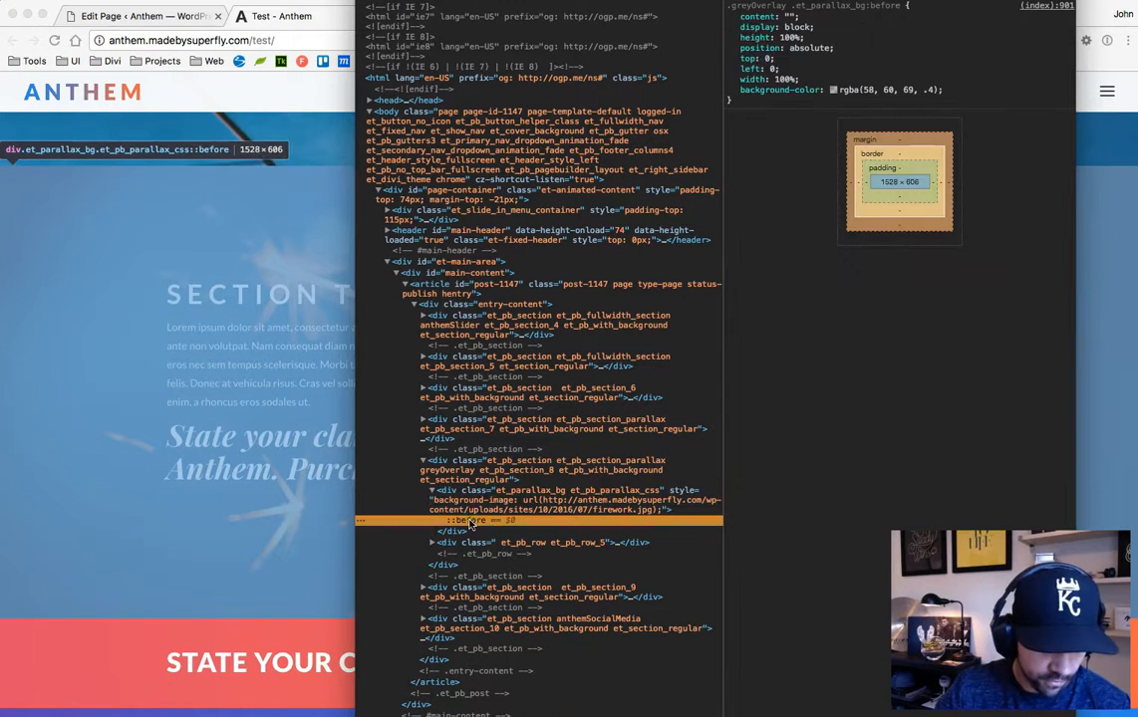
pyautogui.click(733, 16)
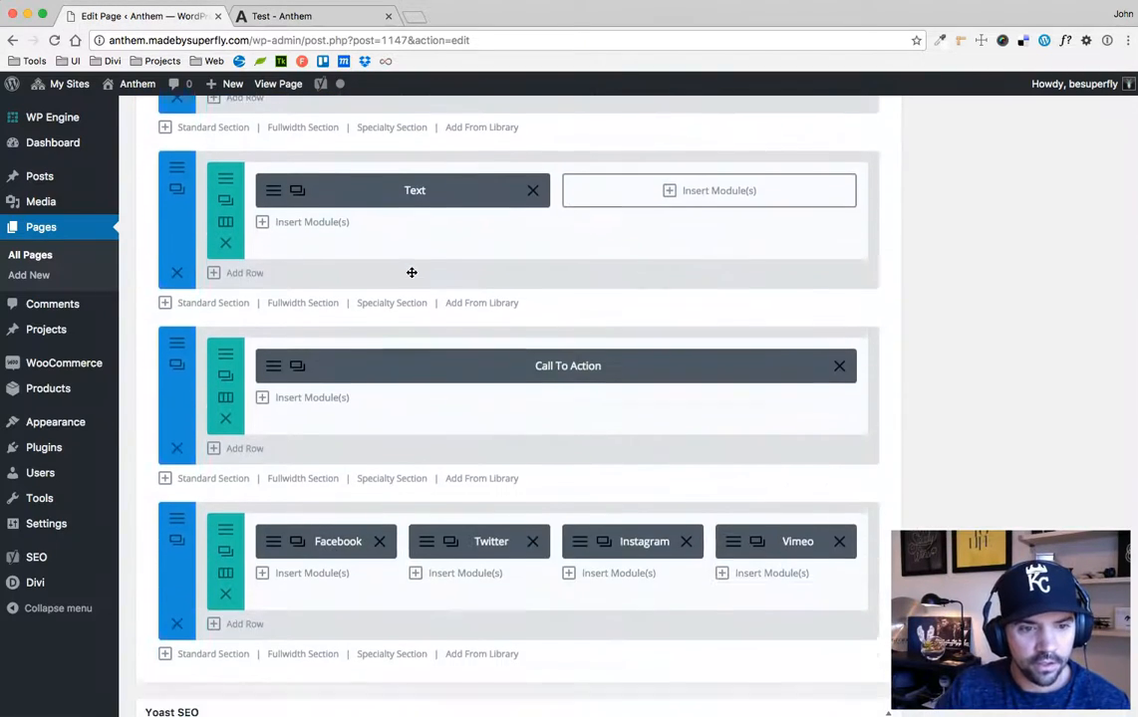
# - Choose cycleRoad.jpg from the media library as the section's background image
pyautogui.scroll(3)
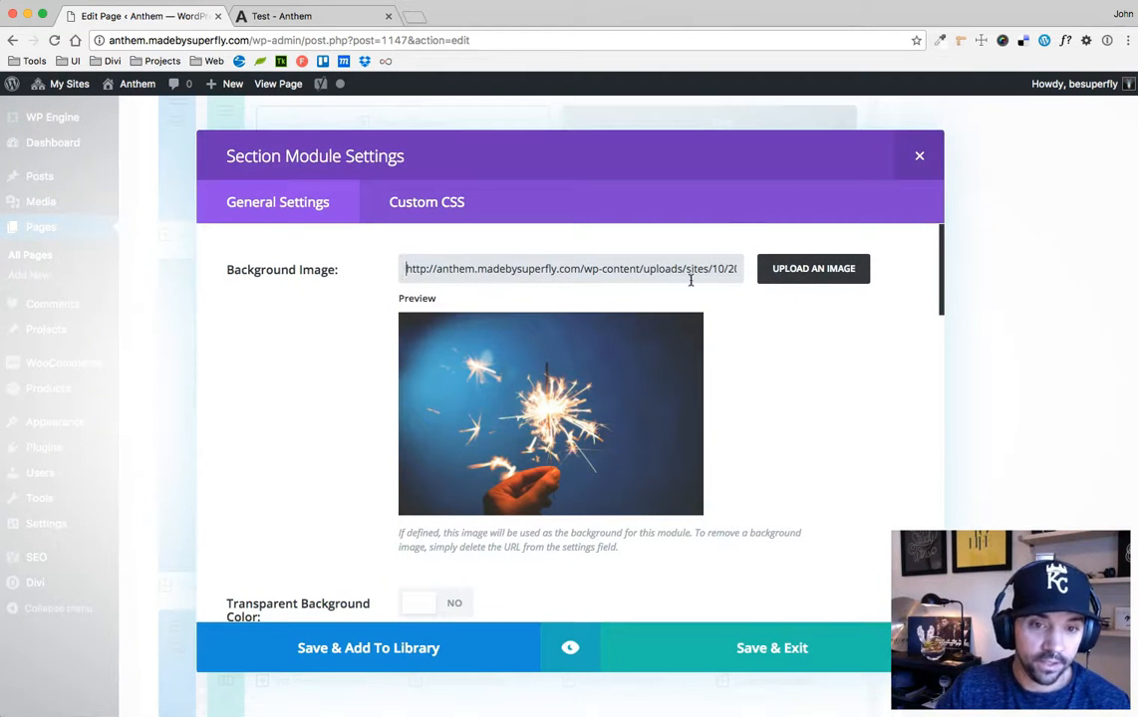
pyautogui.click(813, 267)
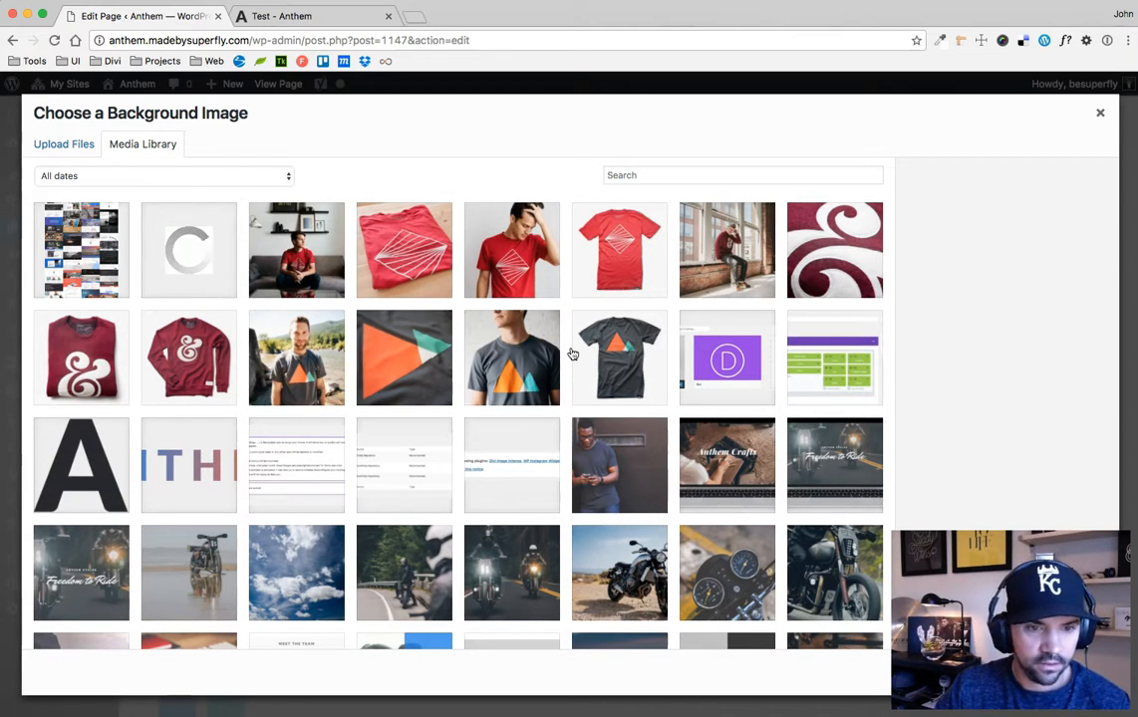
pyautogui.scroll(-3)
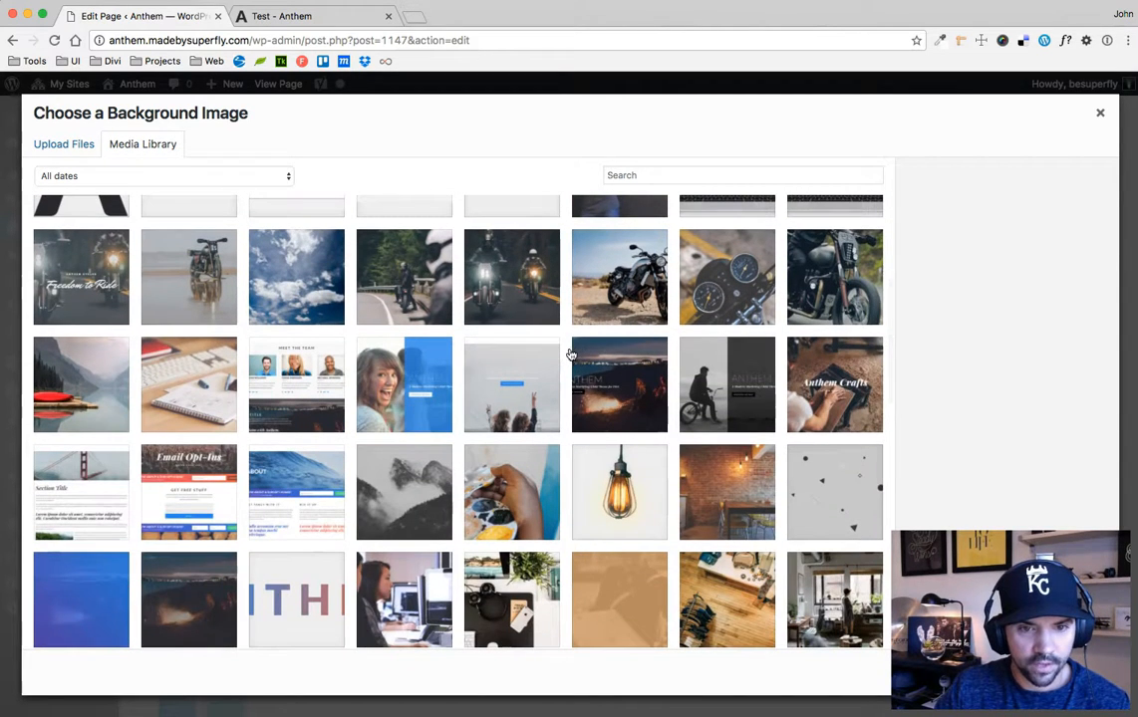
pyautogui.click(618, 275)
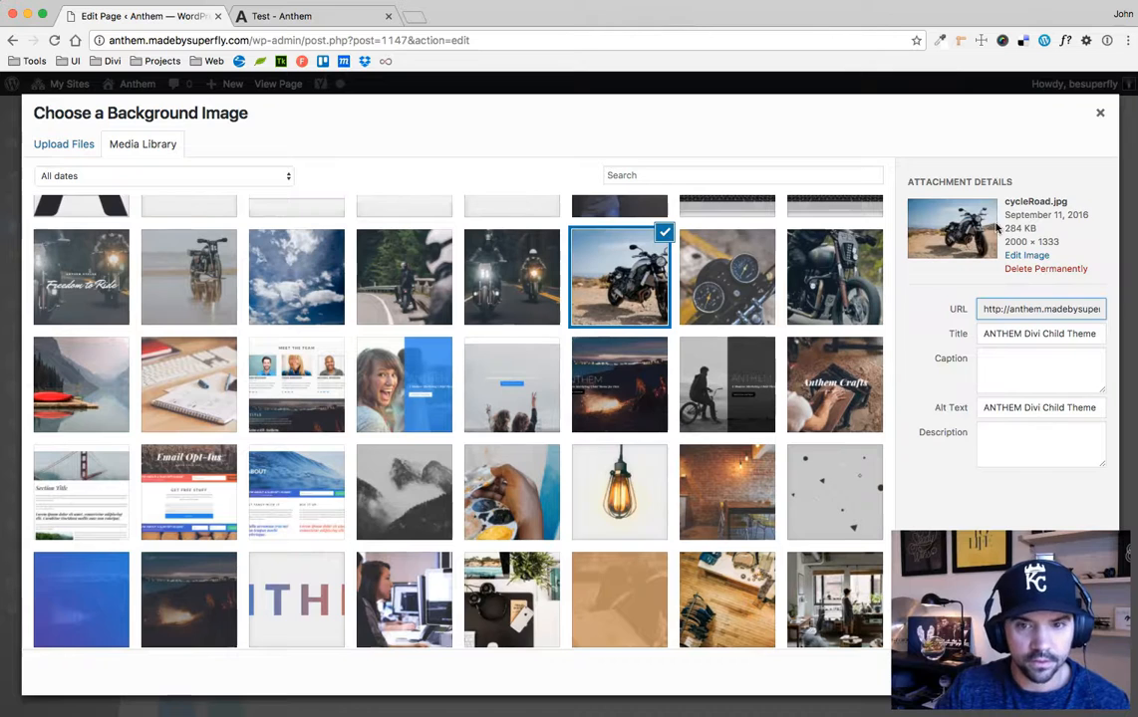
pyautogui.moveTo(1085, 494)
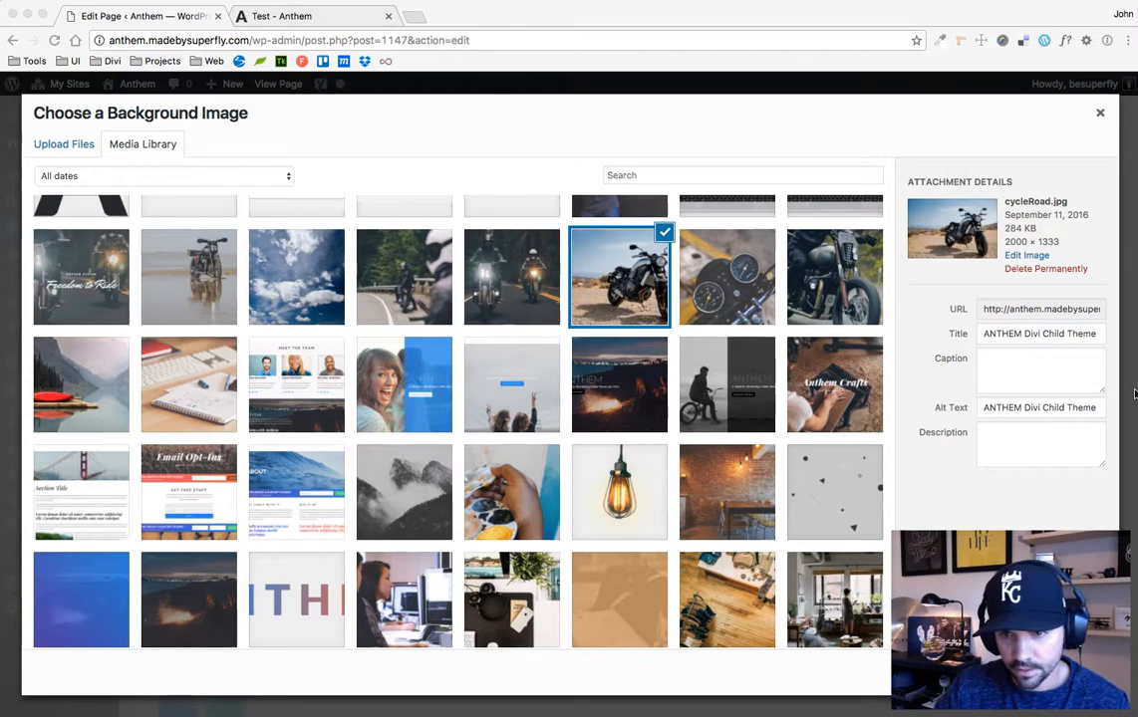
pyautogui.click(1040, 309)
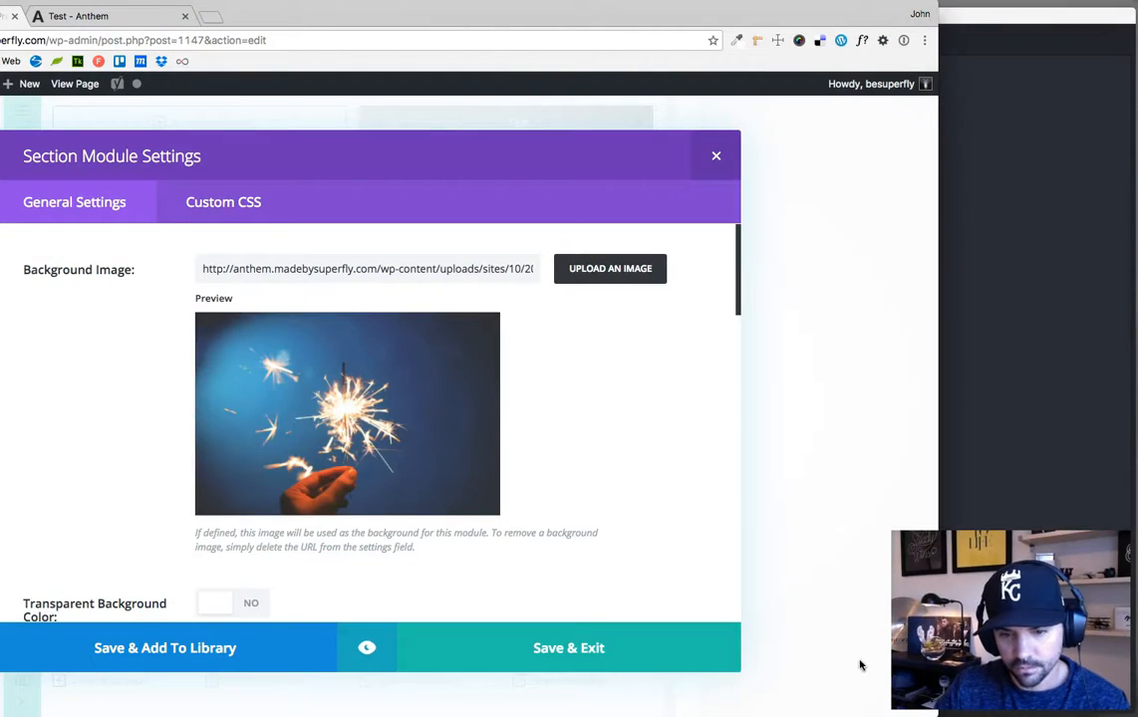
# - Save and exit the section settings and update the page
pyautogui.click(568, 647)
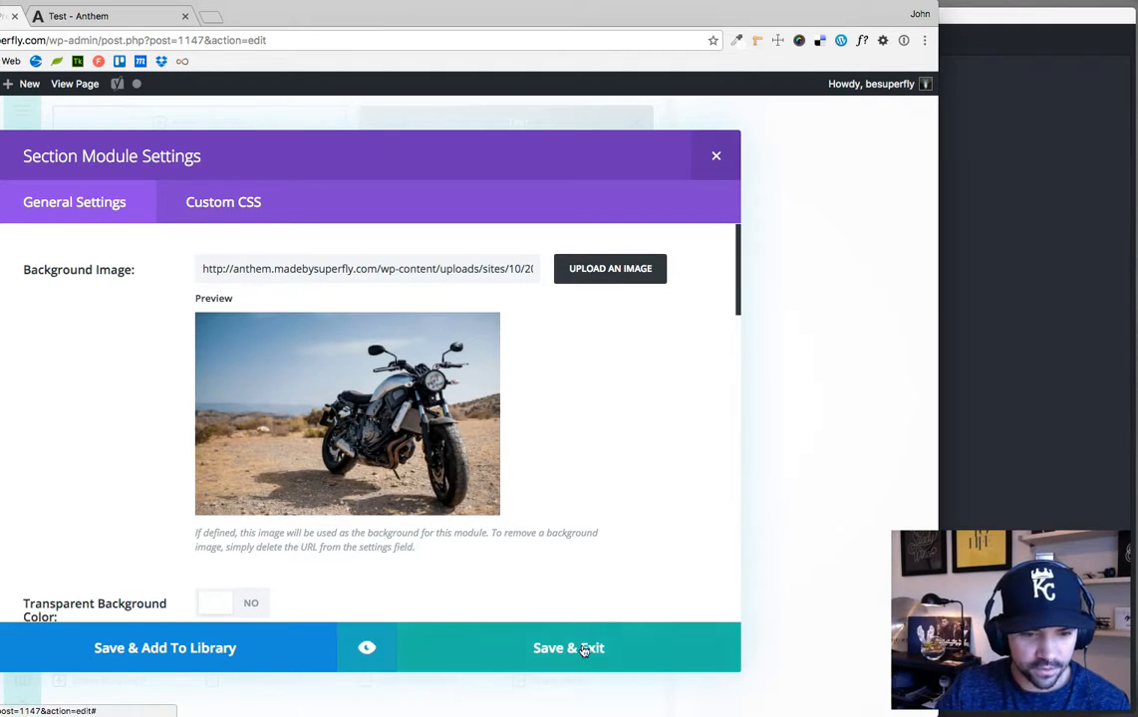
pyautogui.click(568, 647)
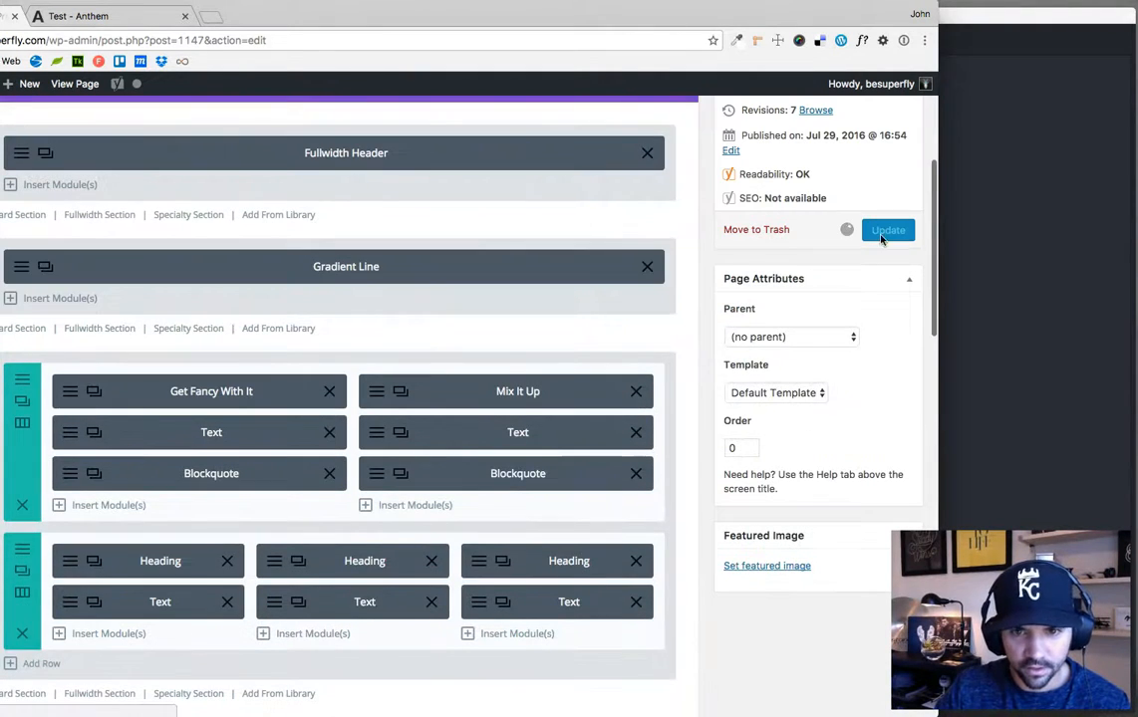
pyautogui.click(887, 231)
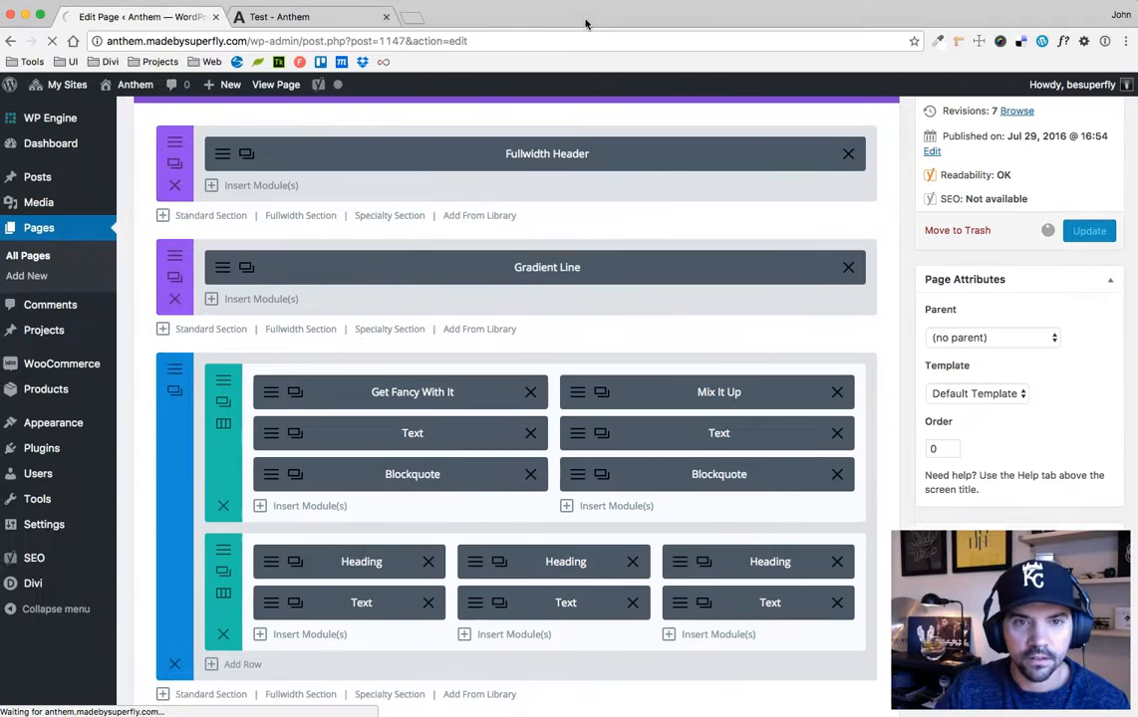
pyautogui.moveTo(309, 16)
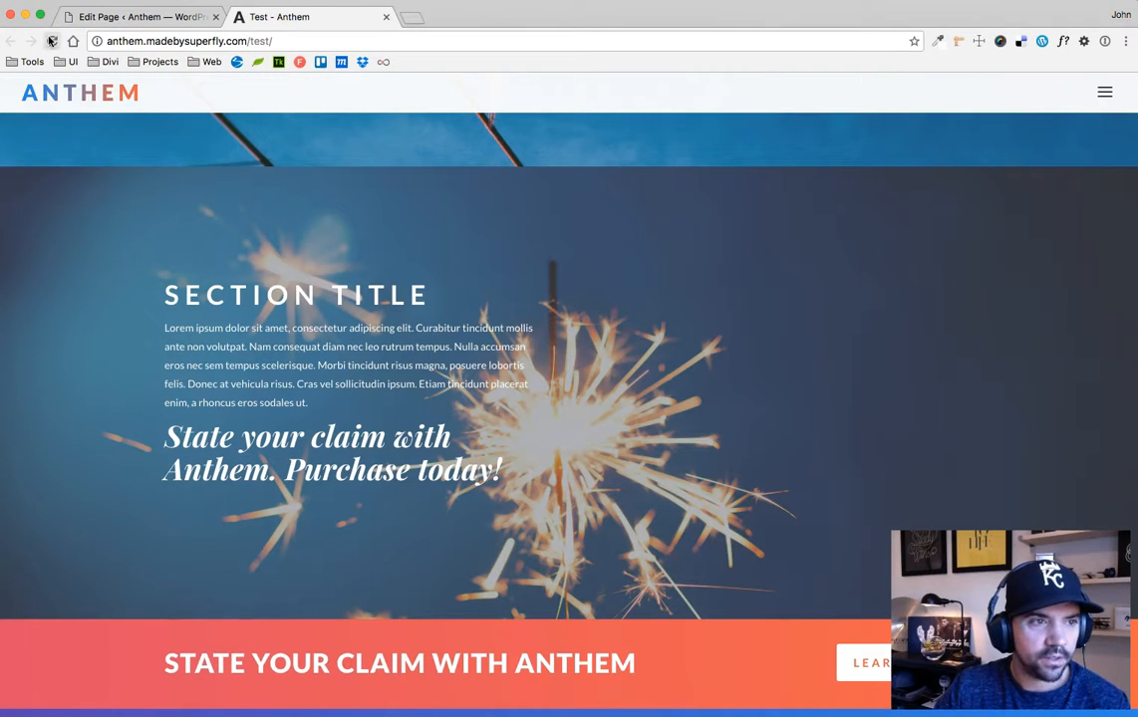
# - Reload the live Test page and scroll to view the darkened motorcycle section
pyautogui.click(52, 40)
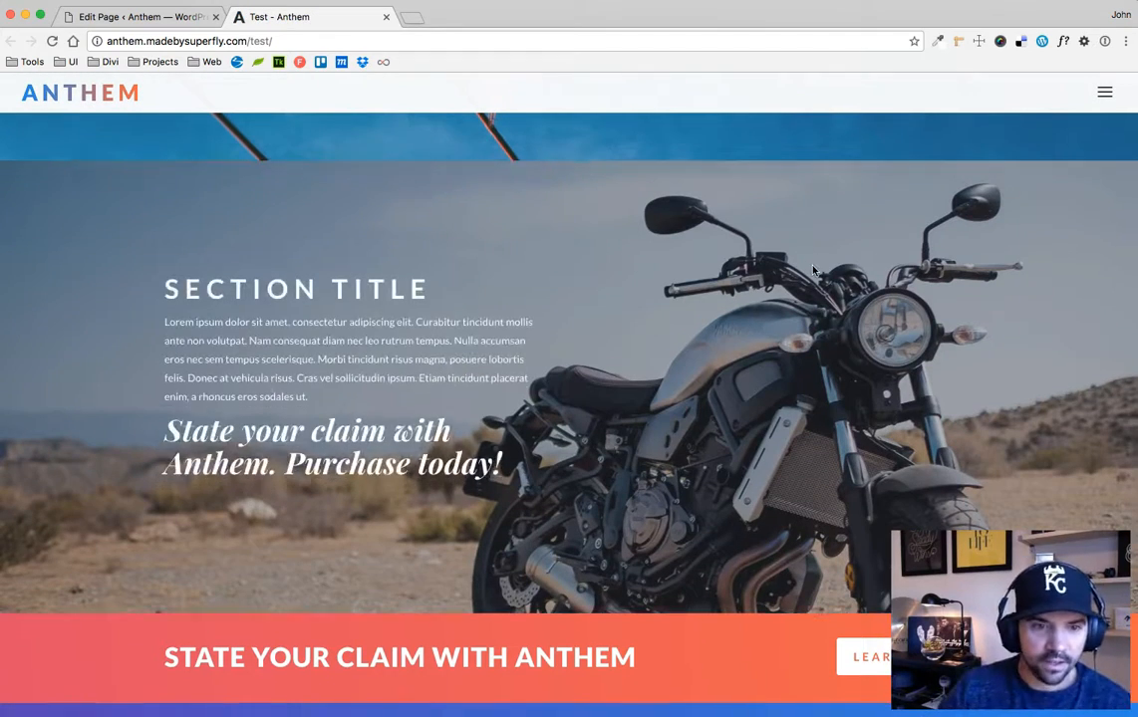
pyautogui.scroll(-3)
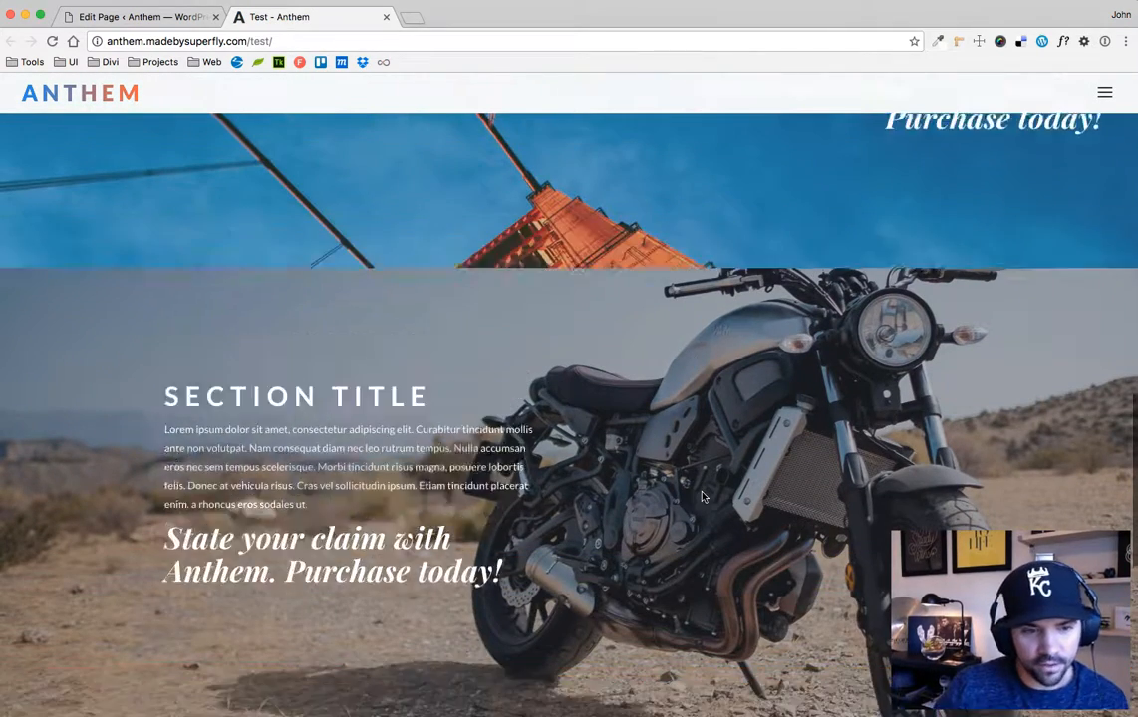
pyautogui.scroll(-3)
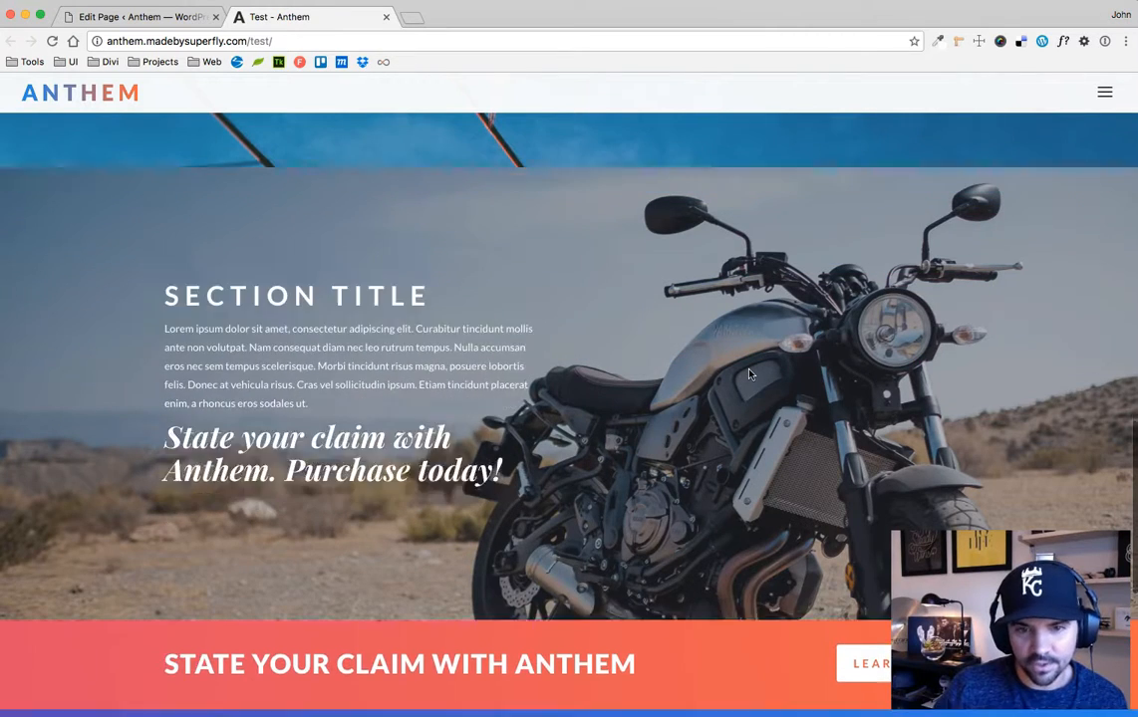
pyautogui.scroll(3)
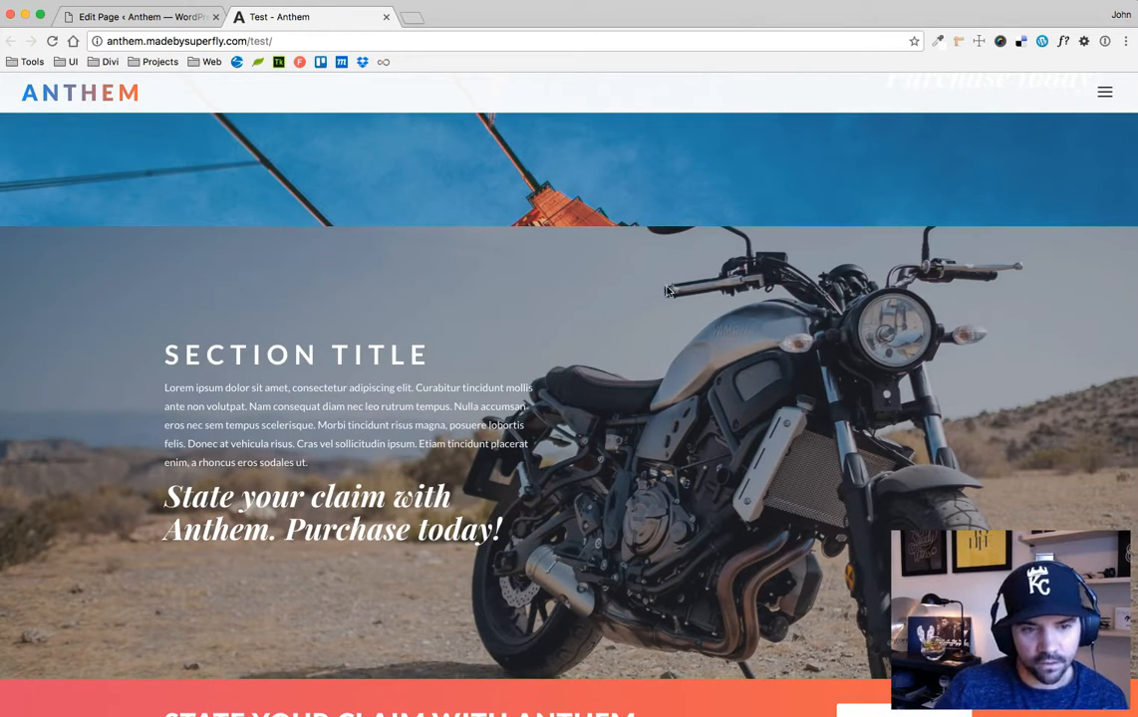
pyautogui.moveTo(468, 478)
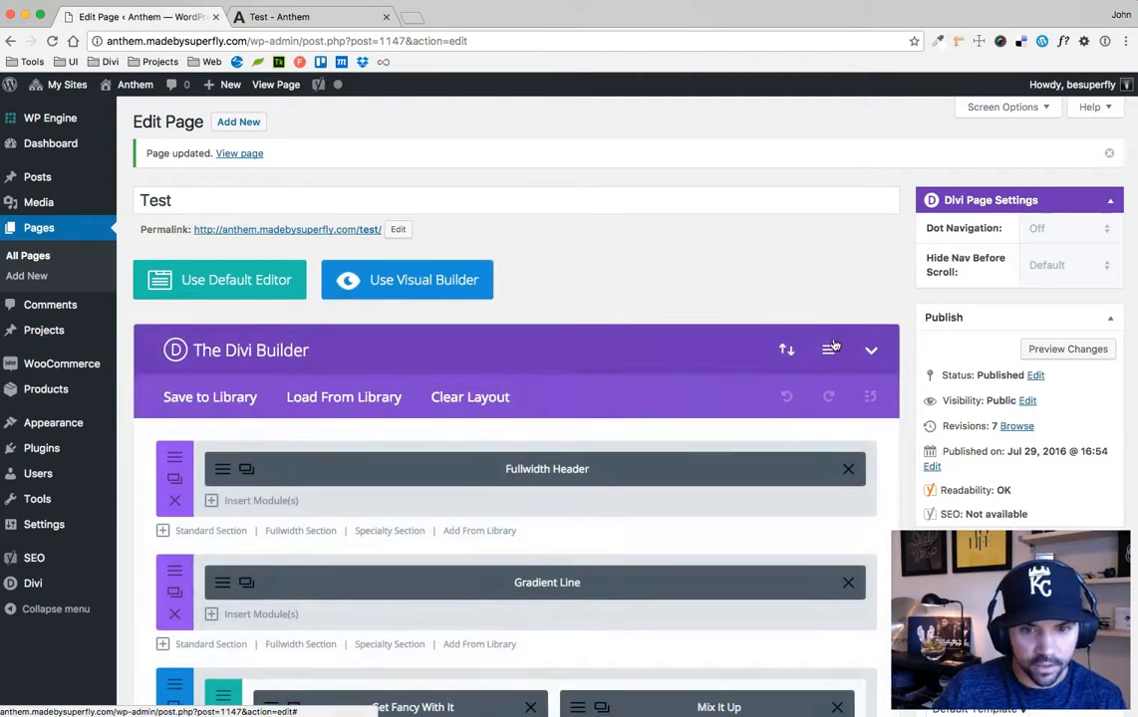
# - Review the page-wide Custom CSS with the greyOverlay rule in Divi Builder Settings and save it
pyautogui.click(831, 350)
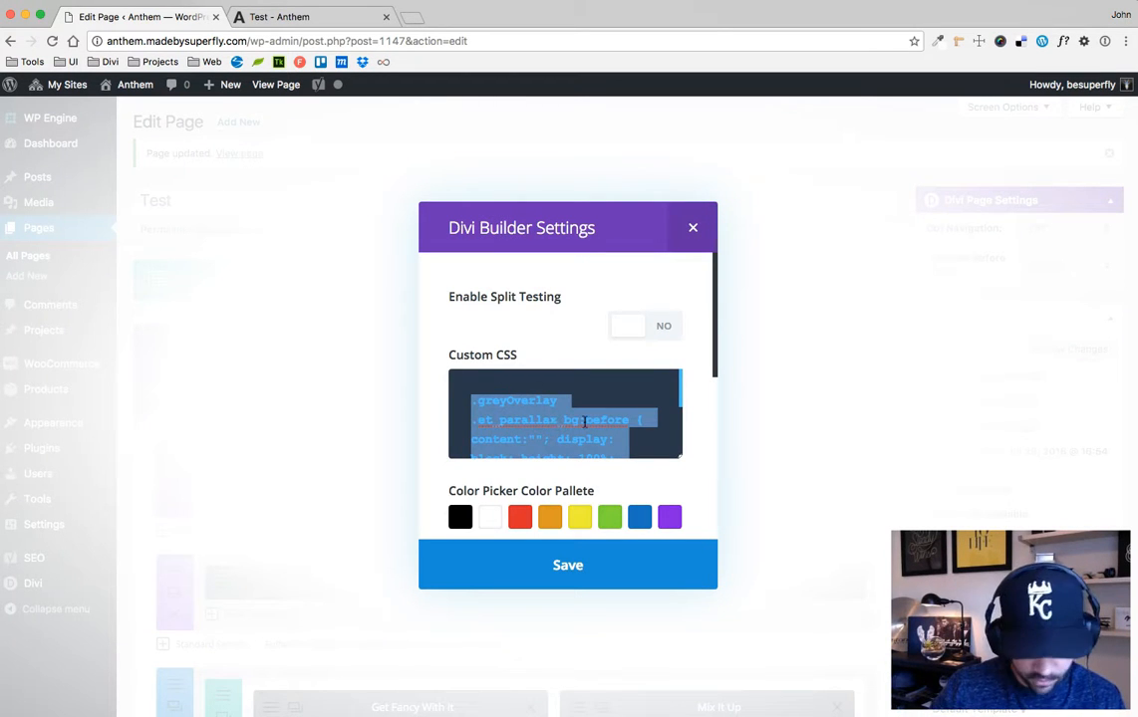
pyautogui.click(566, 566)
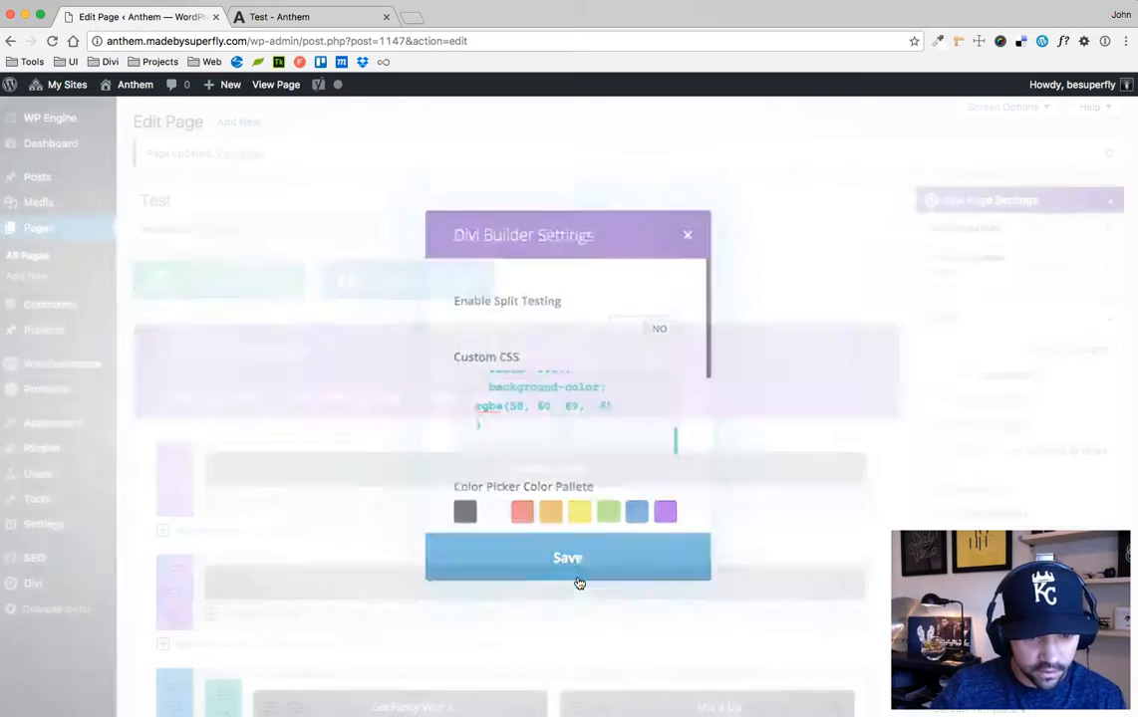
pyautogui.click(566, 558)
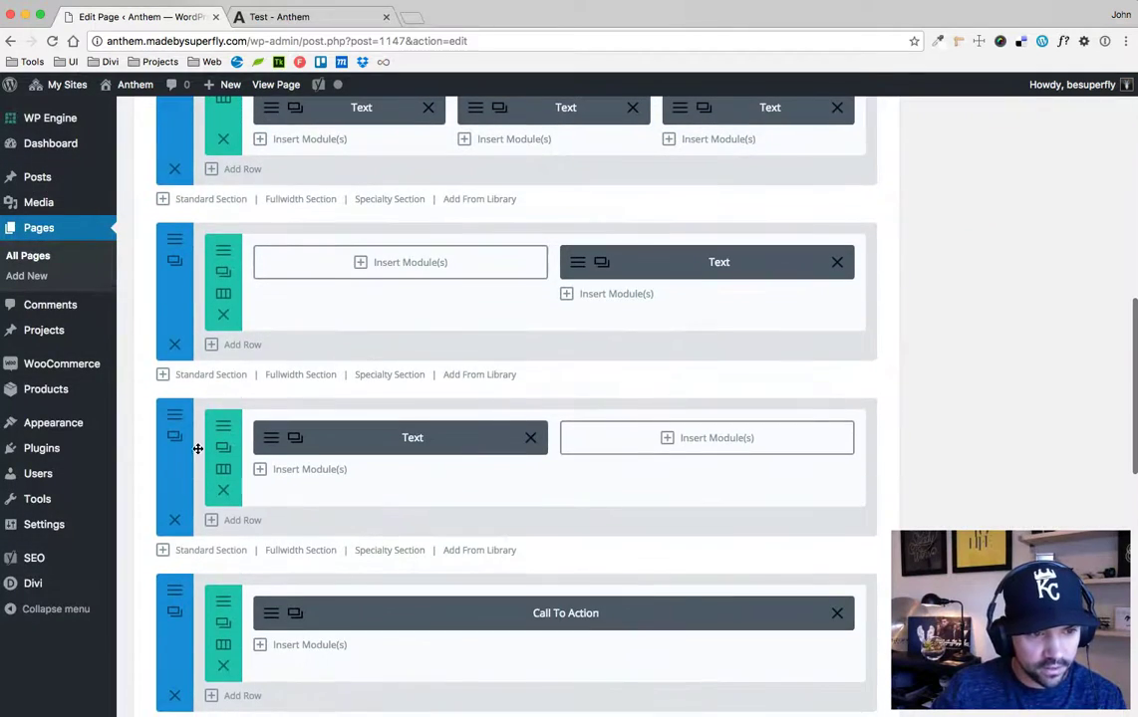
# - Check the motorcycle section's settings down to its Background image and color
pyautogui.click(175, 437)
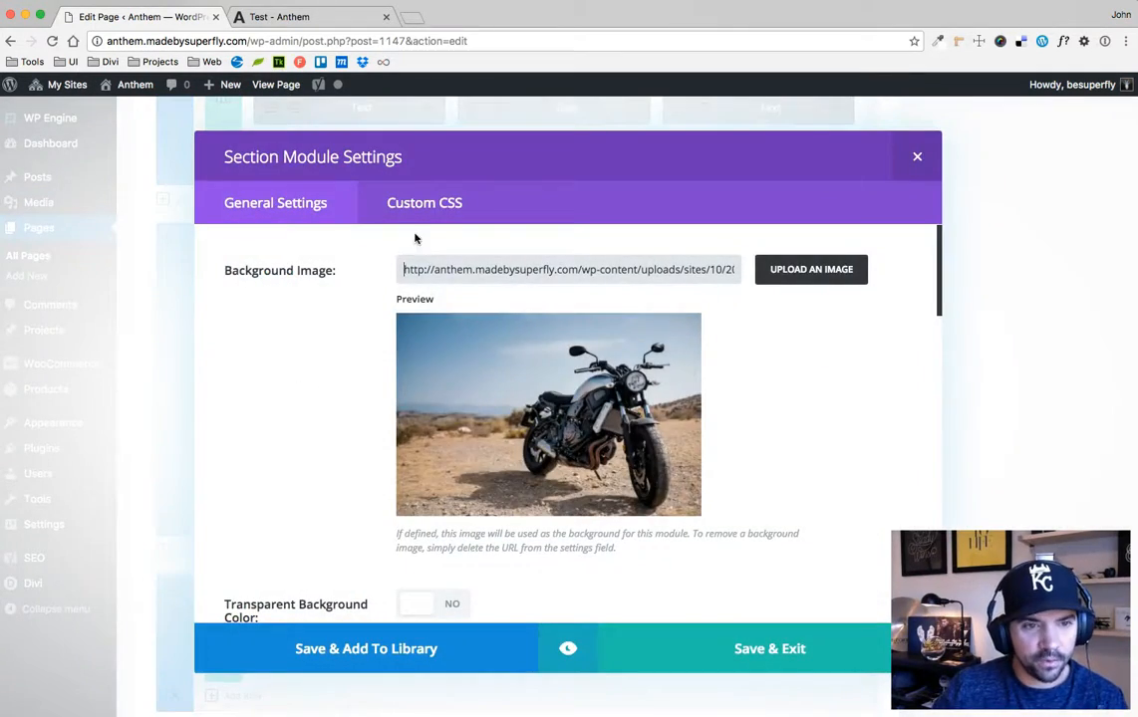
pyautogui.click(422, 203)
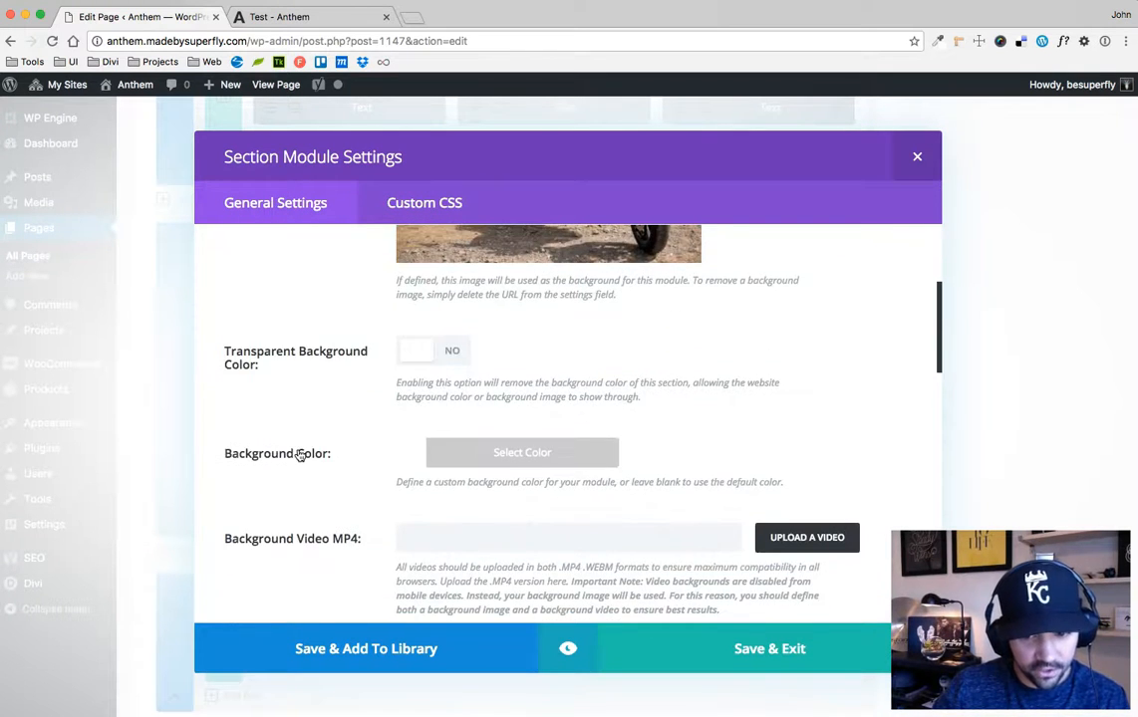
pyautogui.scroll(-3)
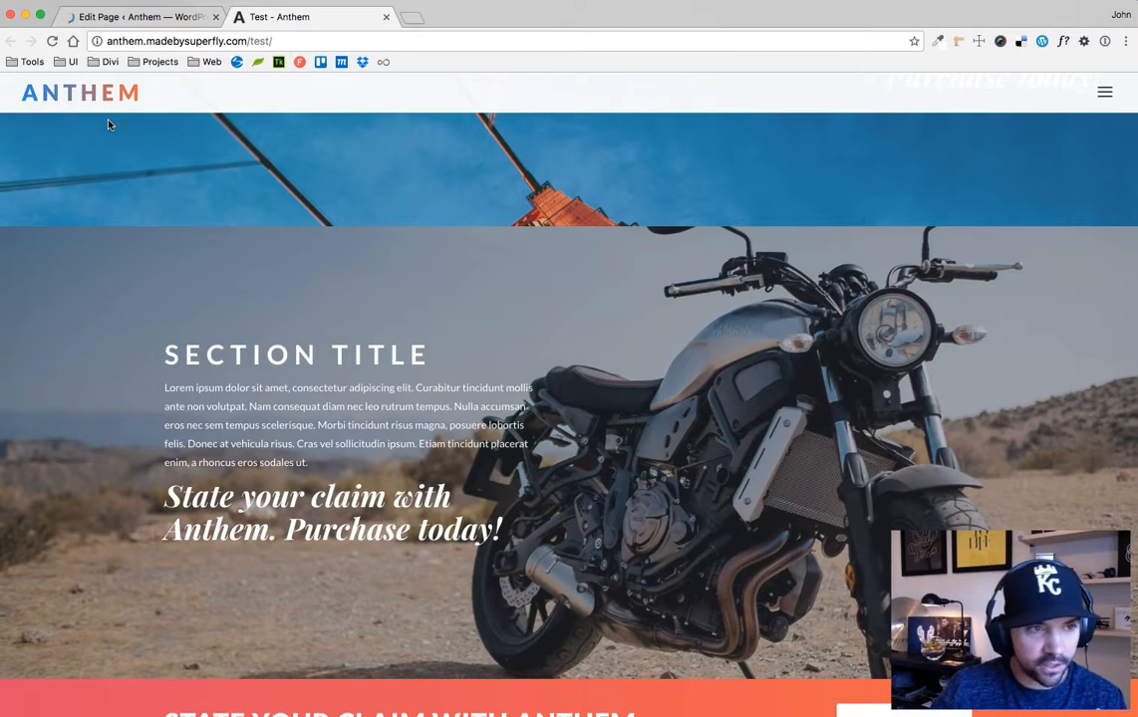
# - Reload the live Test page and scroll to the motorcycle section showing its grey overlay
pyautogui.click(52, 40)
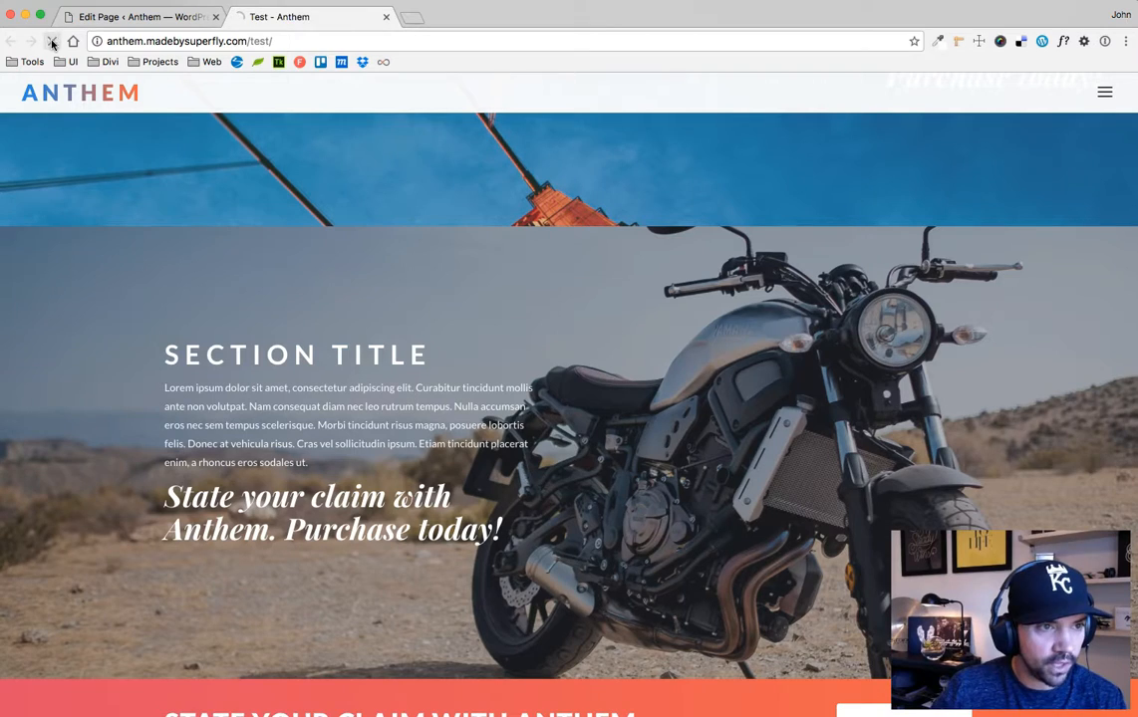
pyautogui.click(52, 40)
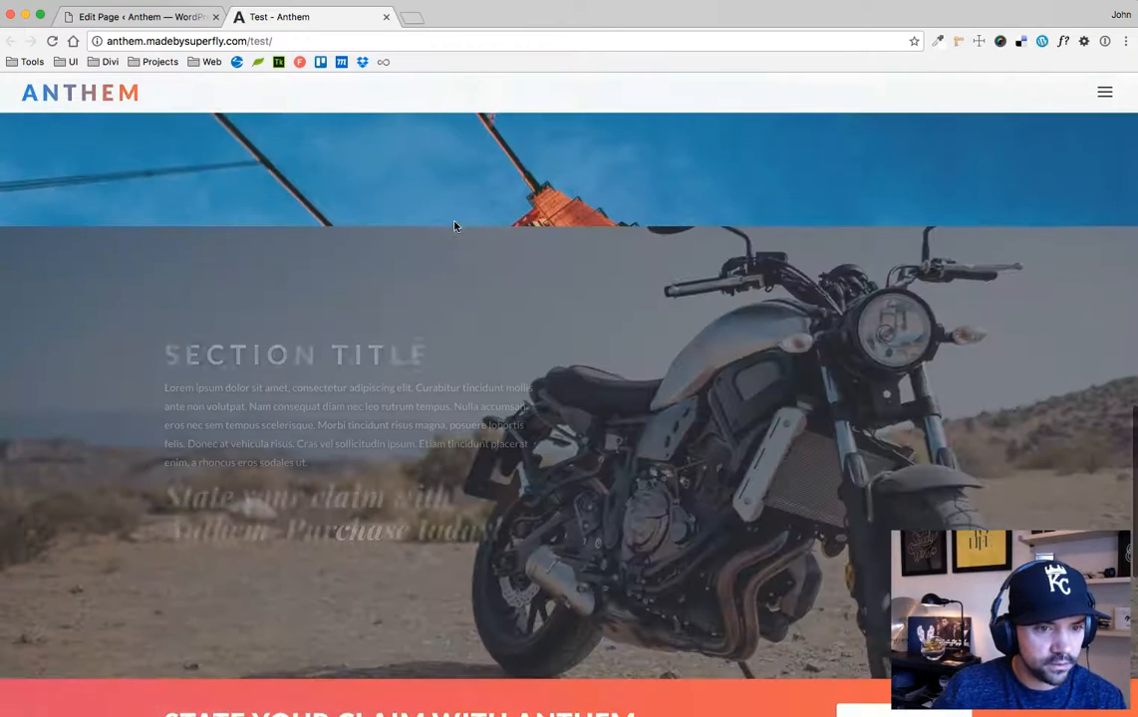
pyautogui.scroll(-3)
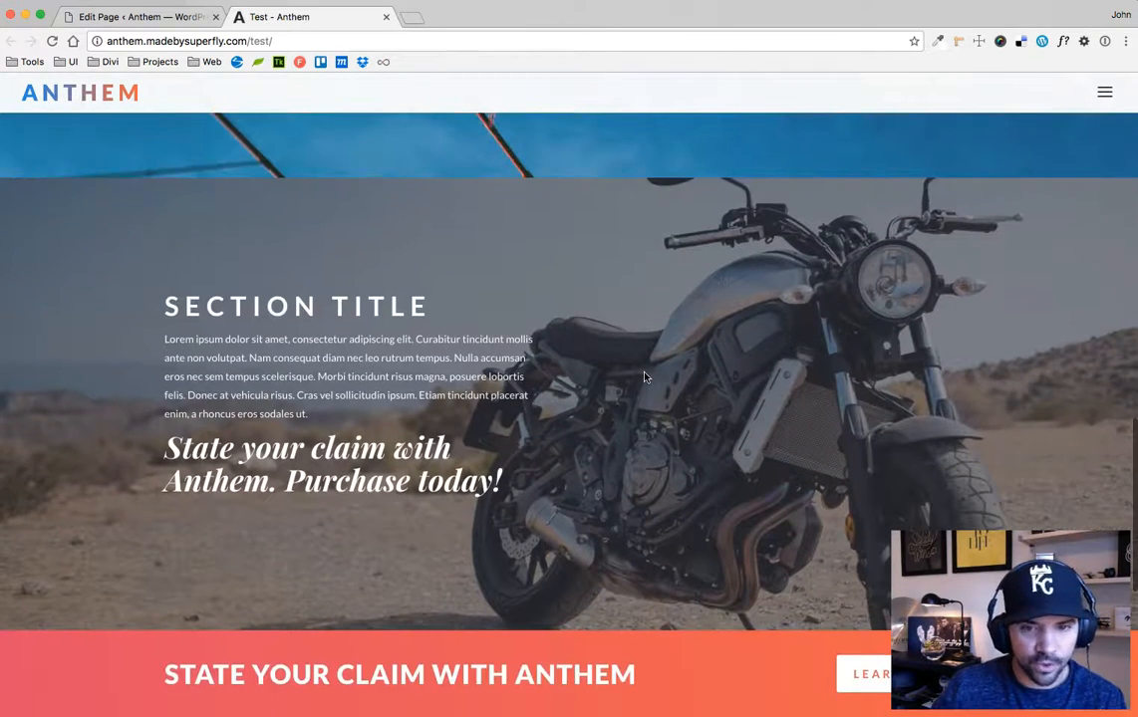
pyautogui.scroll(-3)
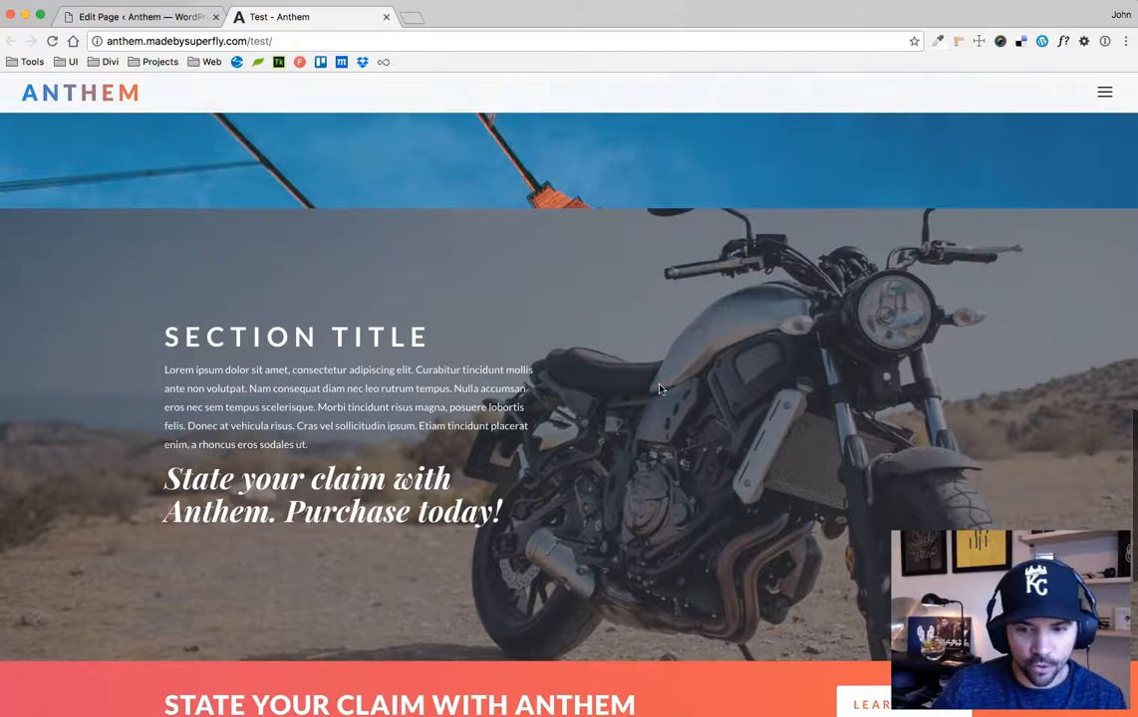
pyautogui.moveTo(805, 355)
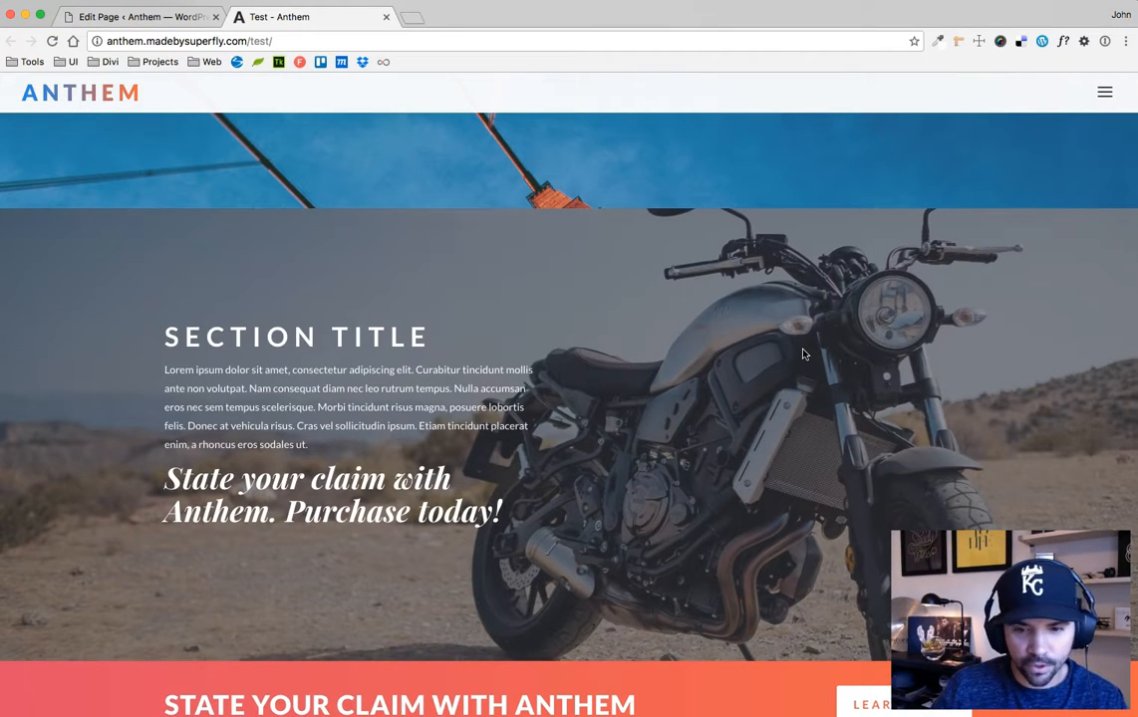
pyautogui.scroll(-3)
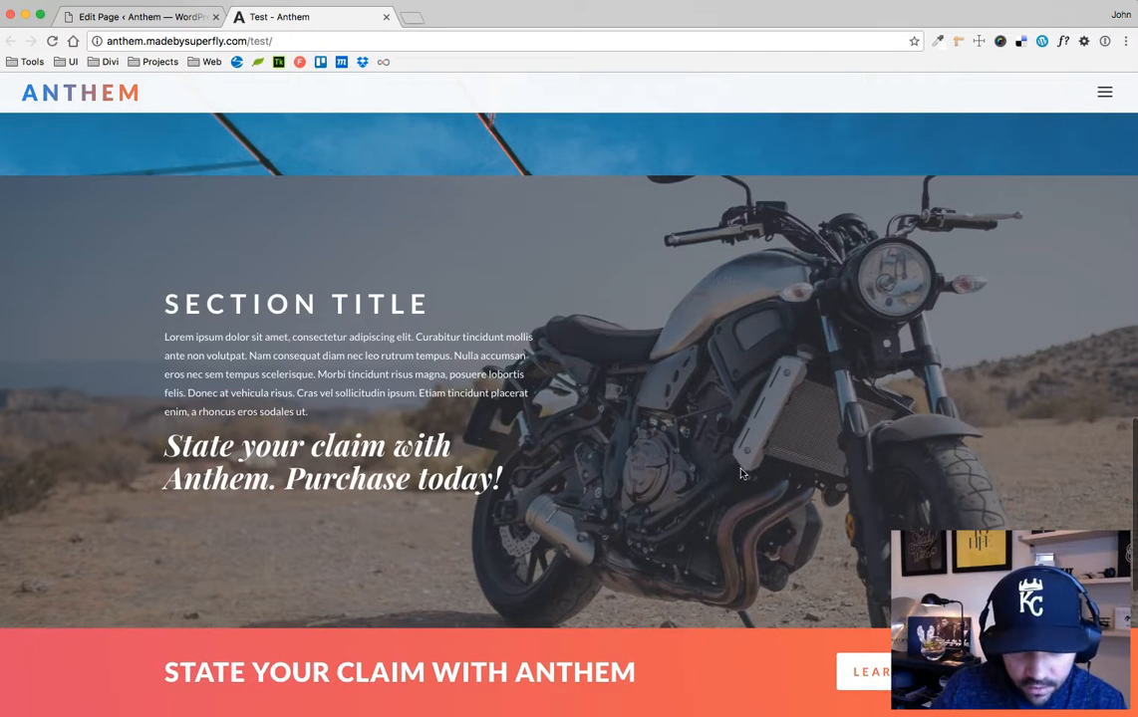
pyautogui.click(1104, 91)
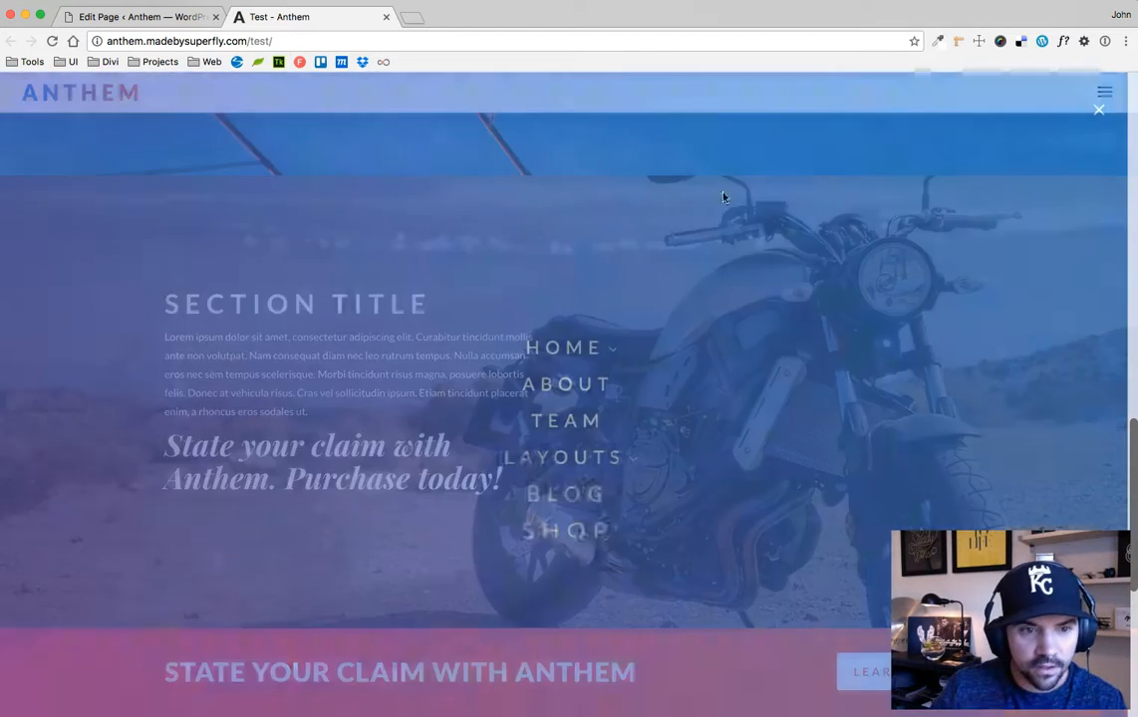
pyautogui.click(562, 347)
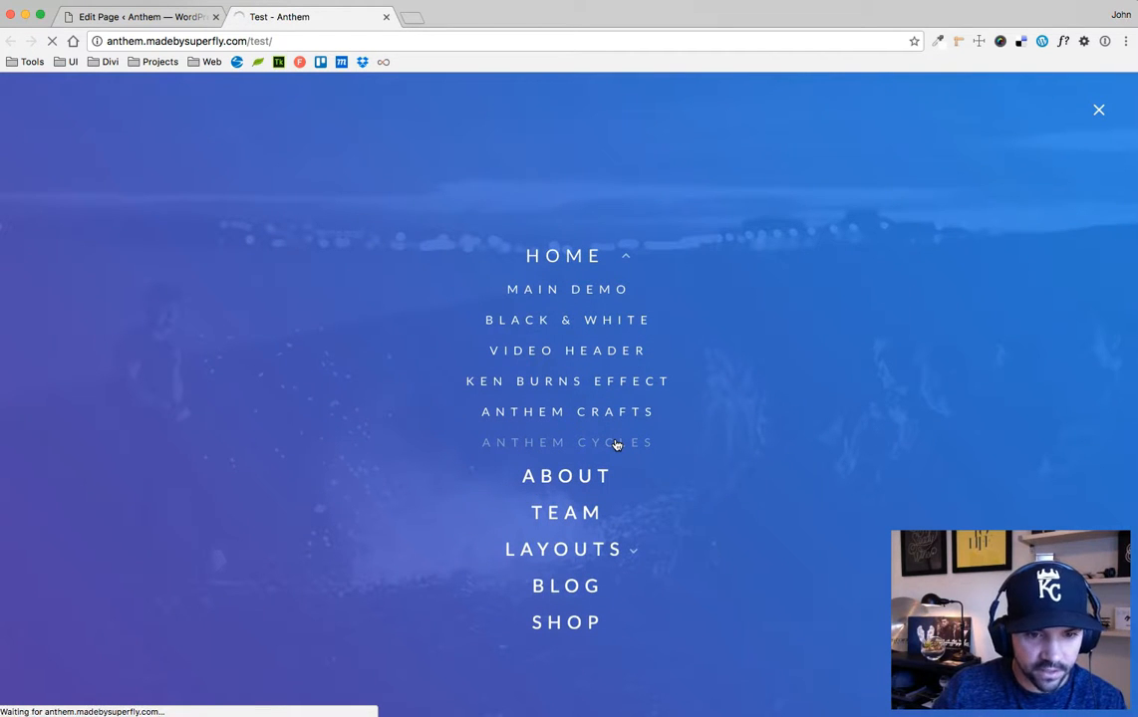
pyautogui.click(566, 442)
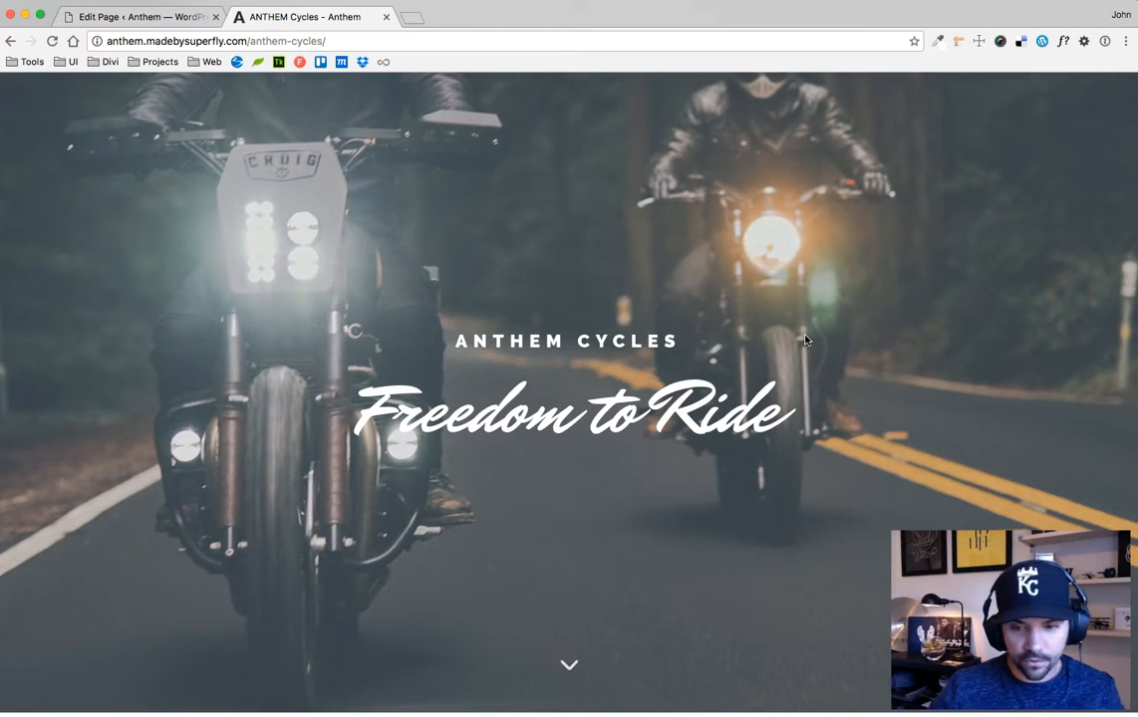
pyautogui.scroll(-3)
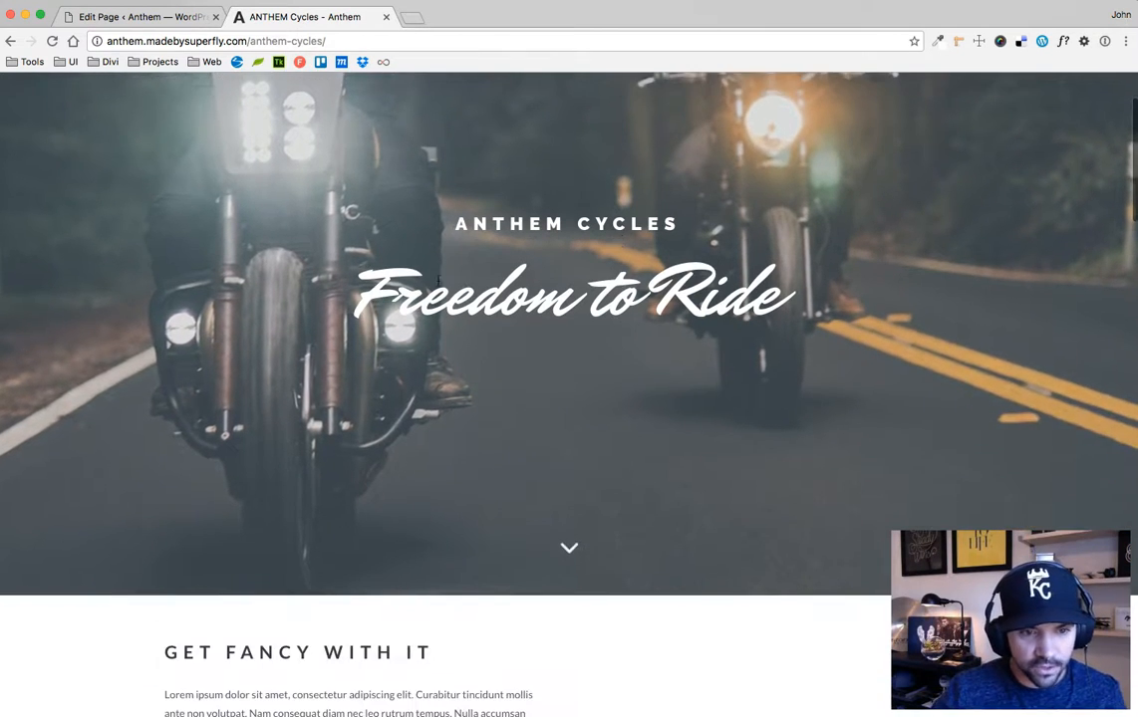
pyautogui.scroll(-3)
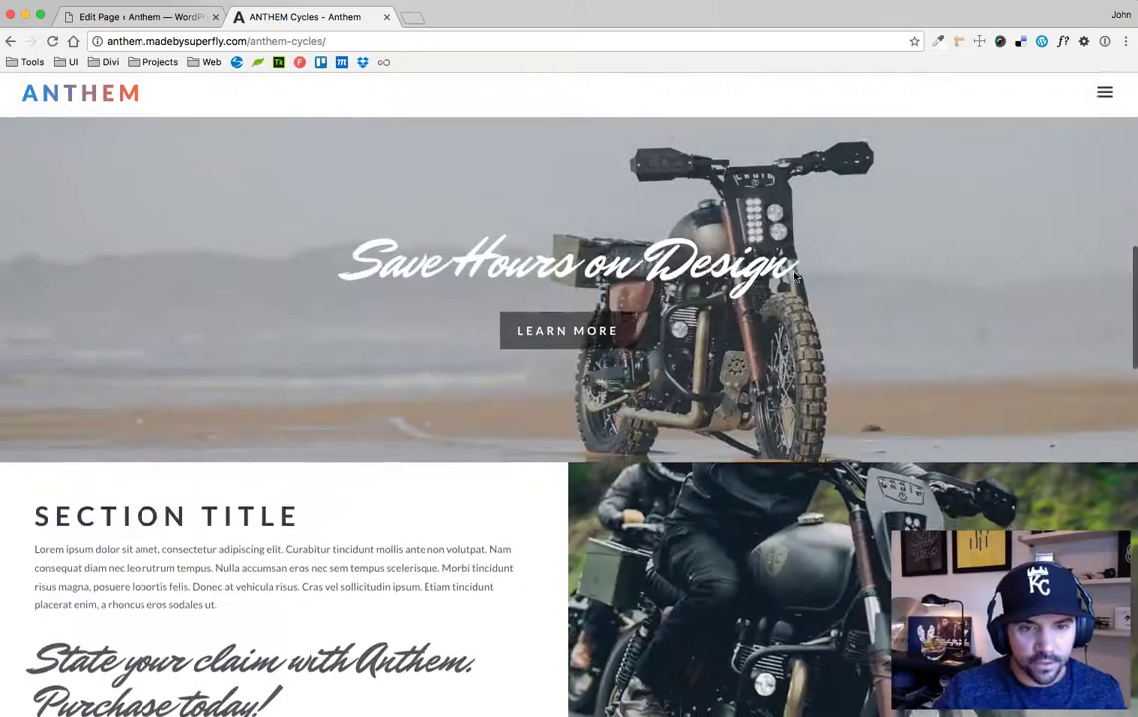
pyautogui.scroll(-3)
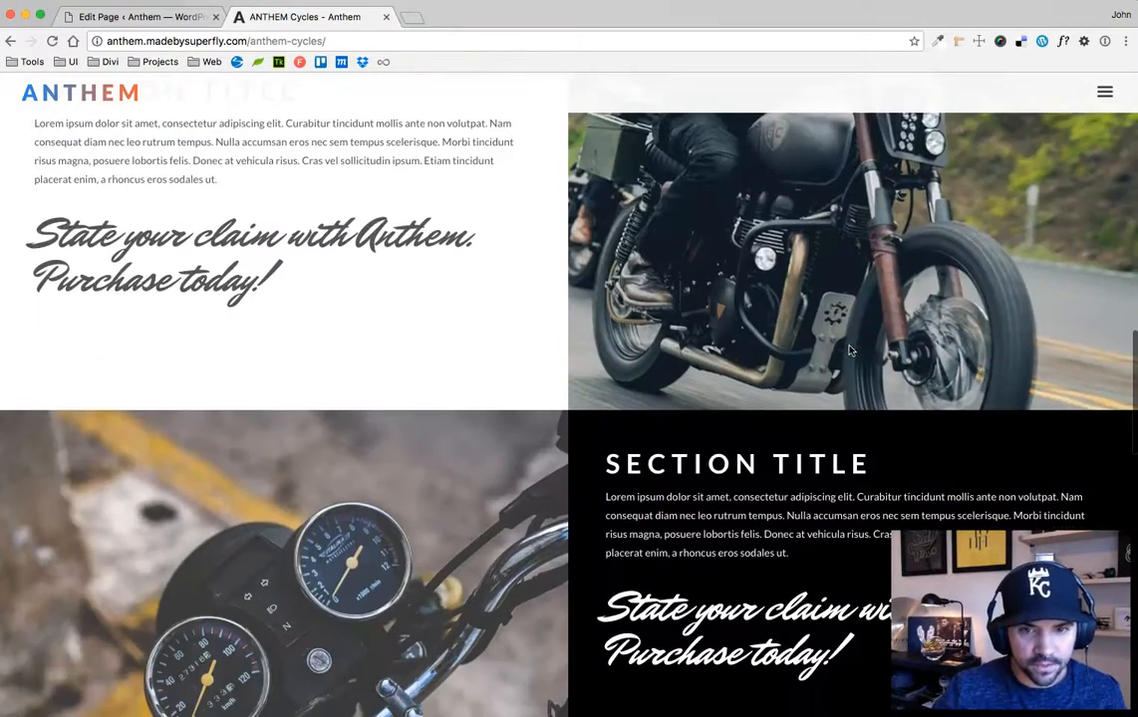
pyautogui.scroll(-3)
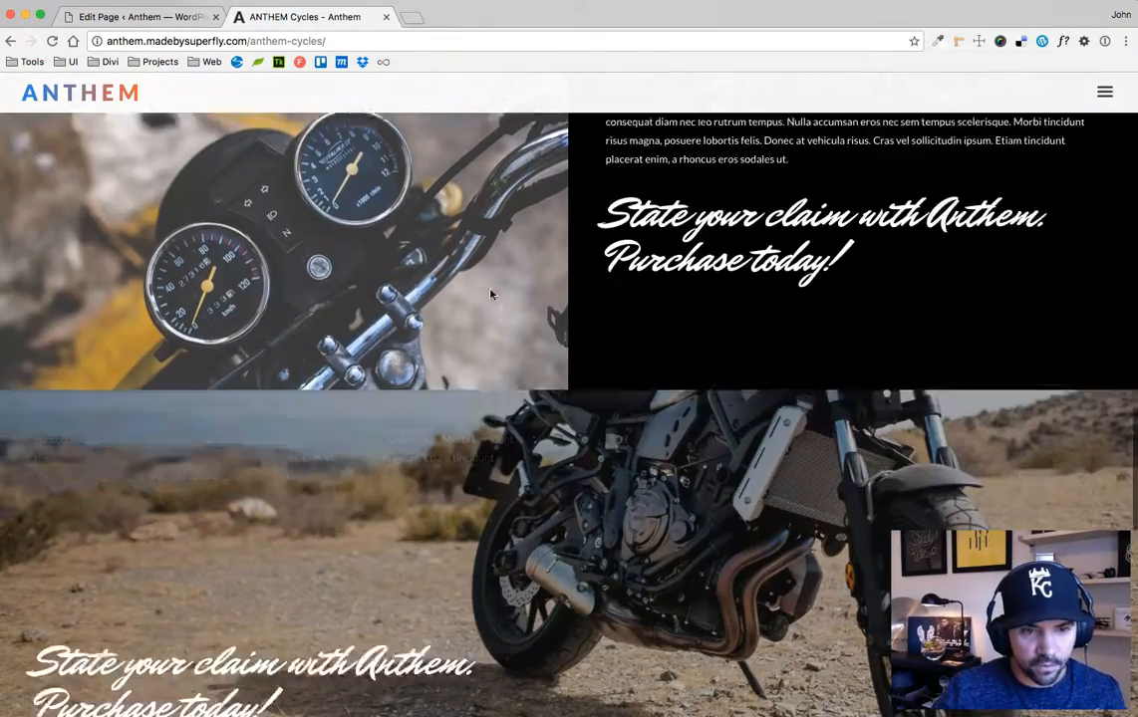
pyautogui.scroll(3)
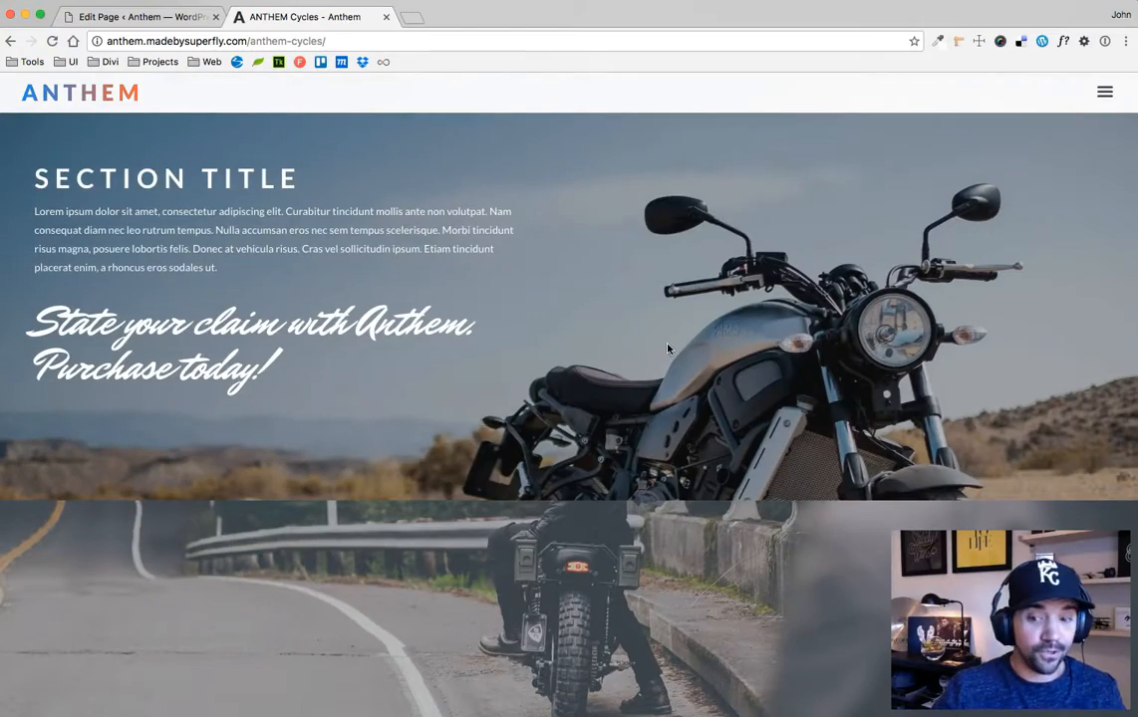
pyautogui.scroll(-3)
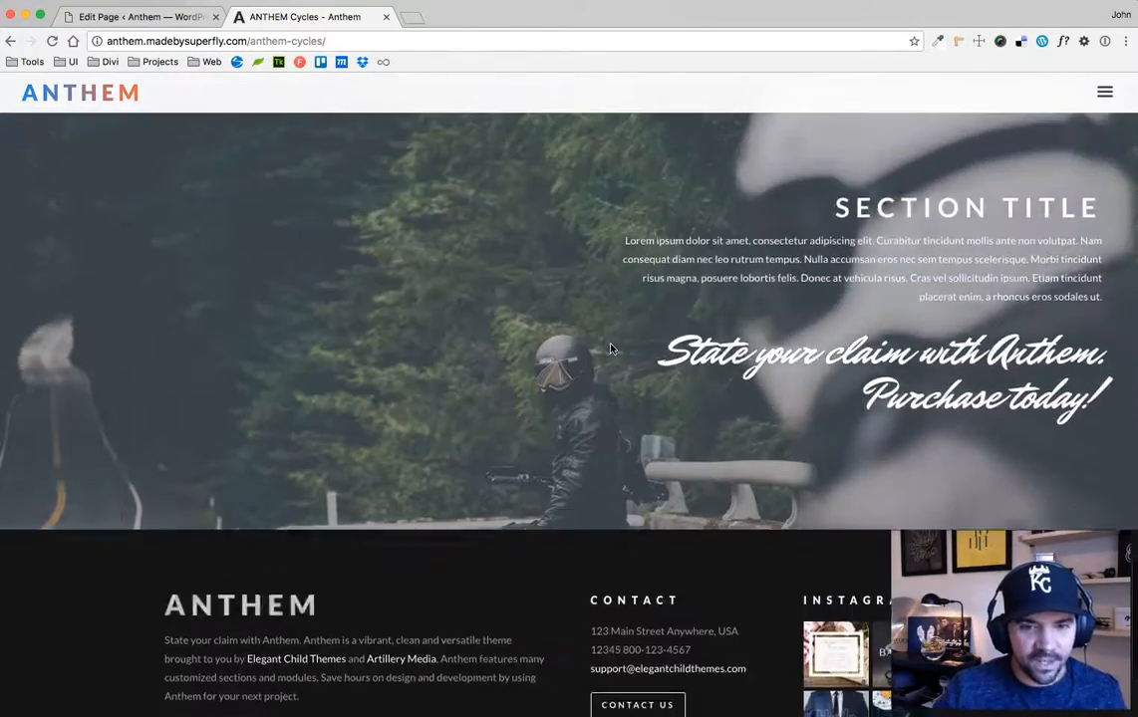
pyautogui.scroll(3)
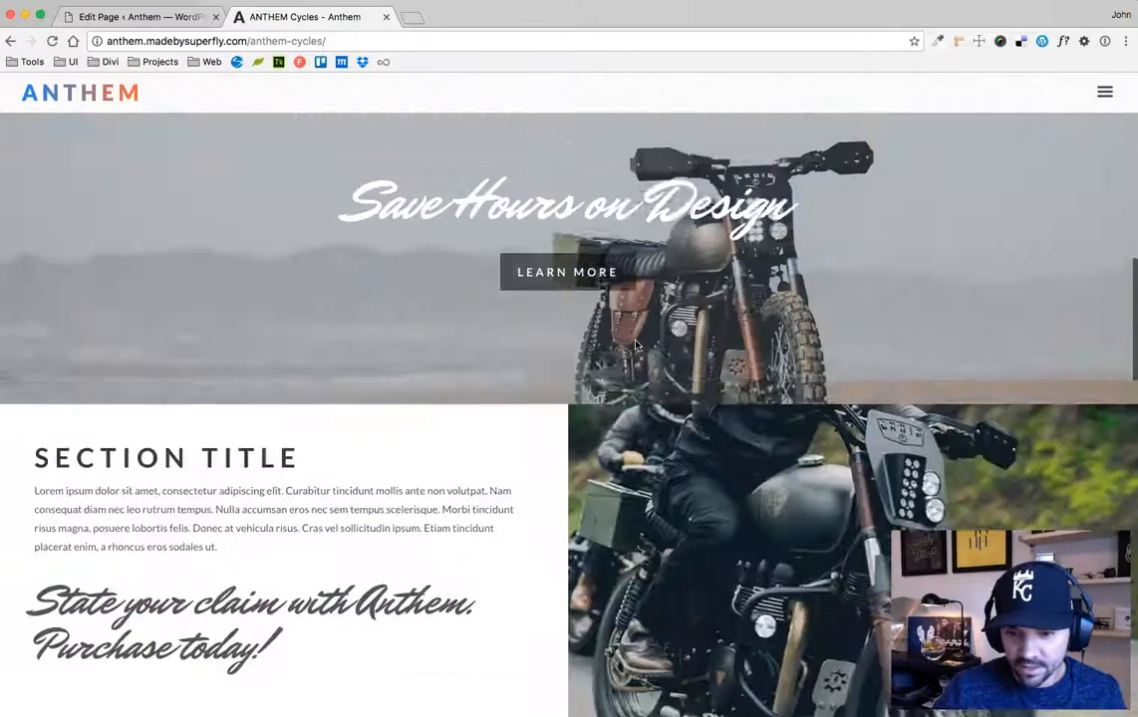
pyautogui.scroll(3)
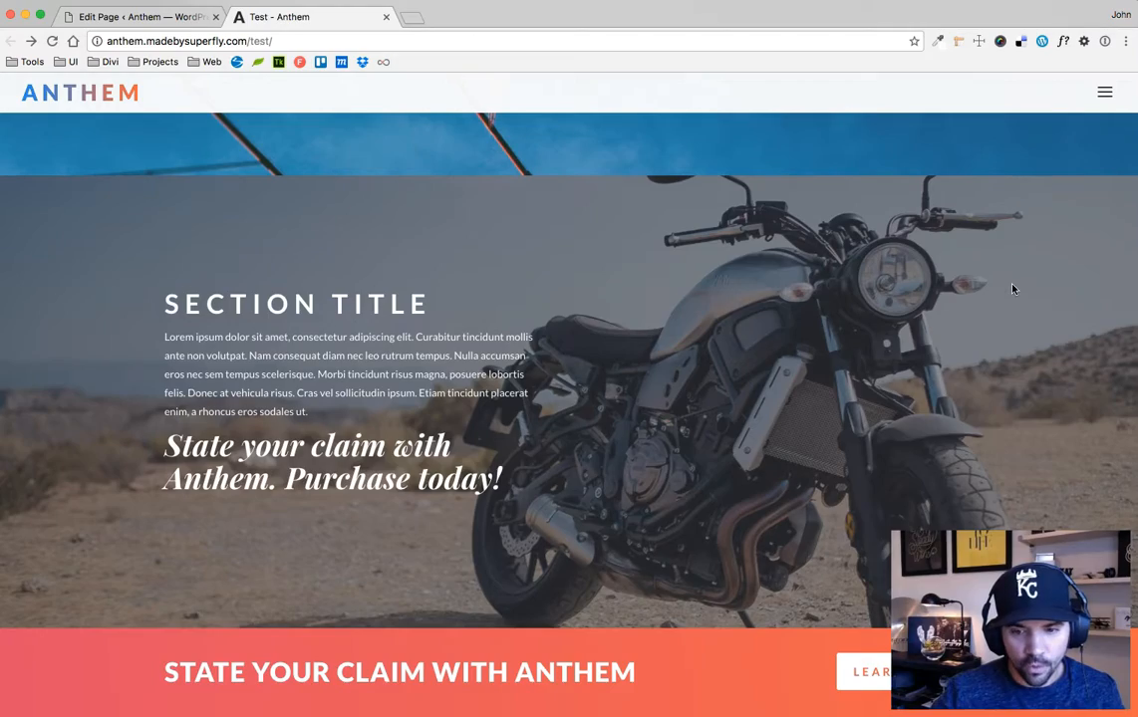
pyautogui.scroll(-3)
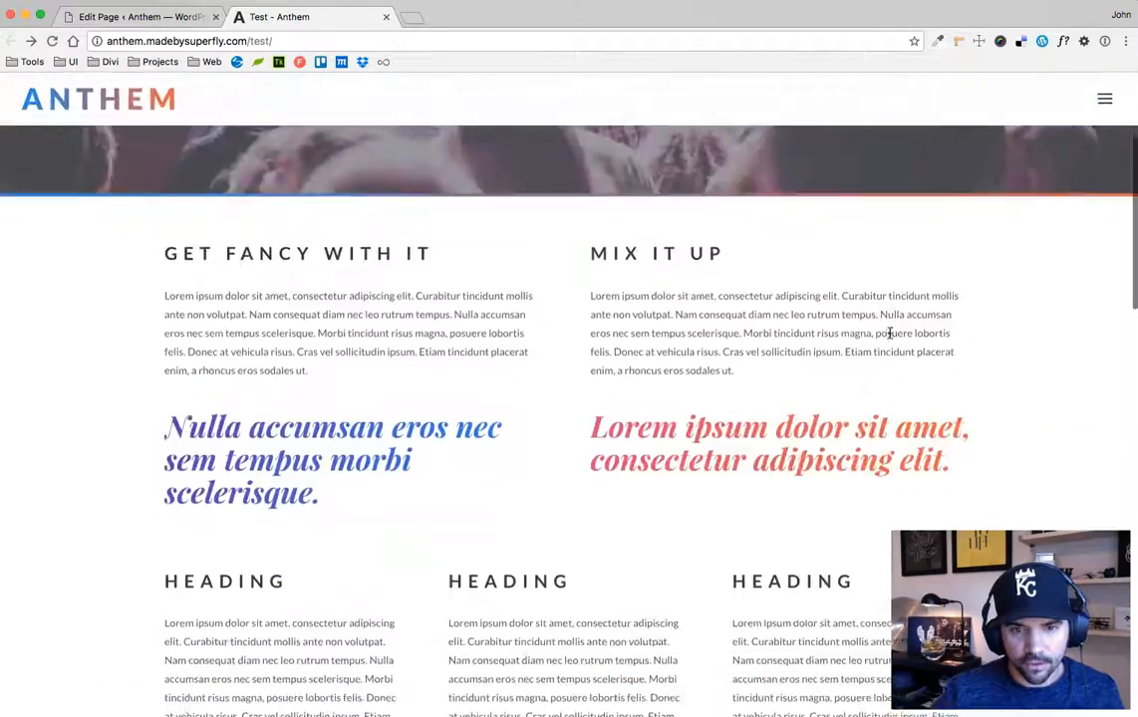
pyautogui.scroll(3)
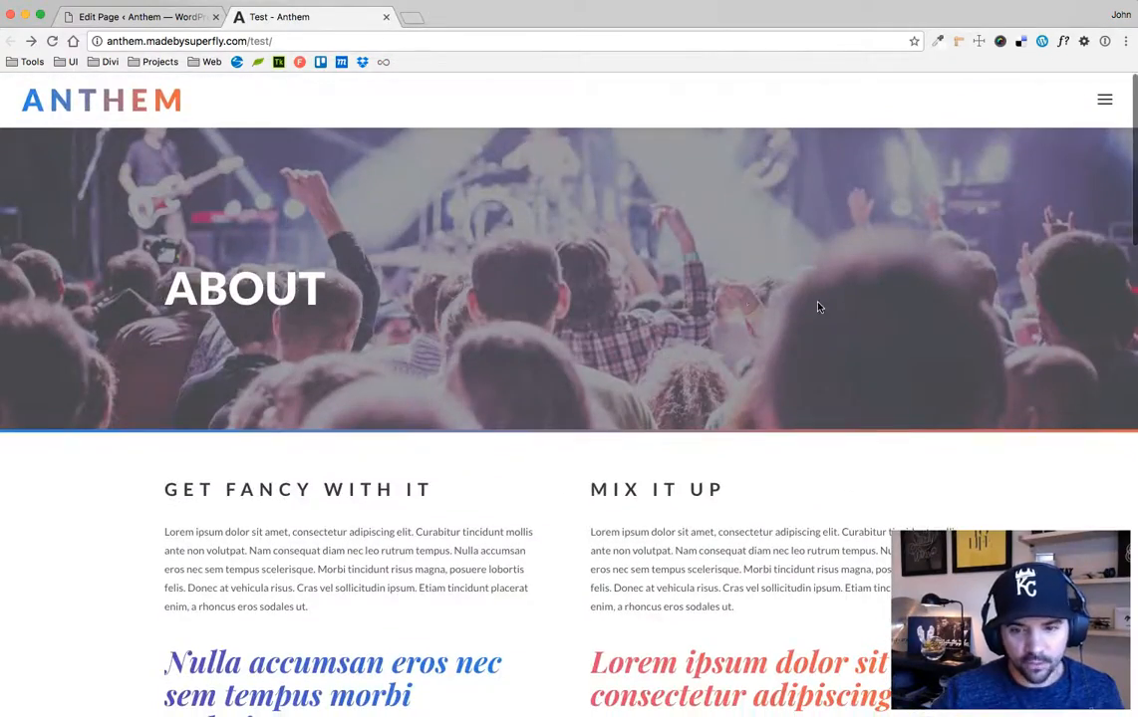
pyautogui.scroll(-3)
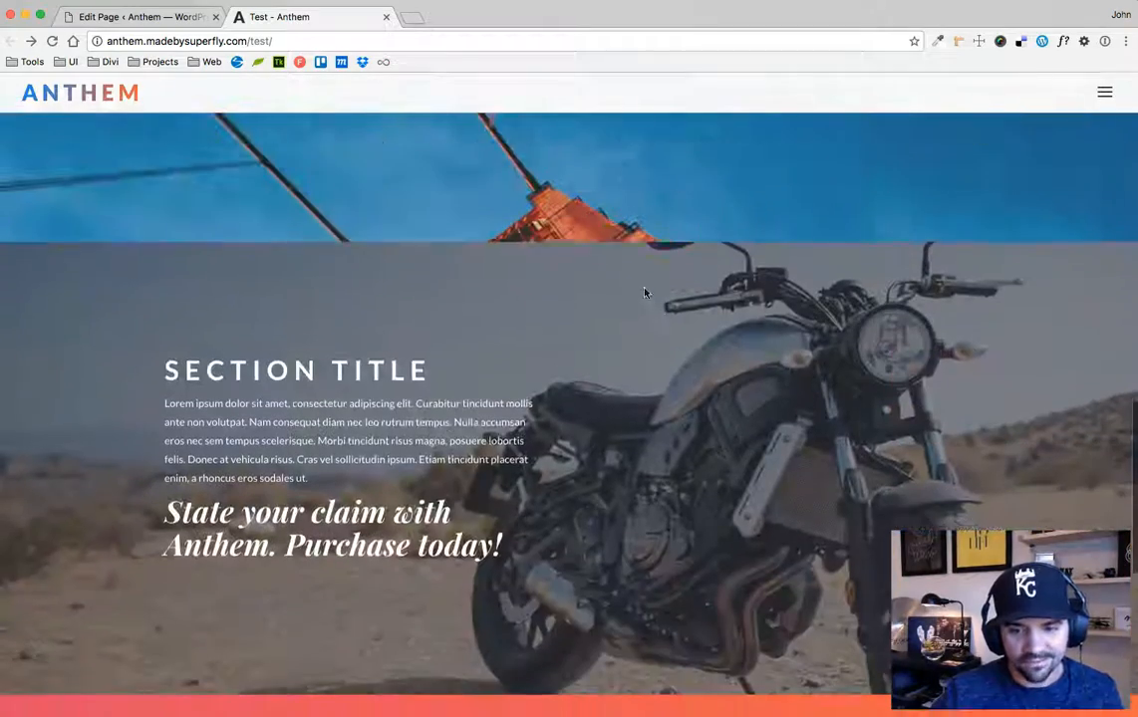
pyautogui.scroll(-3)
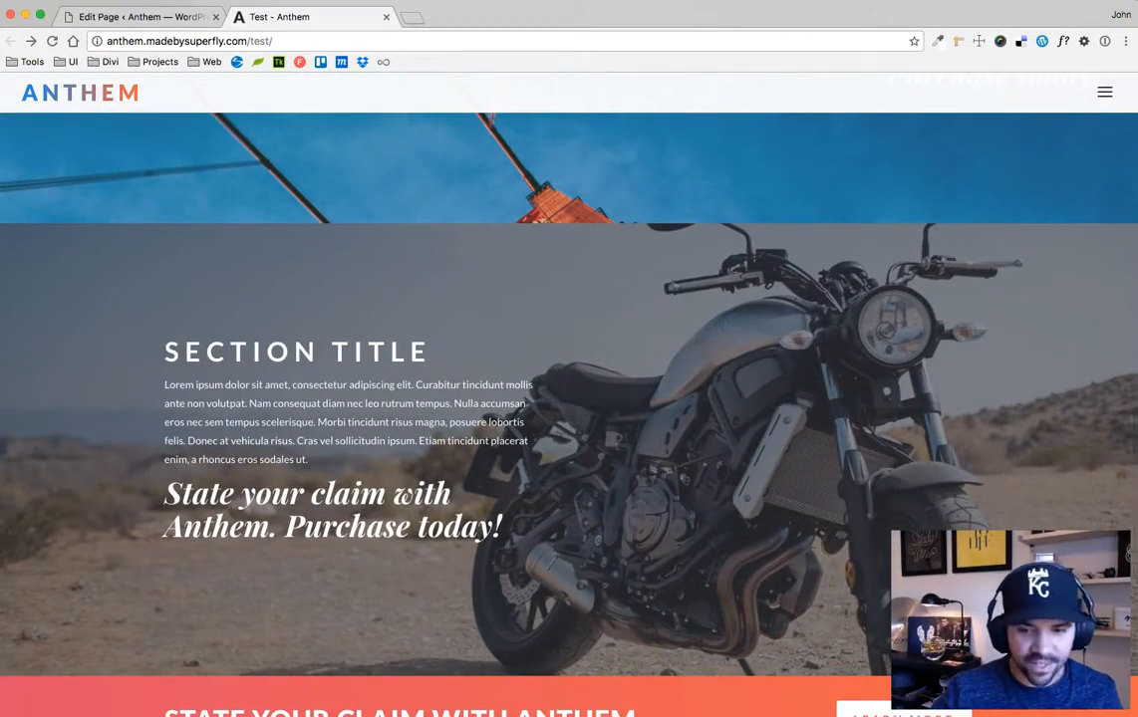